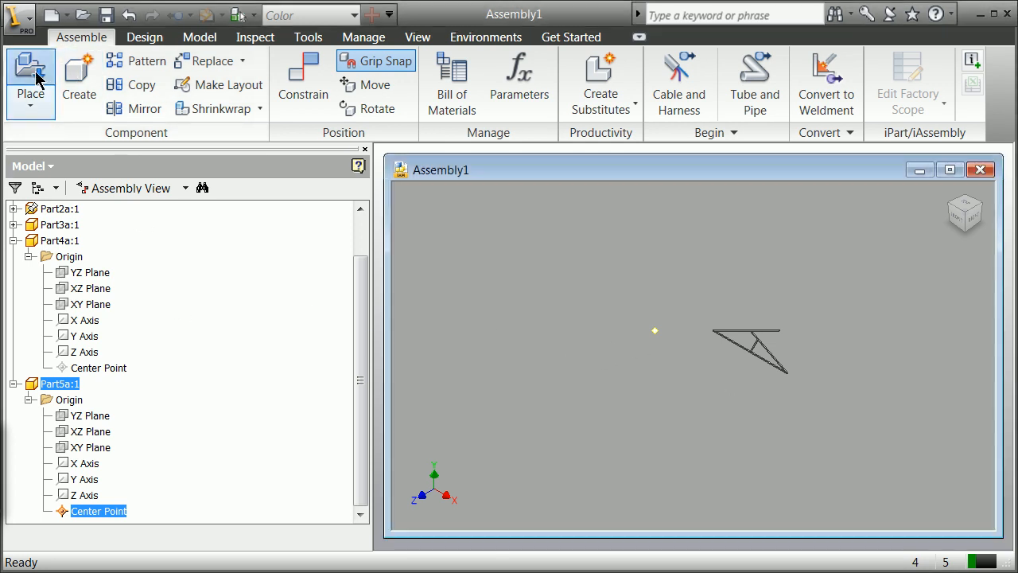
- Place Part6a.ipt into the assembly, accepting the watermark prompt, and finish Part5a's grip snap onto the truss
left_click(28, 77)
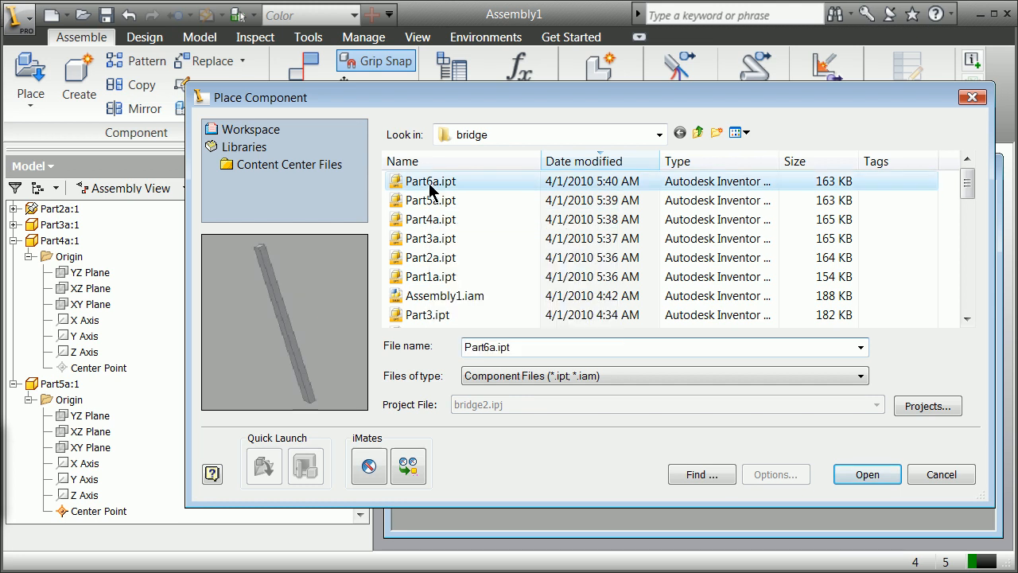
left_click(866, 474)
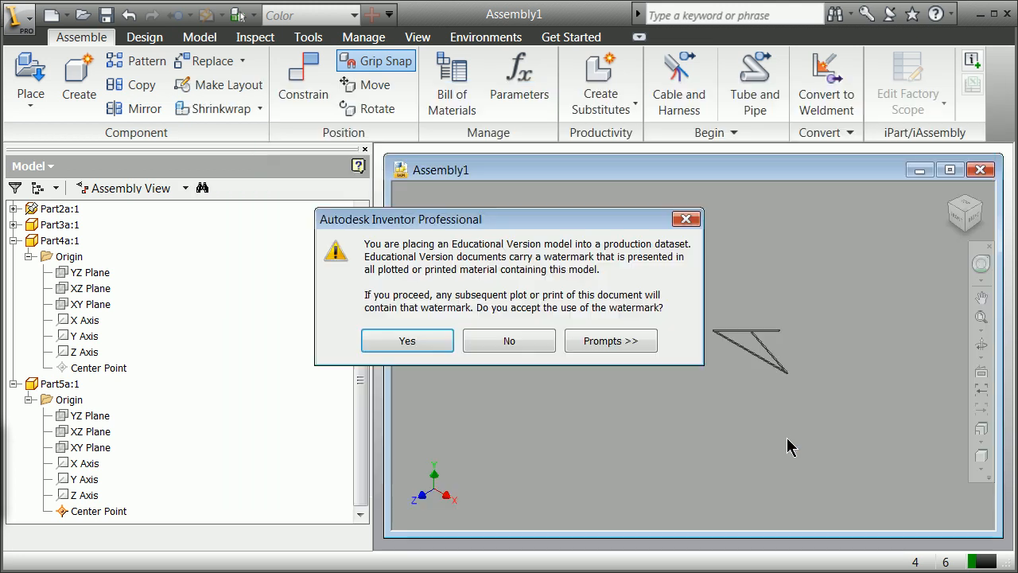
left_click(408, 341)
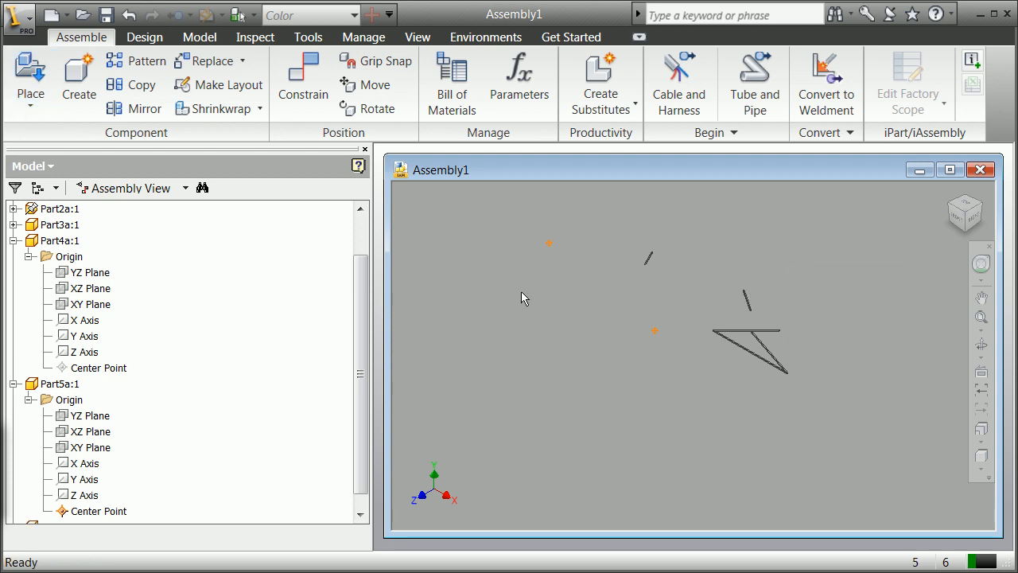
mouse_move(423, 178)
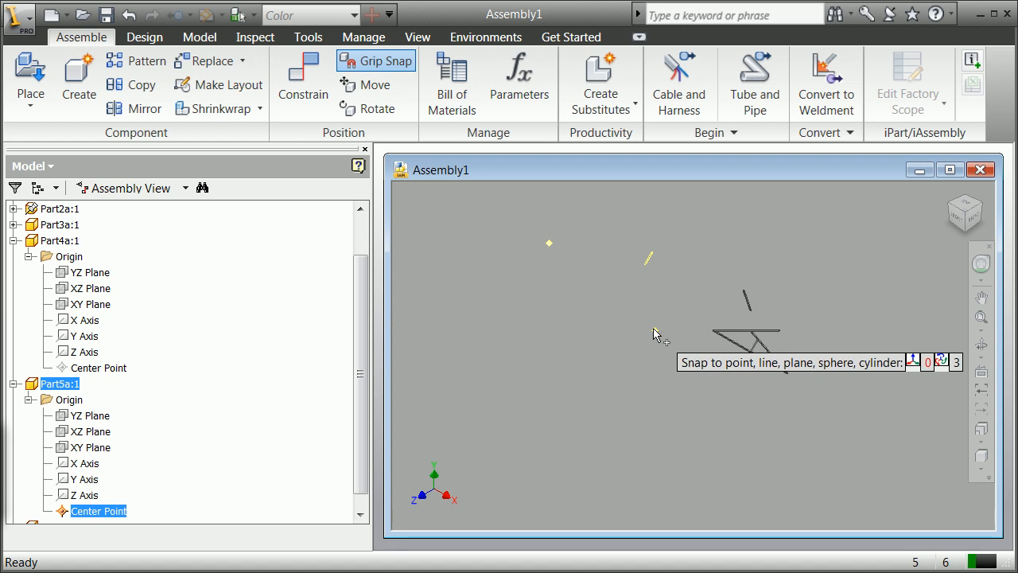
right_click(655, 333)
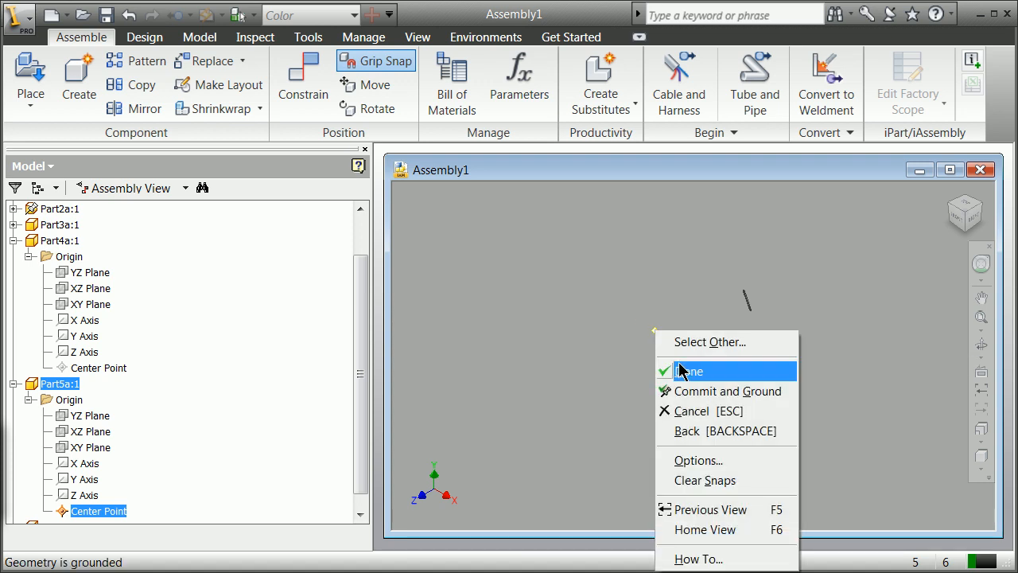
left_click(689, 371)
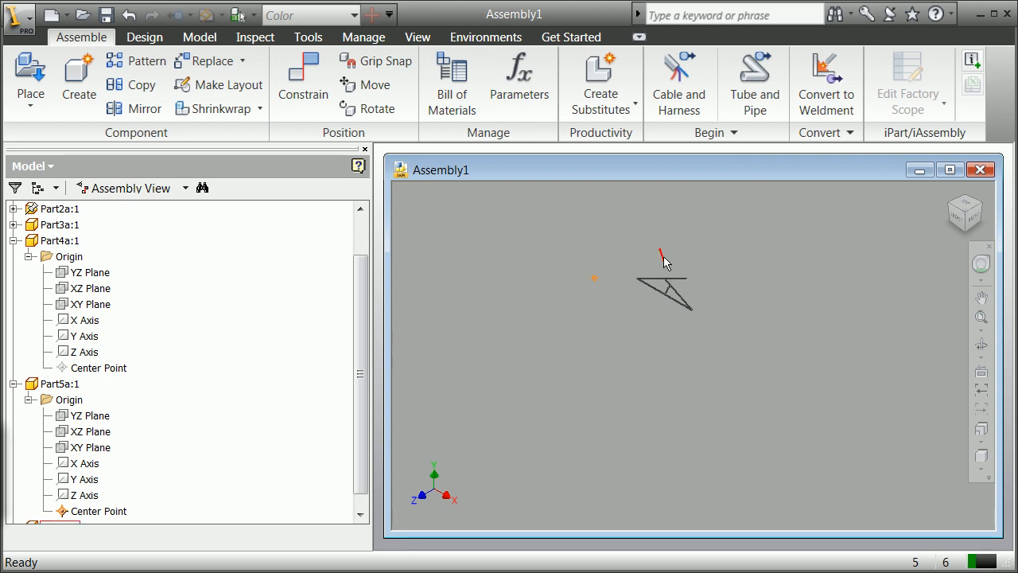
- Grip Snap Part6a by its Center Point onto the truss so it forms the top chord
left_click(84, 461)
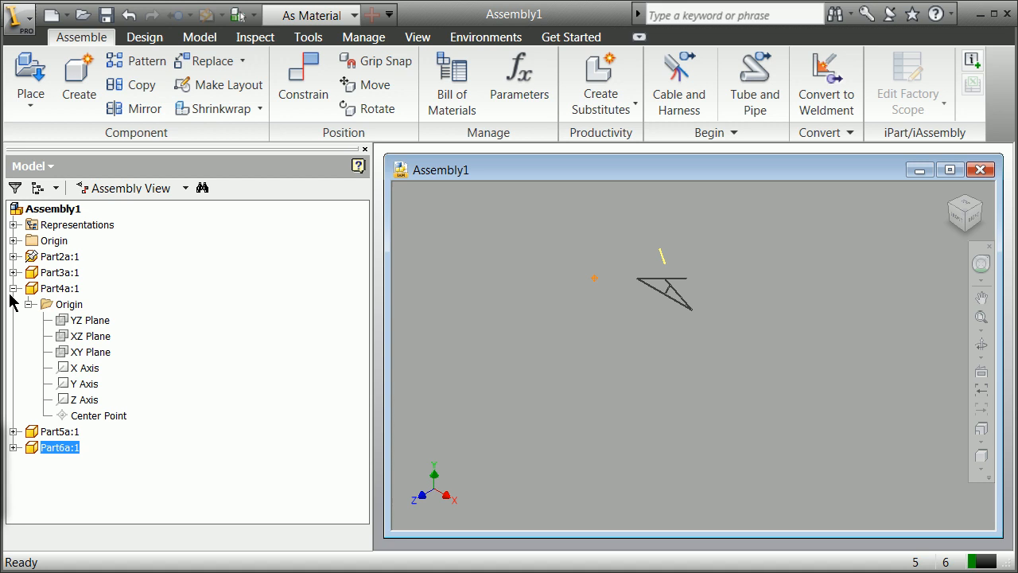
left_click(13, 288)
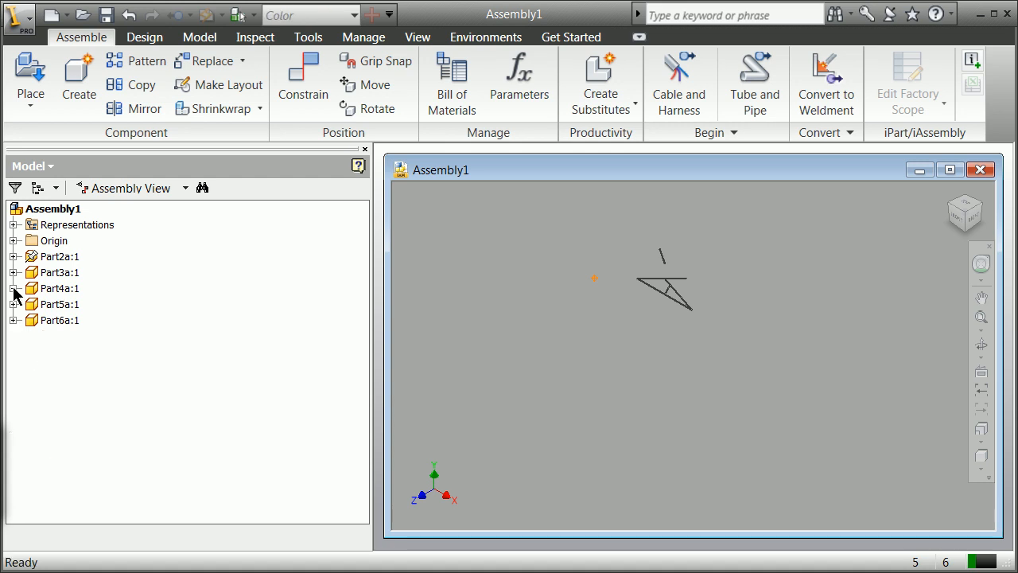
left_click(14, 319)
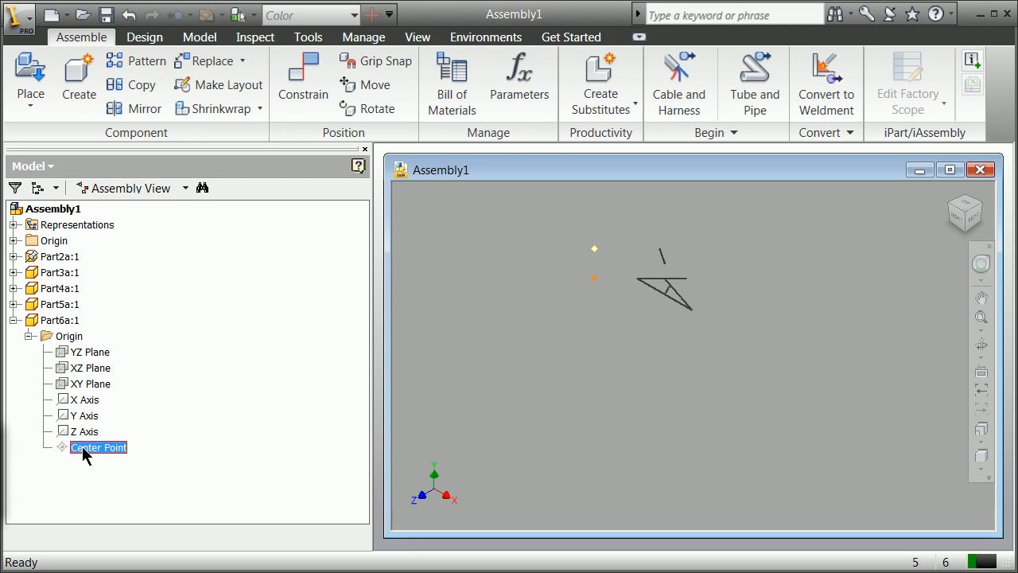
left_click(501, 345)
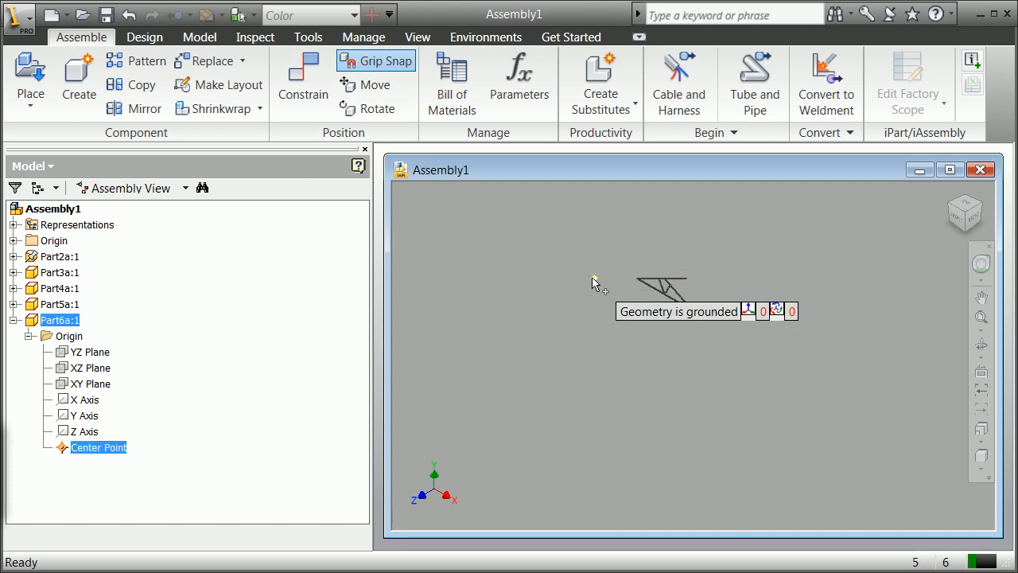
right_click(595, 283)
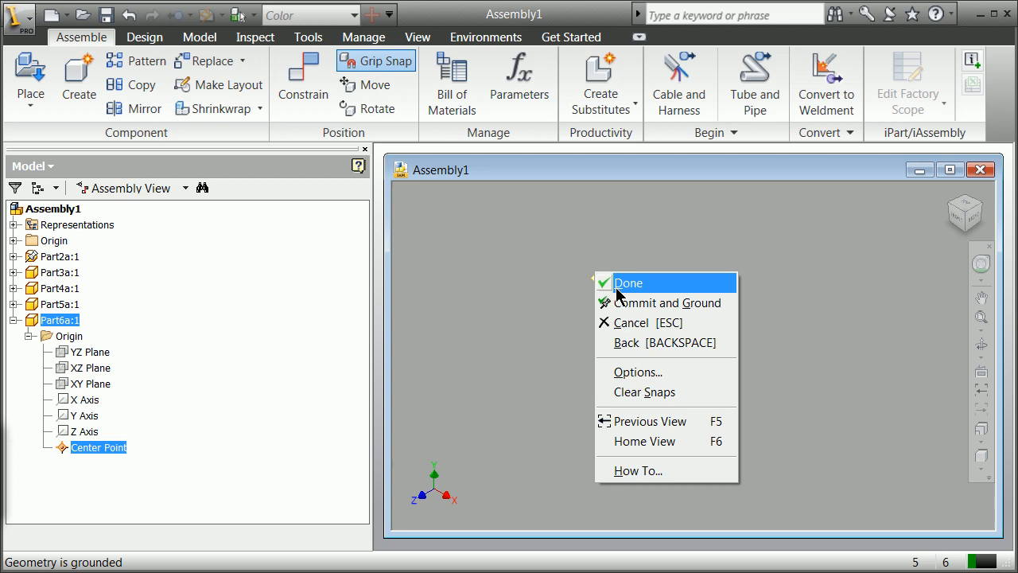
left_click(629, 283)
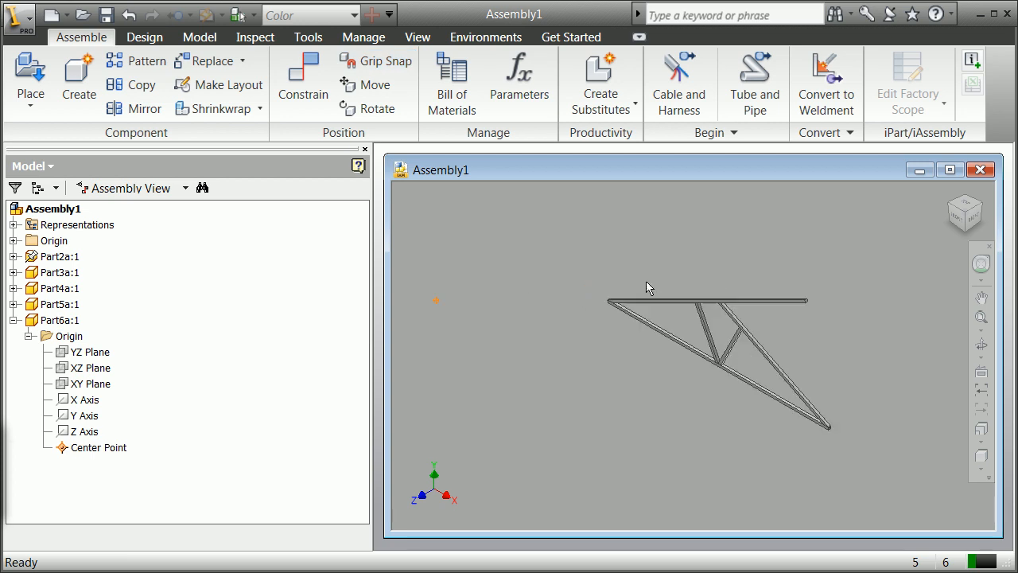
mouse_move(555, 446)
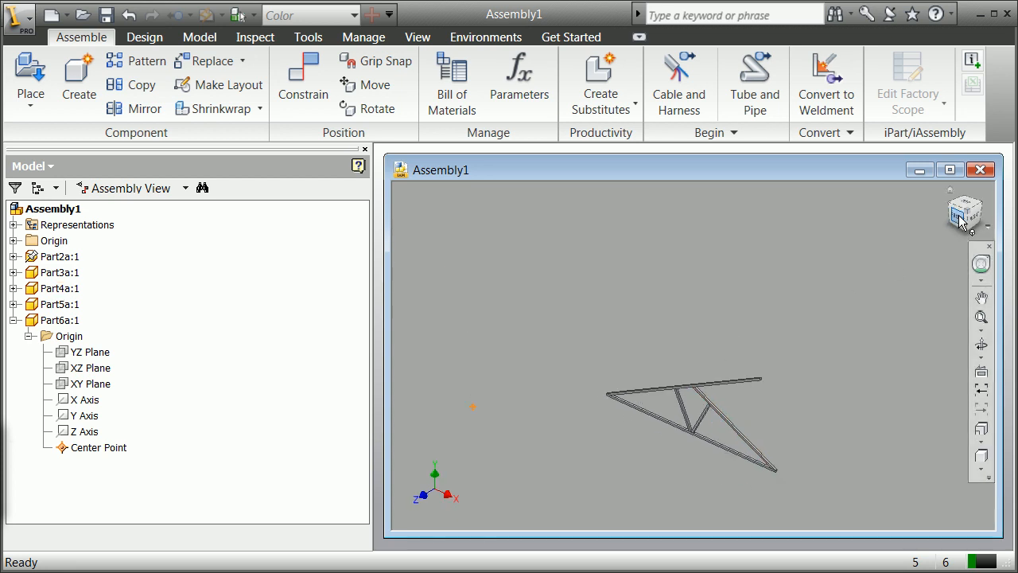
- View the truss from the Front then Right and start a Grip Snap to align the top member
left_click(964, 214)
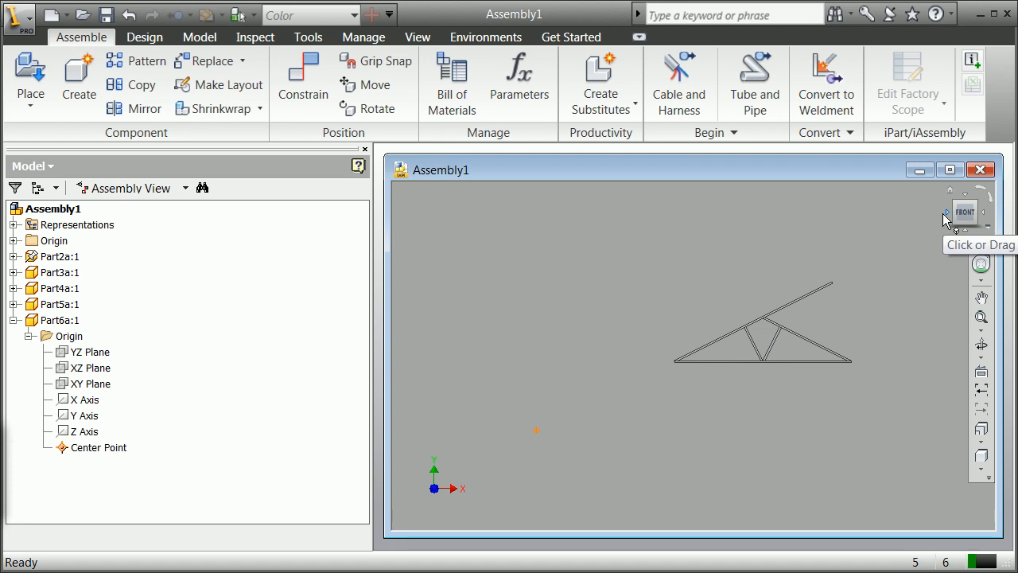
left_click(945, 220)
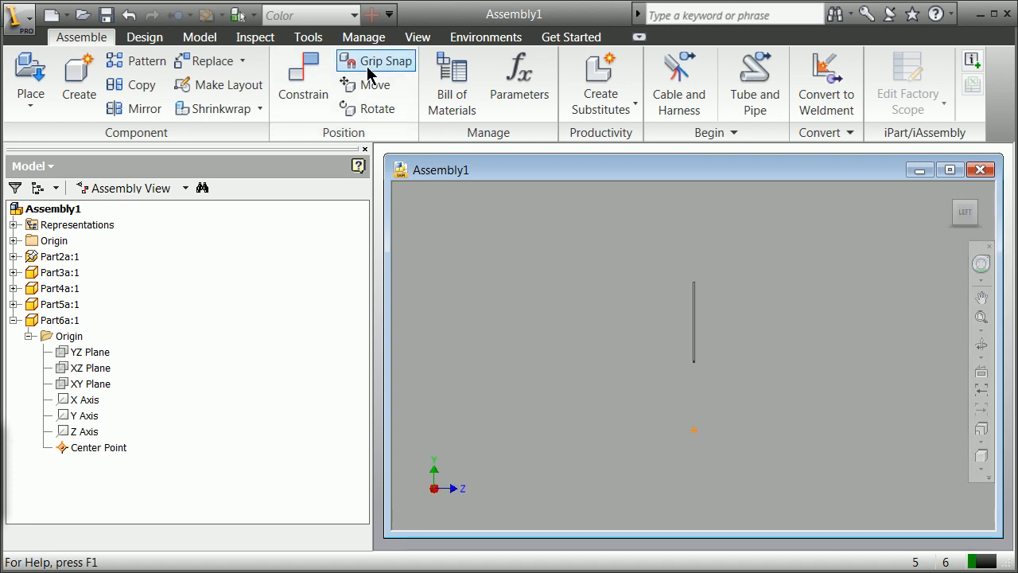
left_click(376, 60)
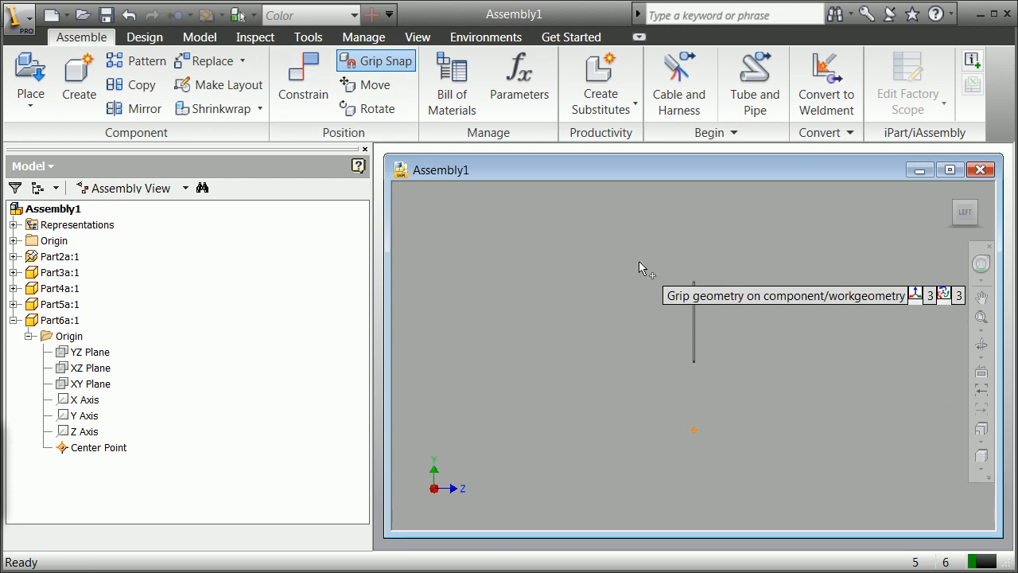
mouse_move(696, 433)
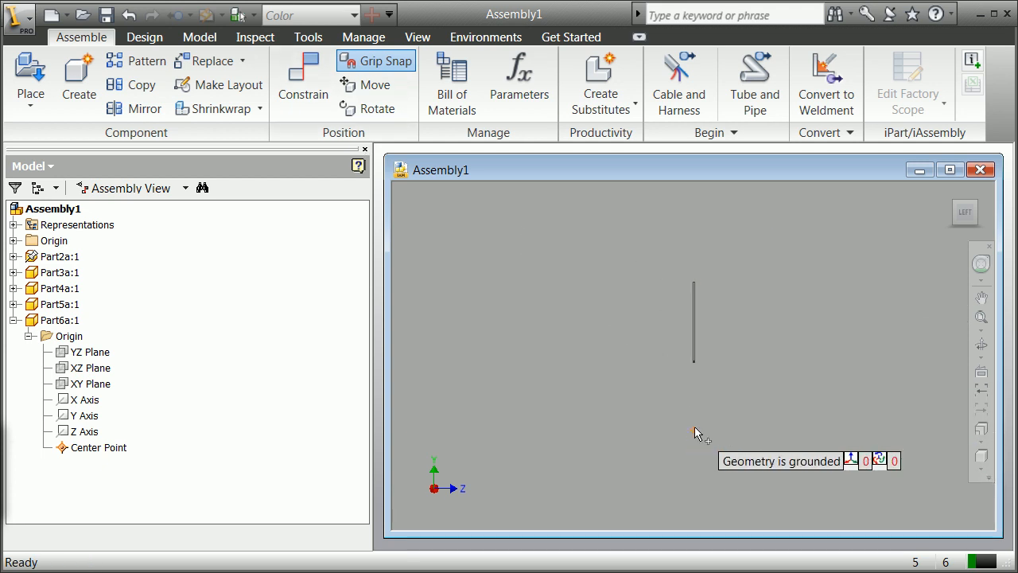
mouse_move(772, 407)
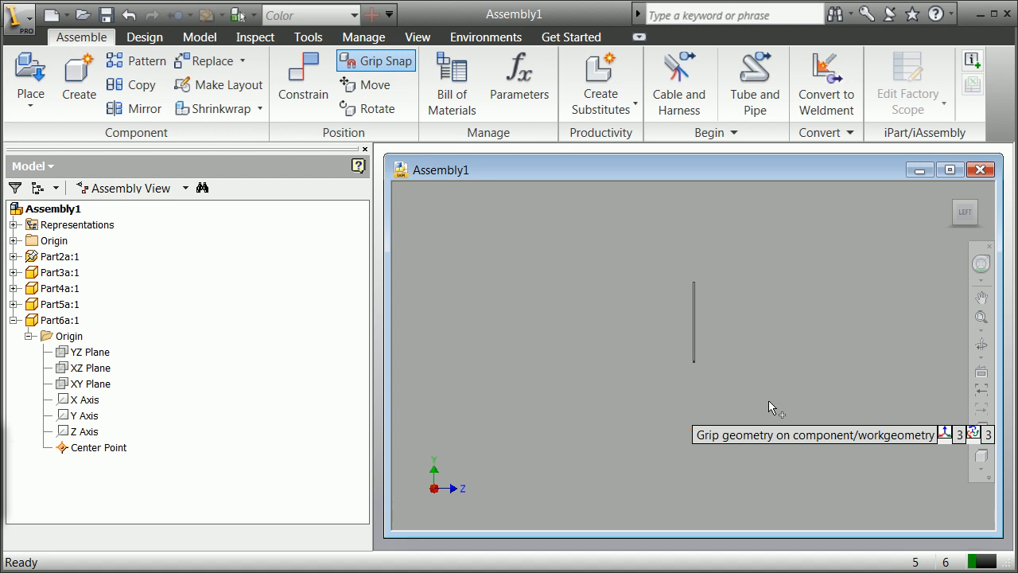
mouse_move(162, 217)
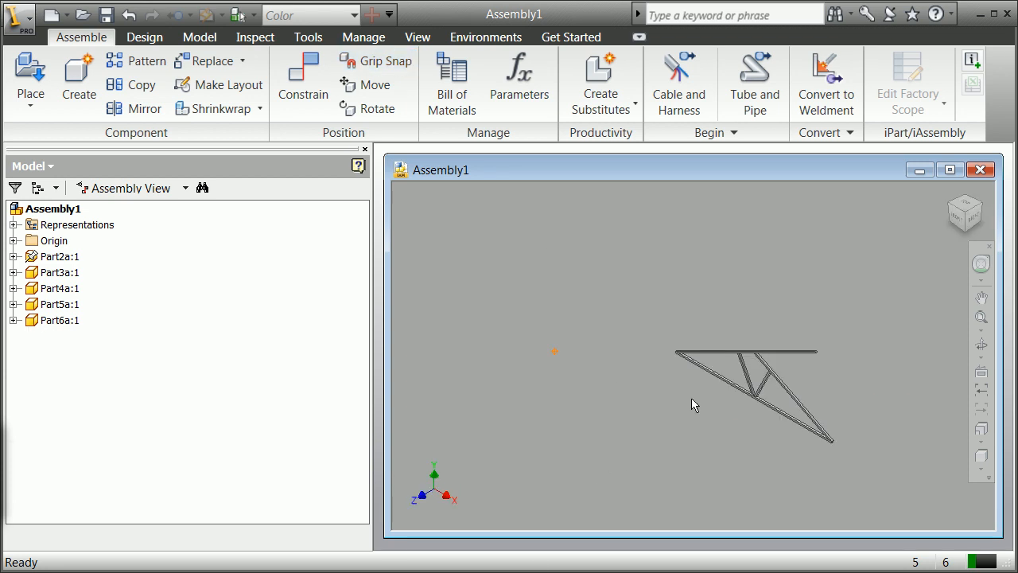
mouse_move(563, 374)
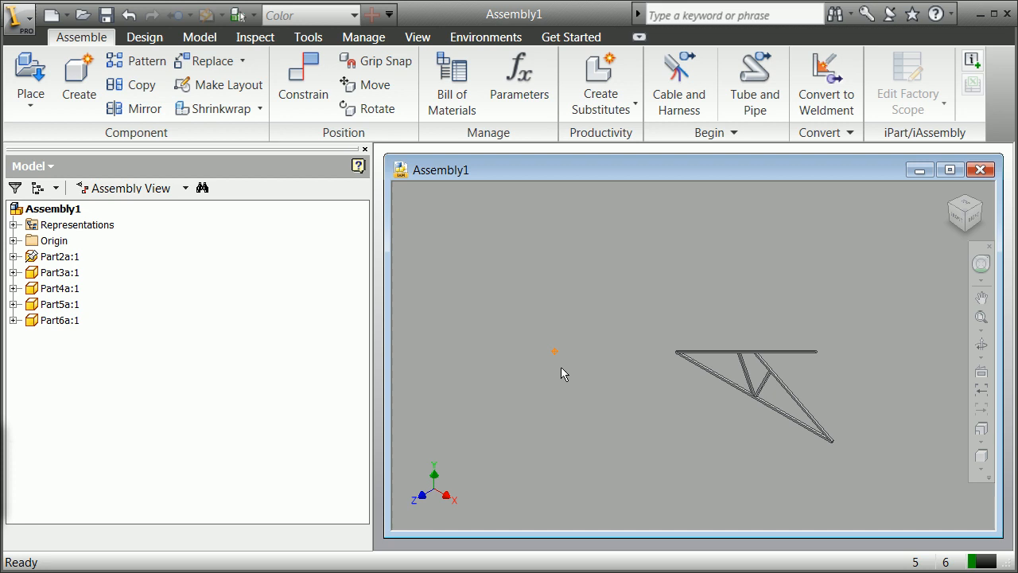
- Rotate the truss about Part2a's center point in the edge-on view and commit the grip-snap move
left_click(61, 256)
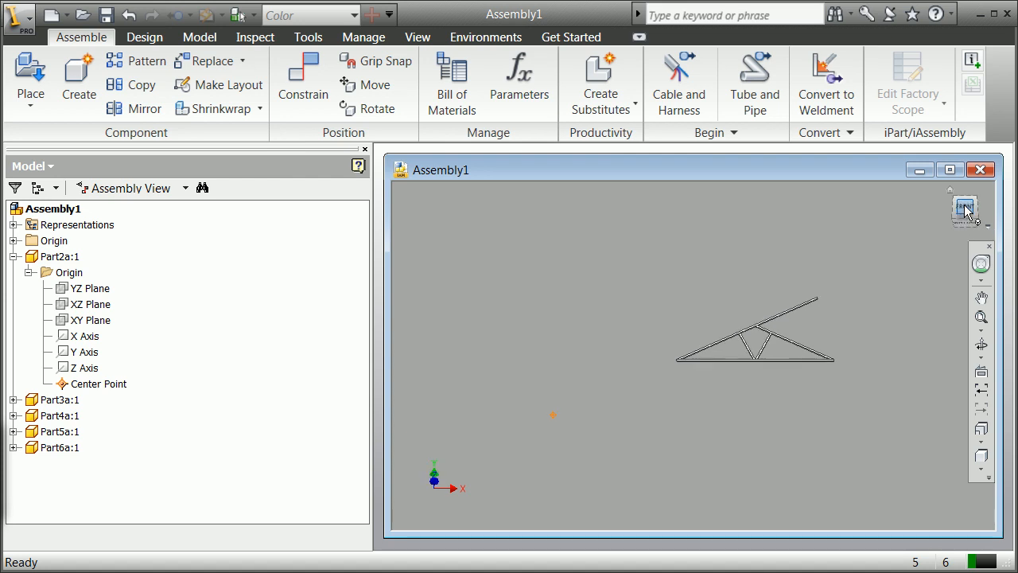
left_click(964, 210)
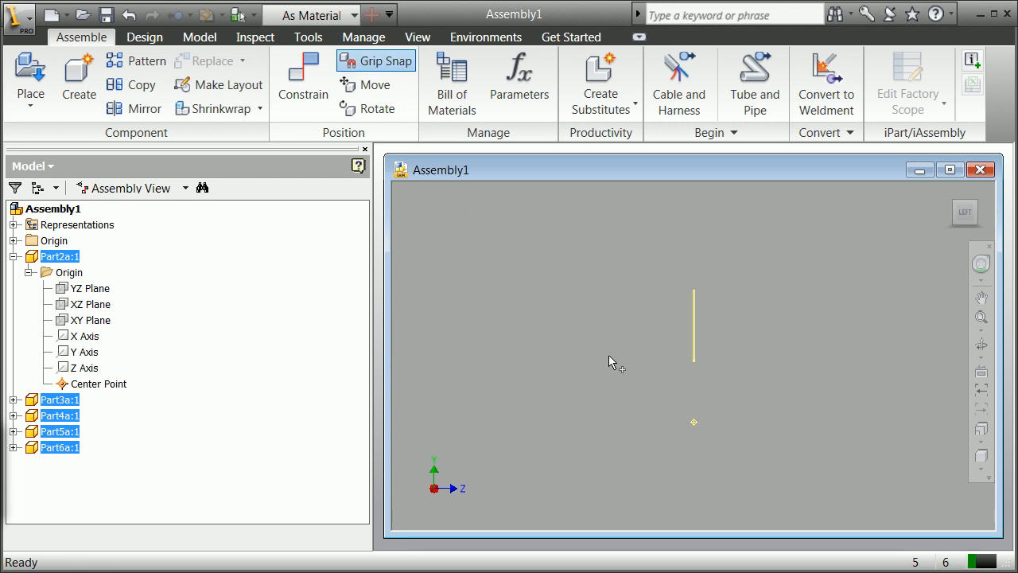
mouse_move(696, 427)
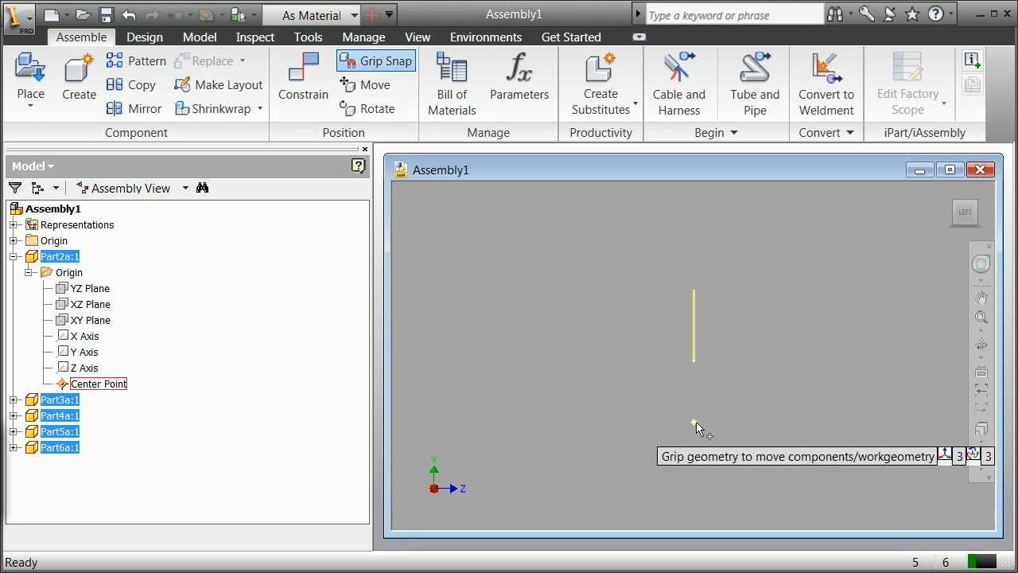
left_click(693, 427)
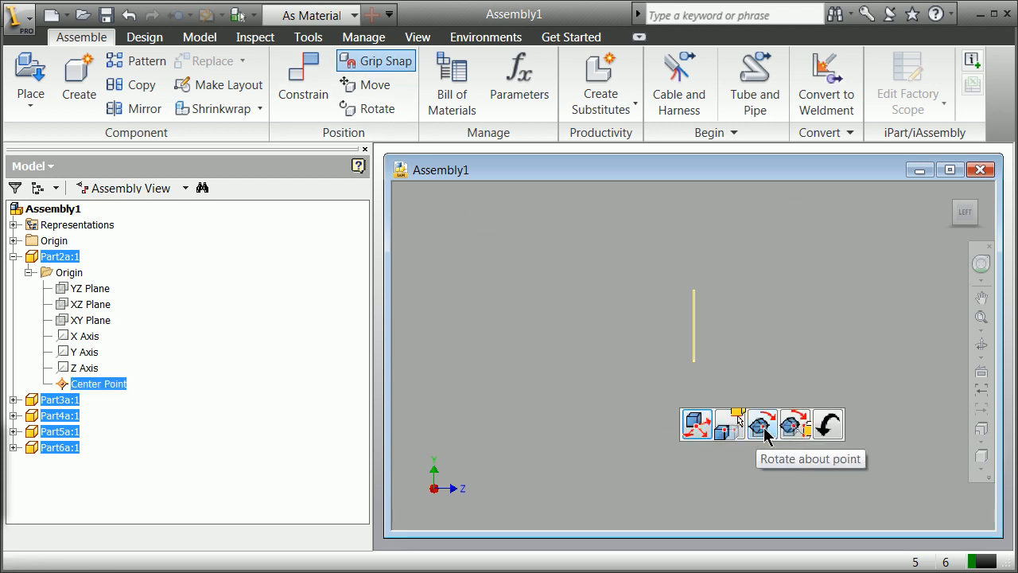
left_click(761, 424)
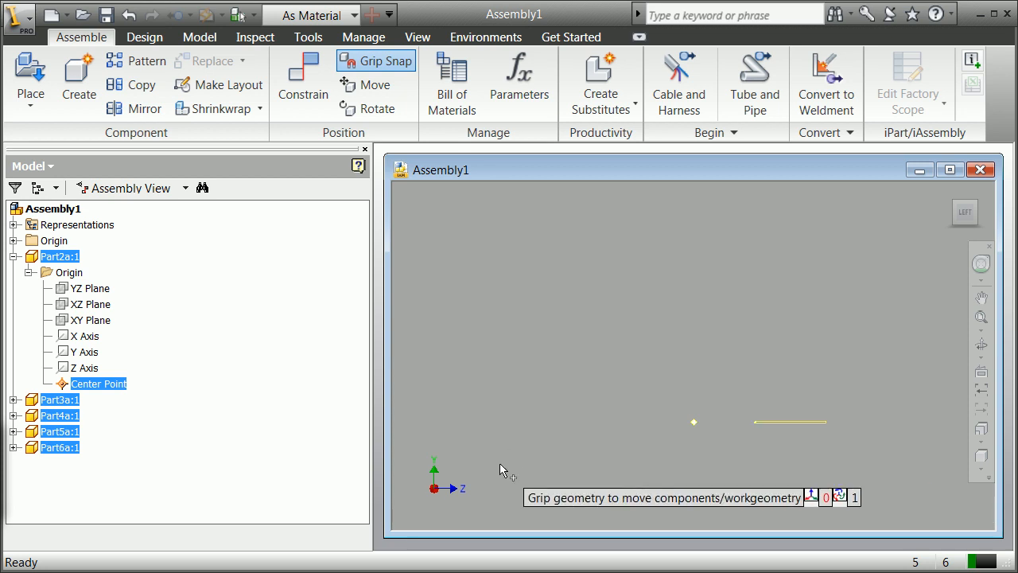
mouse_move(897, 333)
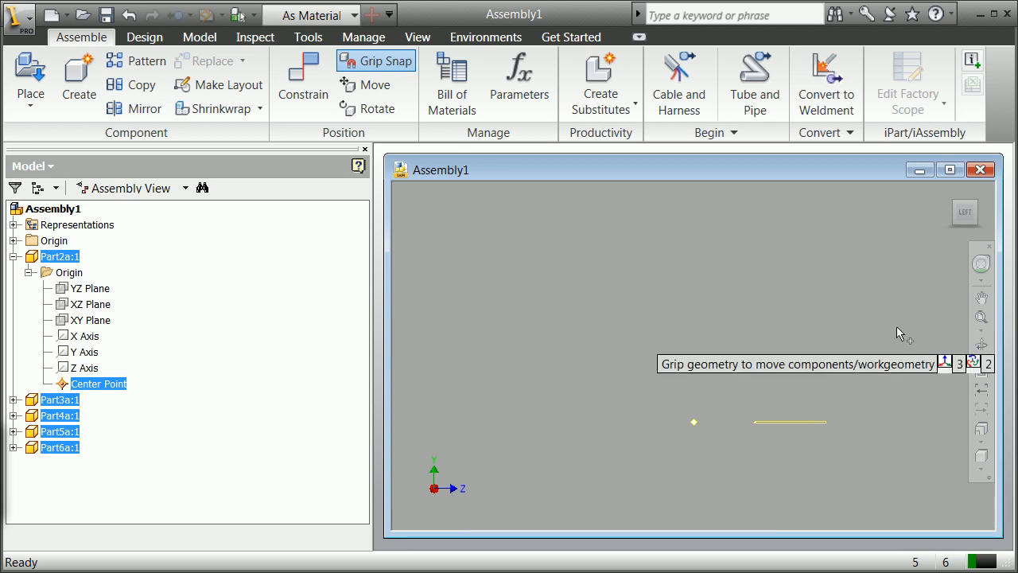
mouse_move(915, 242)
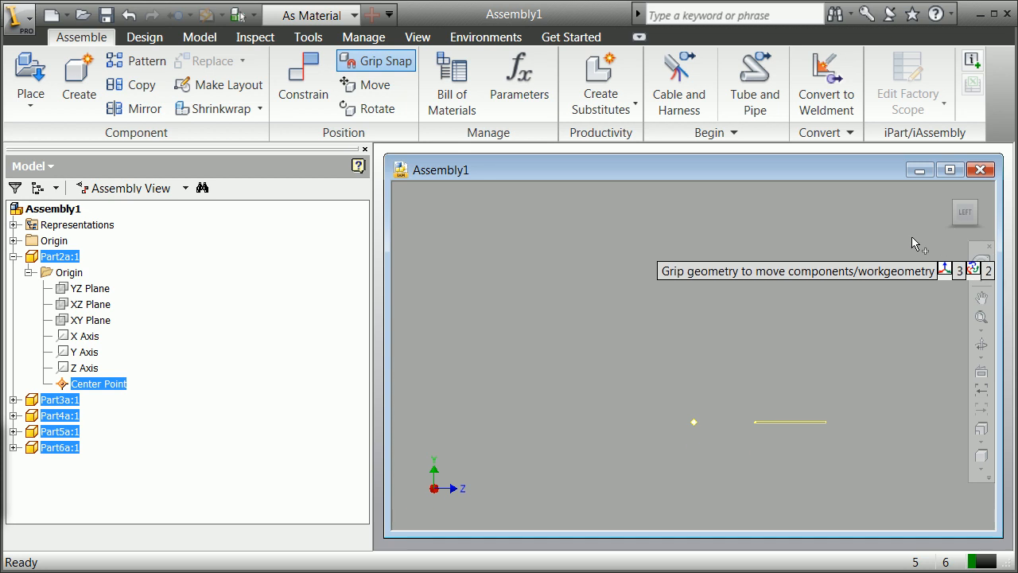
right_click(915, 241)
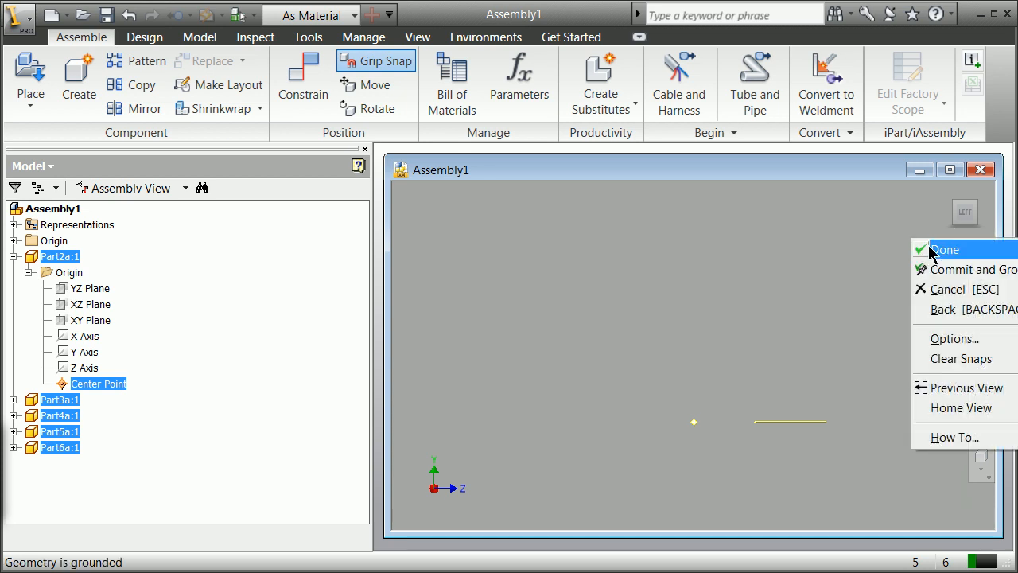
left_click(945, 249)
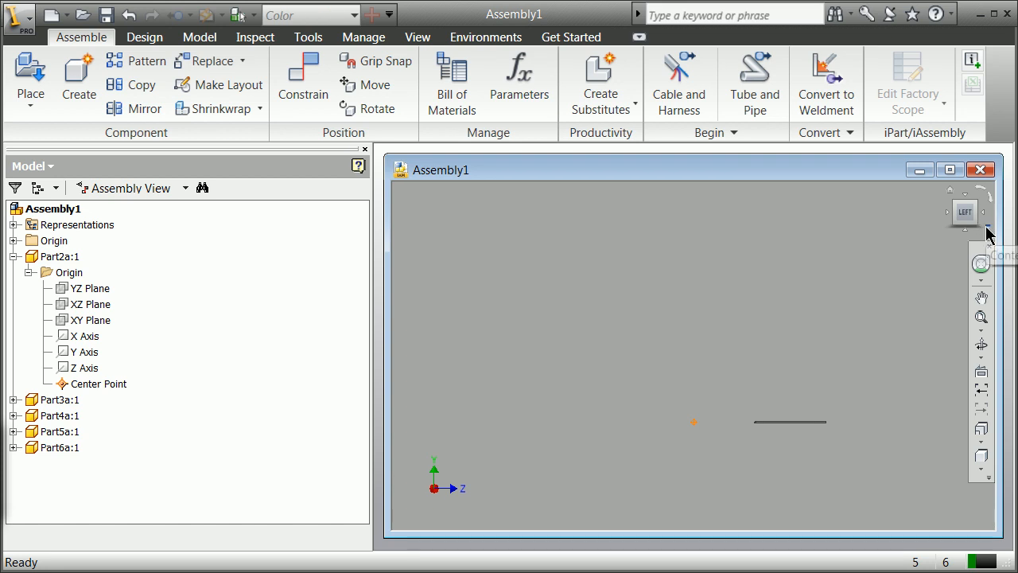
- Switch to the front view of the truss with the ViewCube
left_click(966, 212)
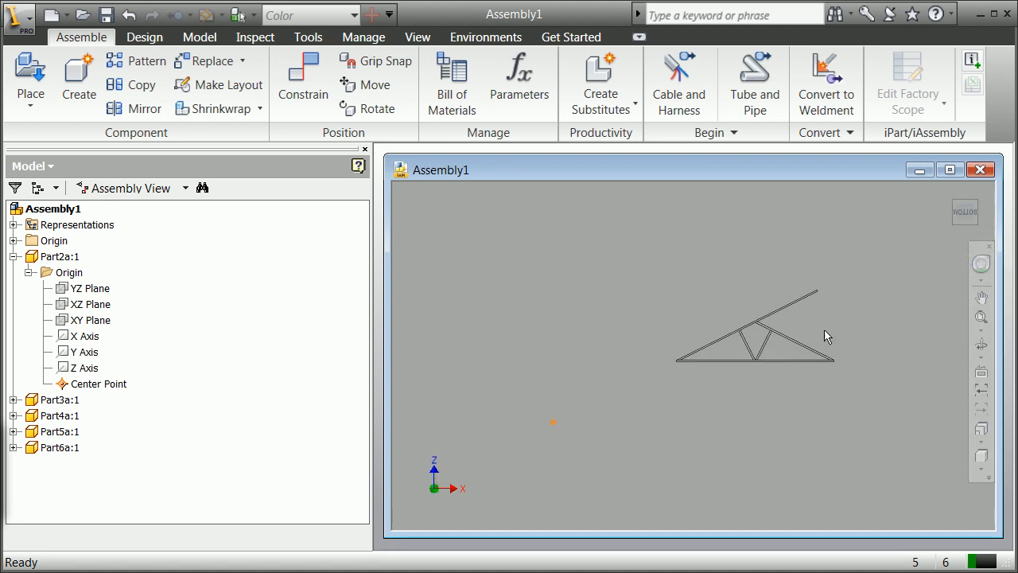
mouse_move(607, 290)
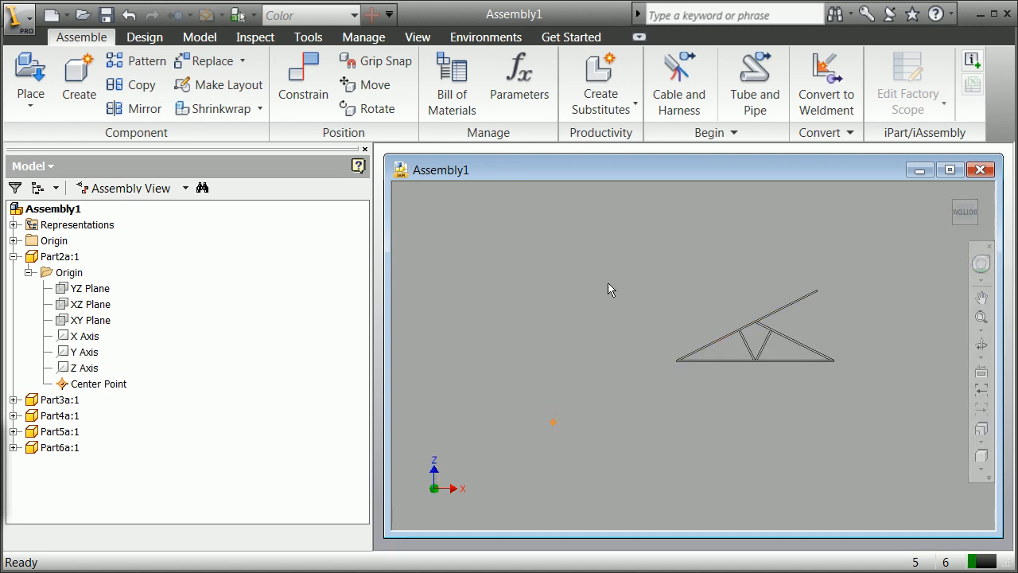
mouse_move(623, 388)
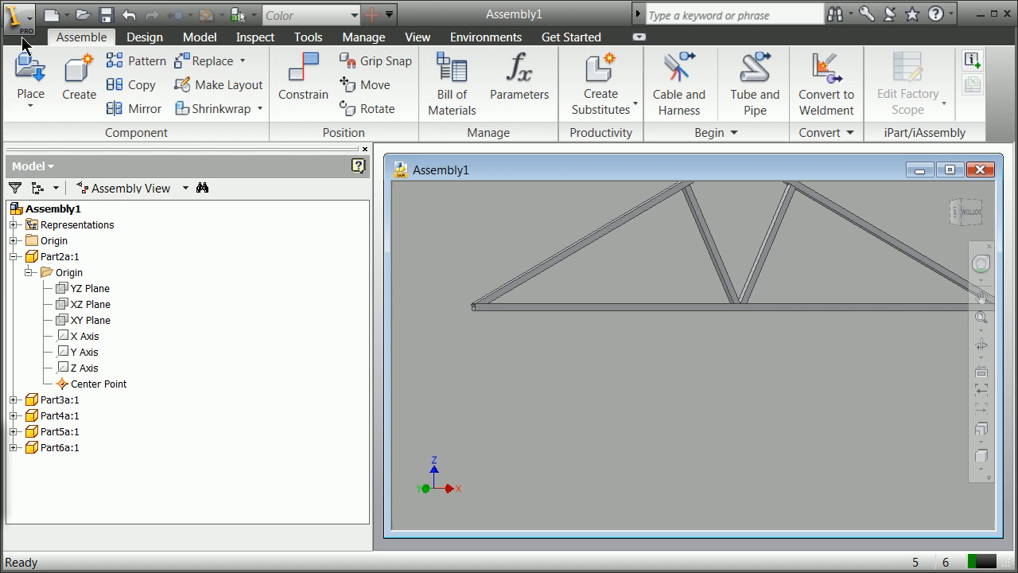
- Save the assembly as Assembly1a.iam with all dependent parts, accepting the educational-version warning
left_click(16, 14)
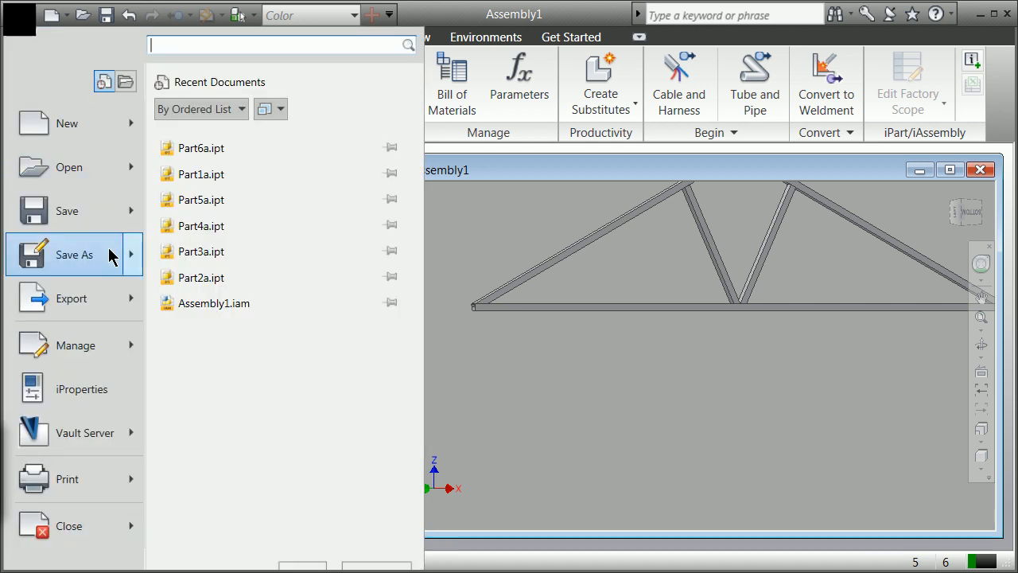
left_click(74, 255)
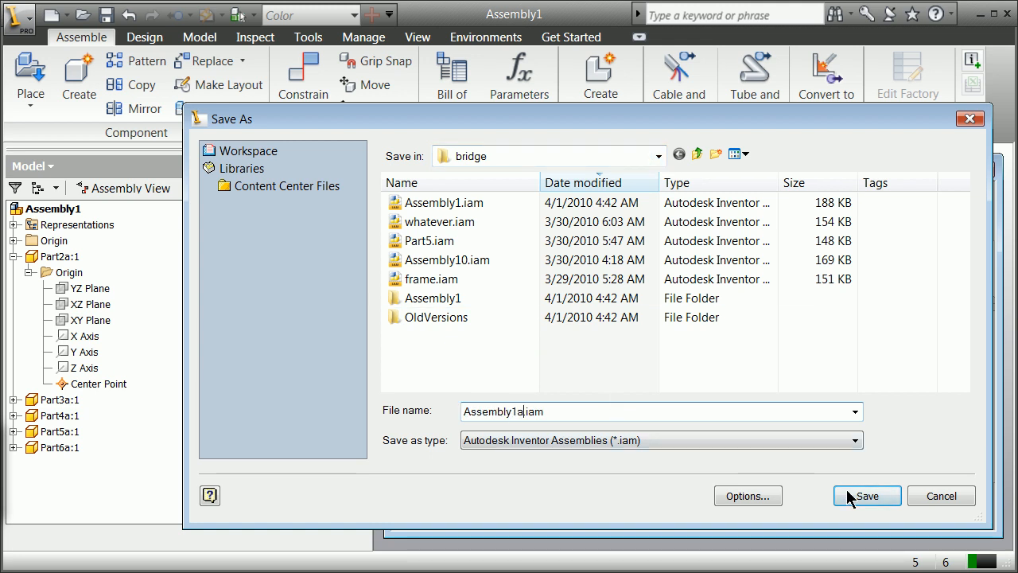
left_click(865, 496)
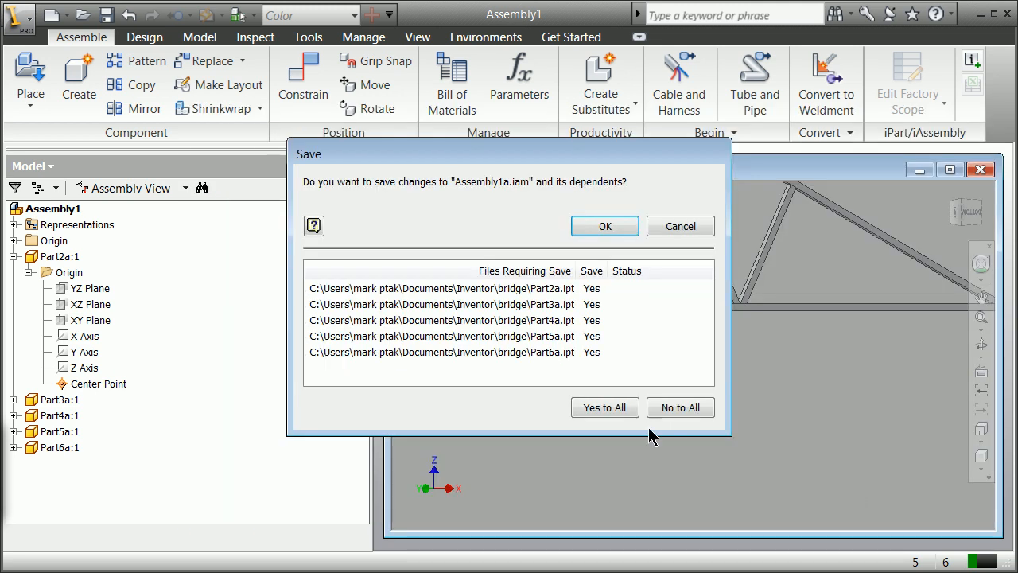
left_click(605, 408)
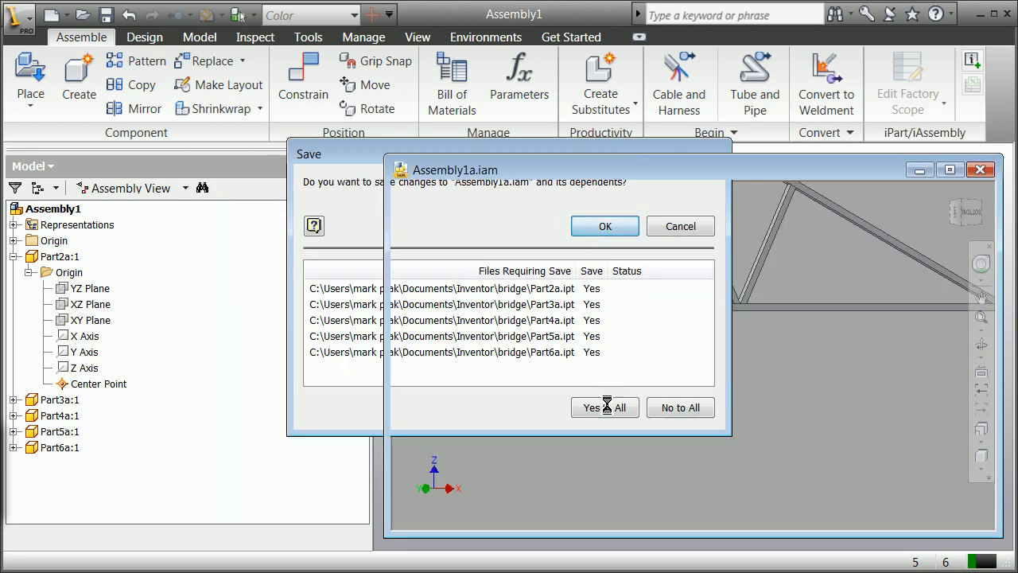
left_click(605, 407)
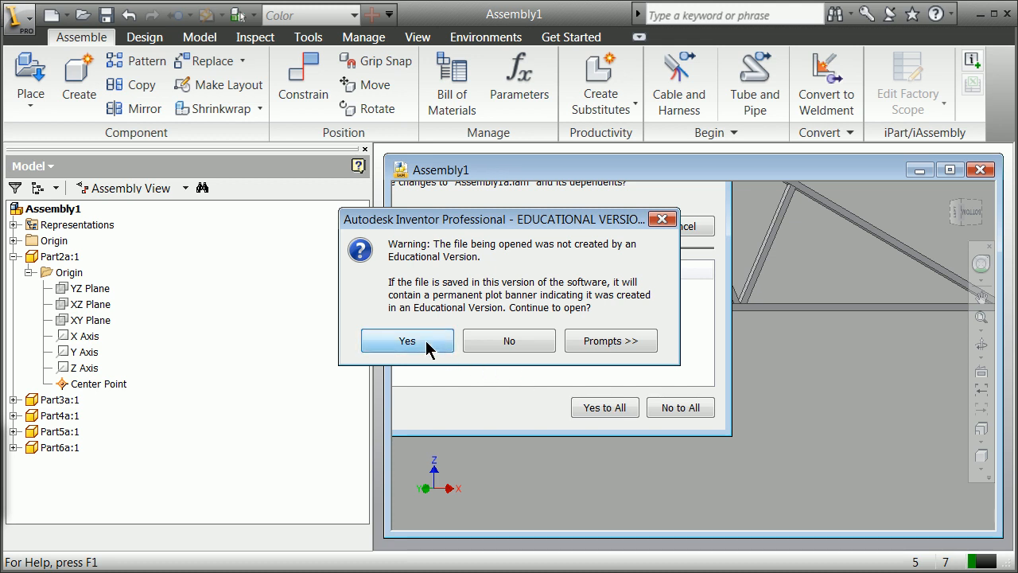
left_click(407, 341)
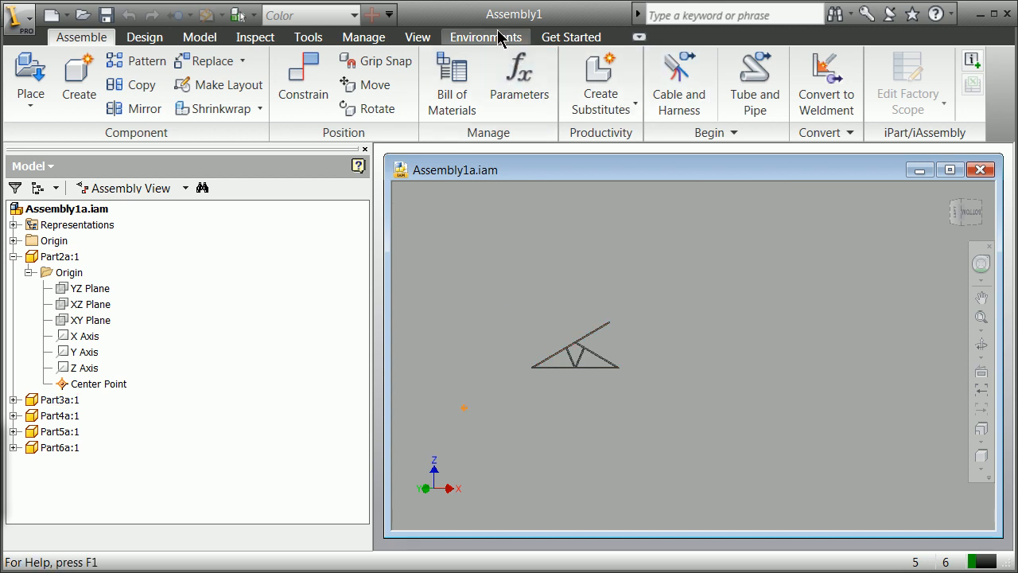
- Enter the Stress Analysis environment for Assembly1a from the Environments tab
left_click(485, 36)
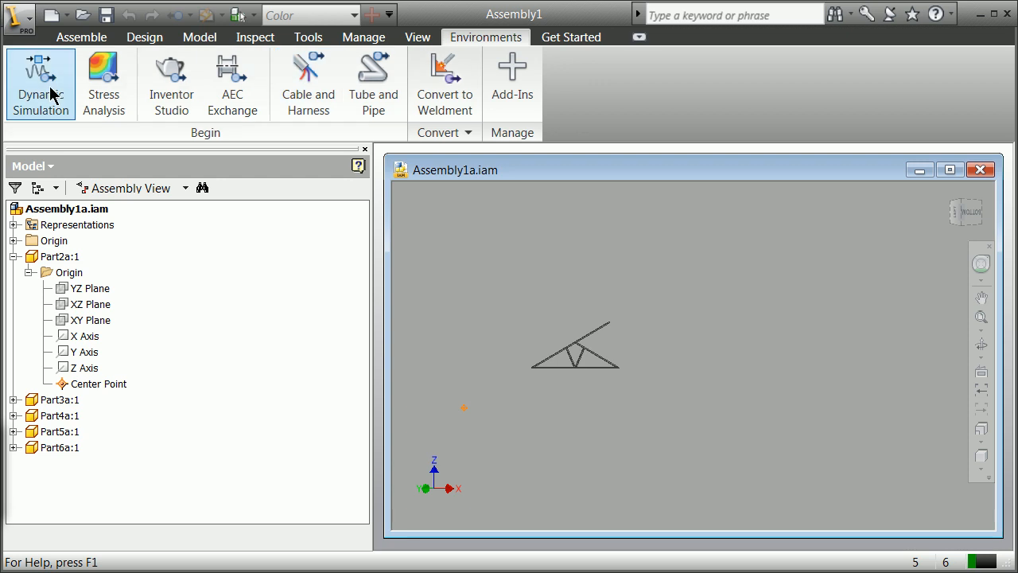
mouse_move(103, 80)
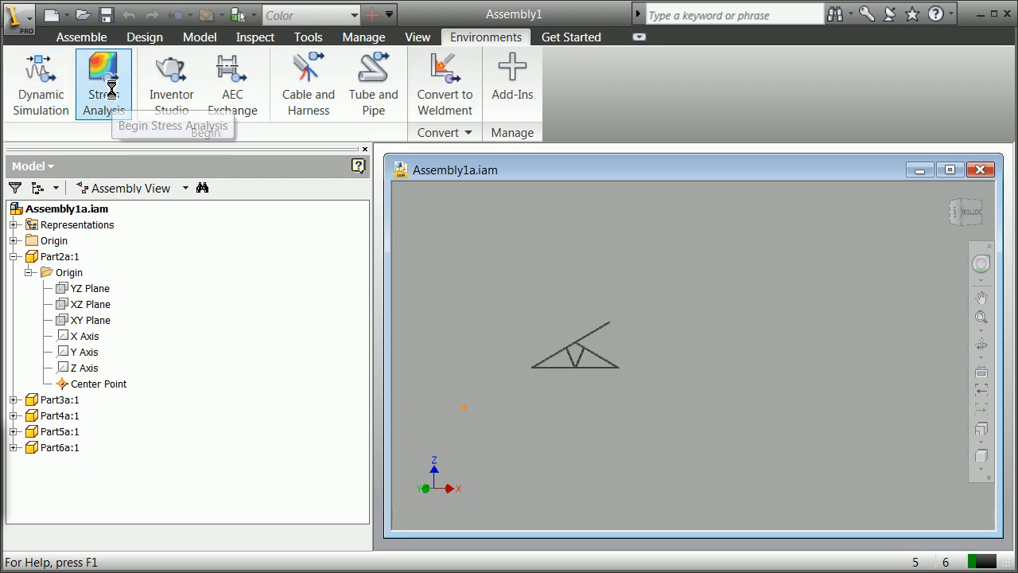
left_click(103, 80)
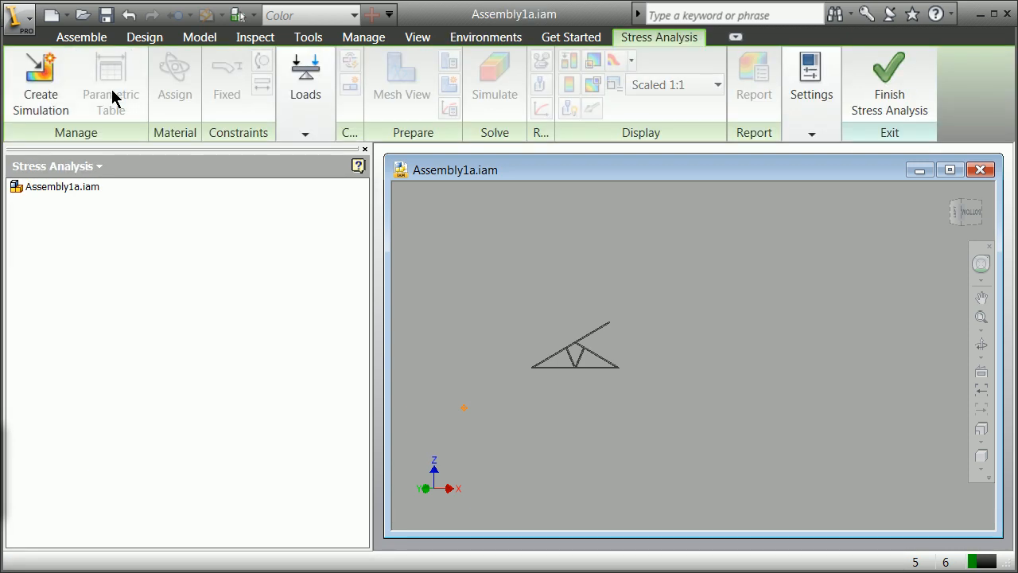
mouse_move(112, 79)
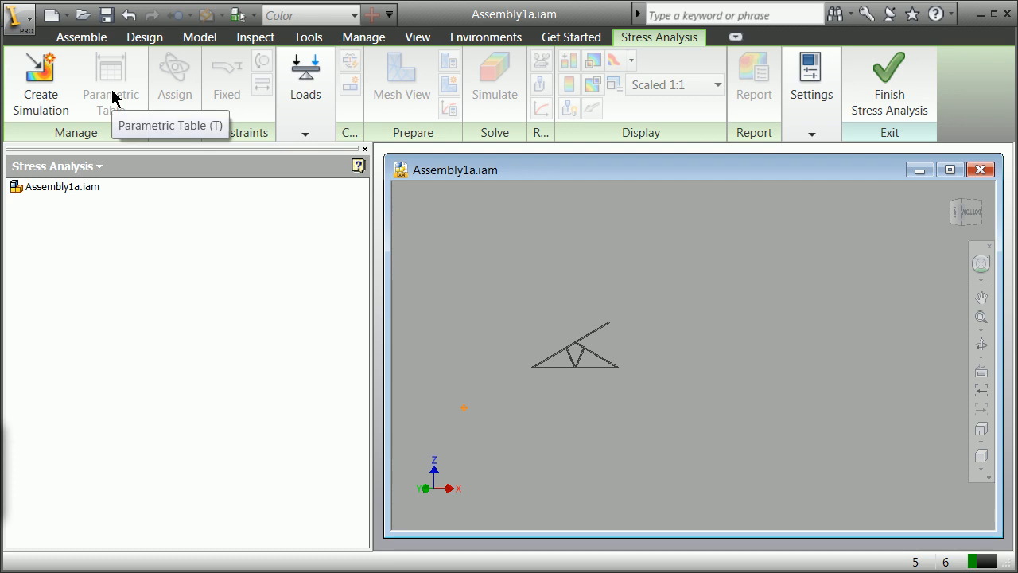
mouse_move(532, 379)
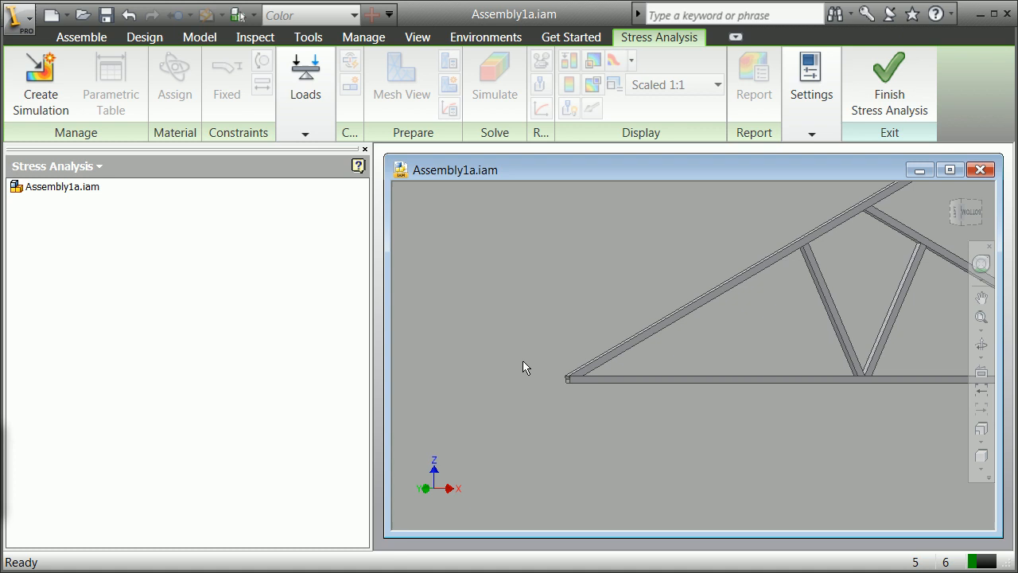
mouse_move(442, 315)
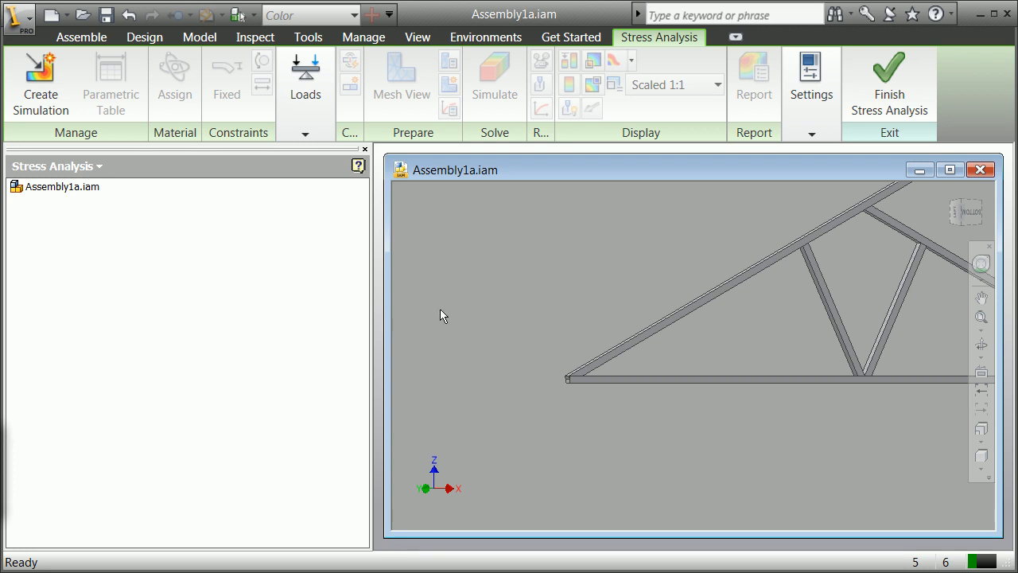
mouse_move(588, 394)
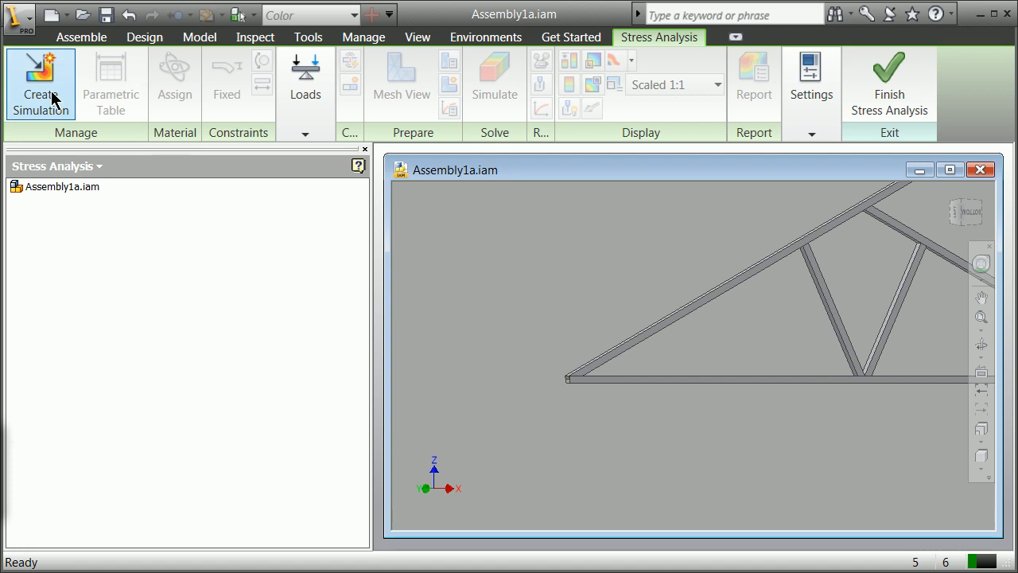
mouse_move(39, 82)
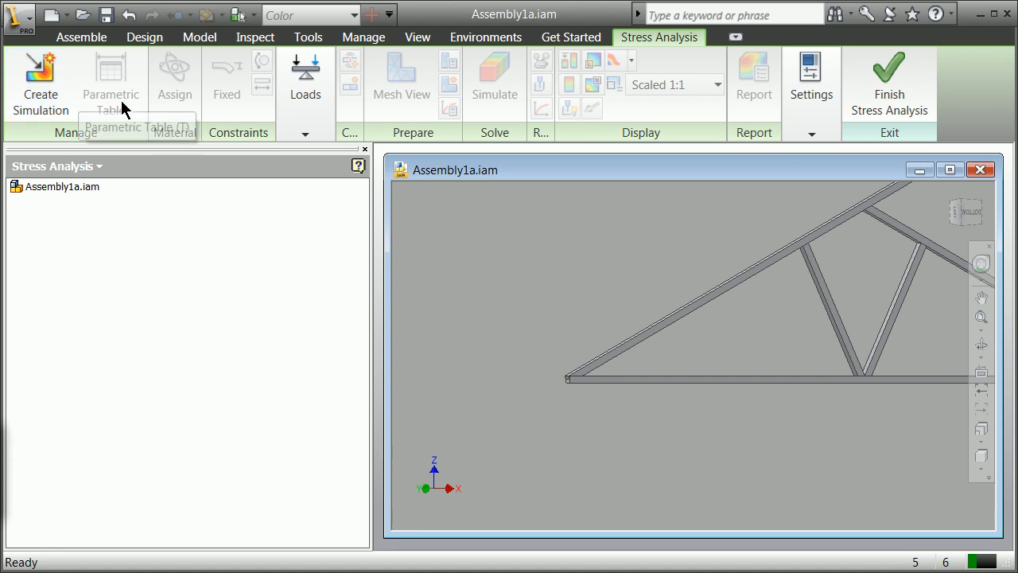
- Create Simulation:1 with default settings and select its Material node
left_click(39, 80)
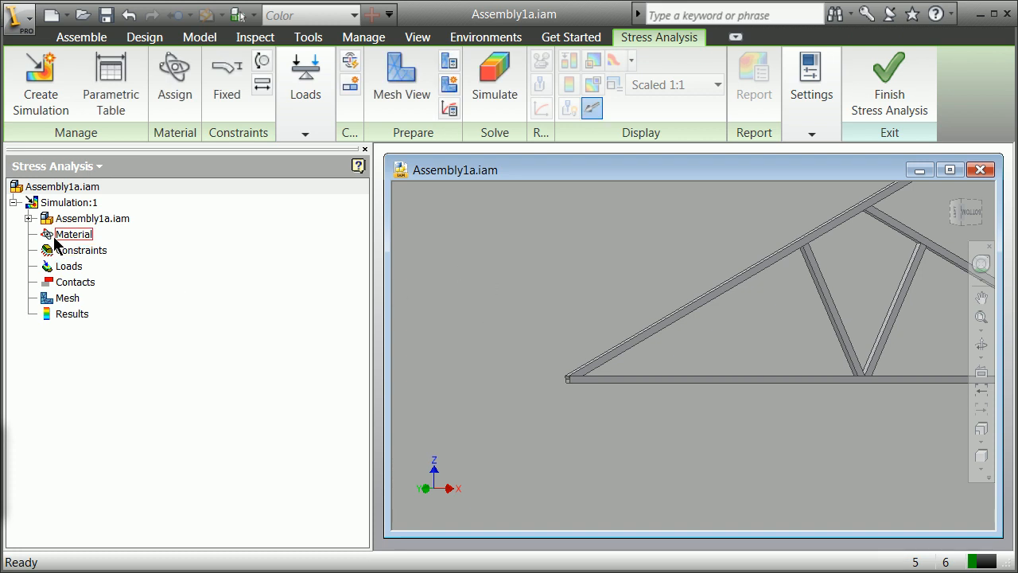
mouse_move(80, 249)
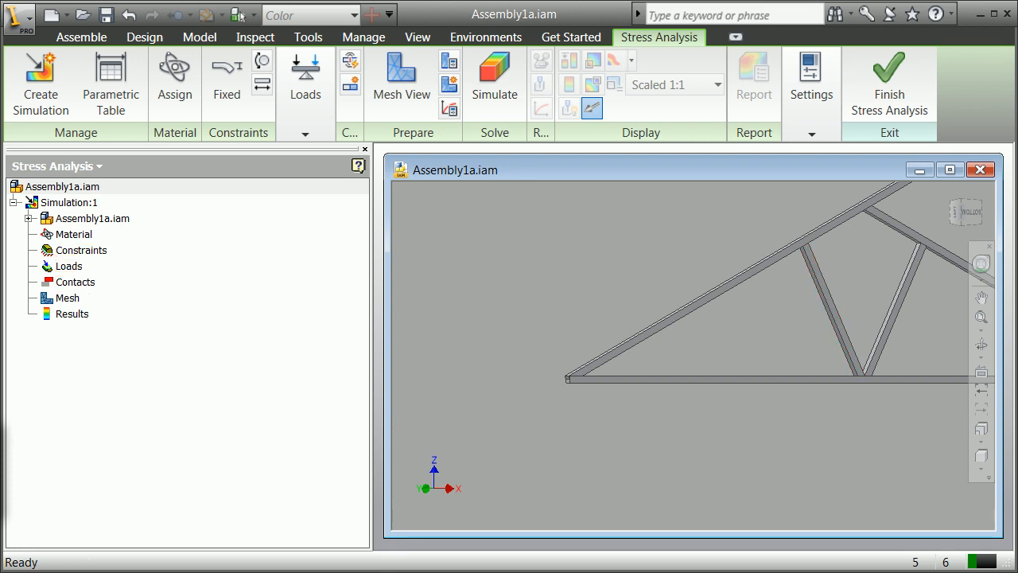
left_click(73, 234)
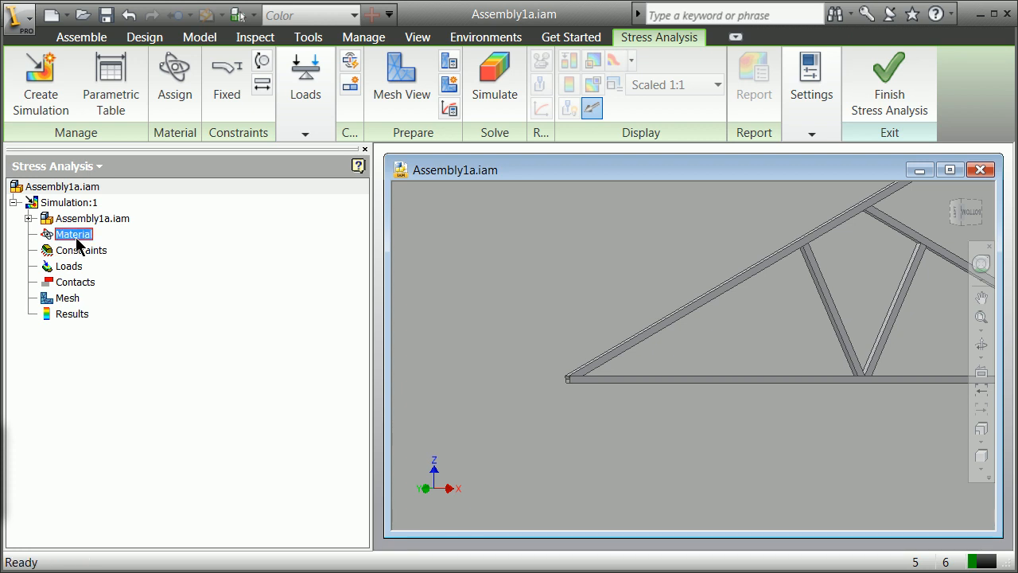
- Assign Steel as the override material for Part2a, Part3a, Part4a, Part5a and the remaining truss part
right_click(73, 233)
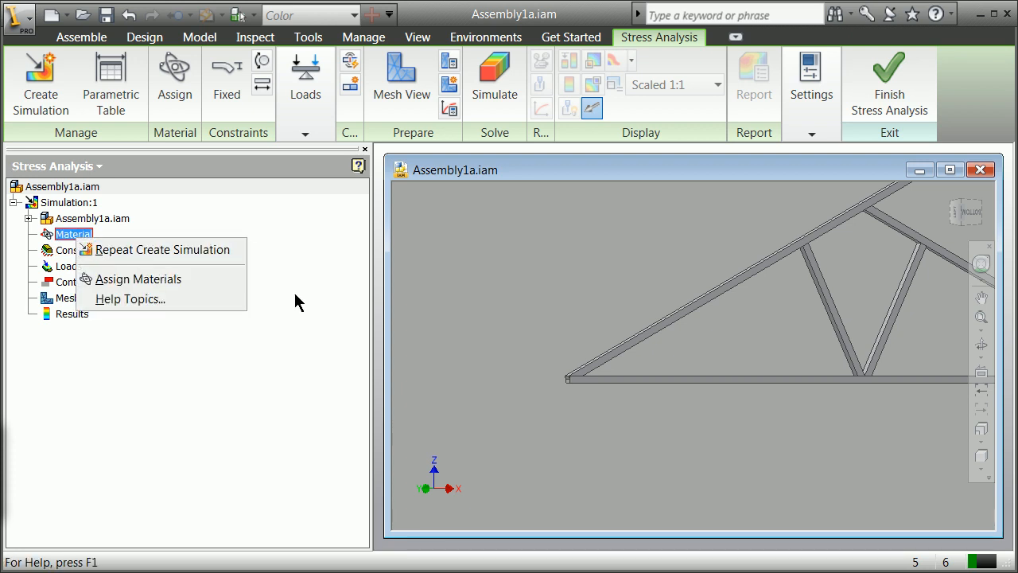
left_click(140, 278)
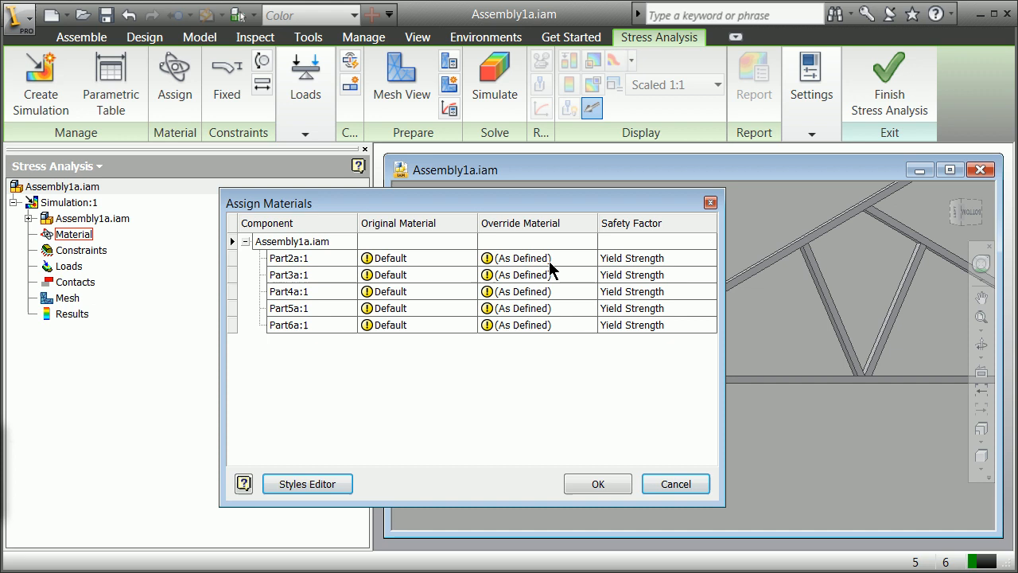
left_click(587, 258)
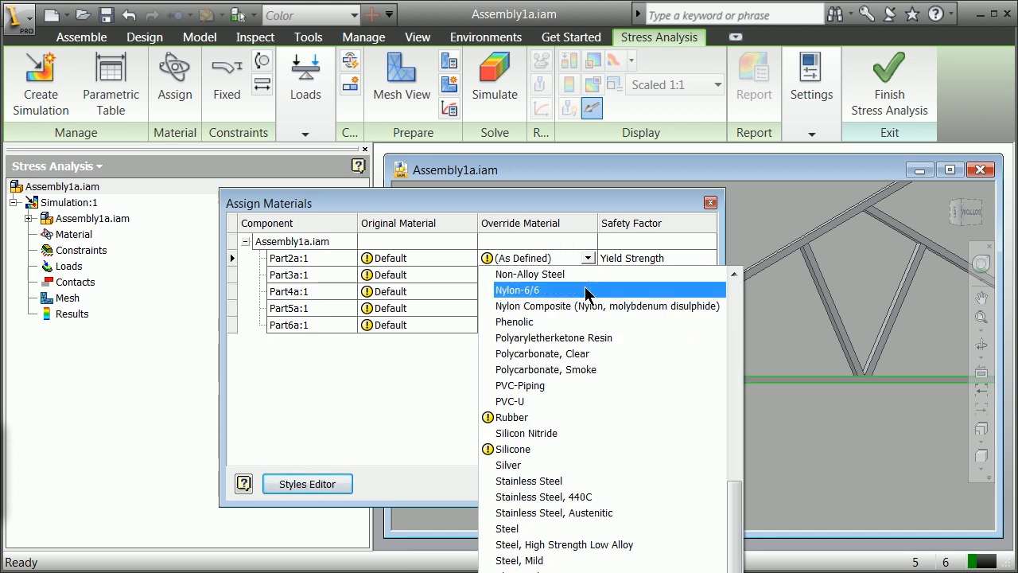
left_click(505, 529)
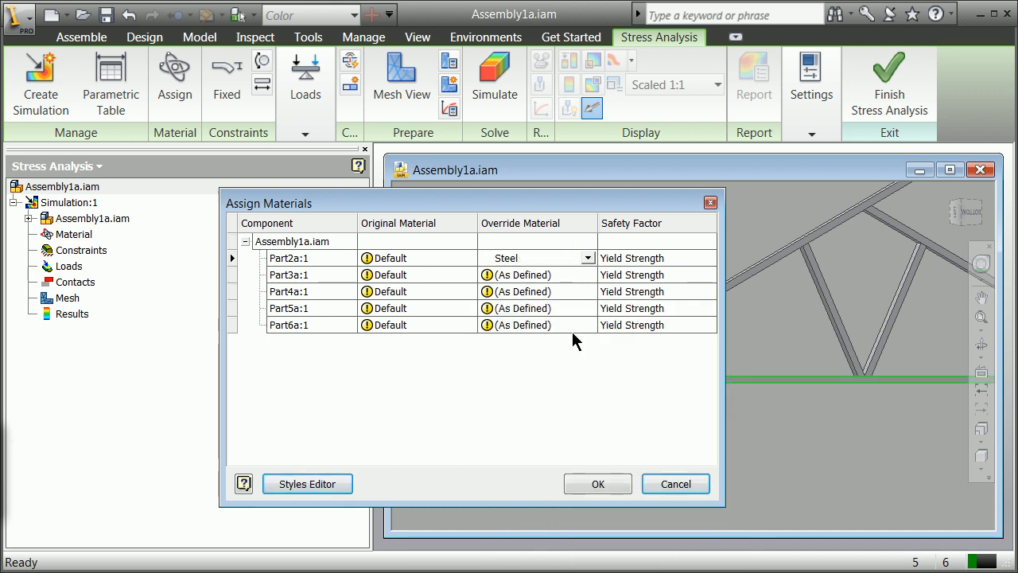
left_click(587, 274)
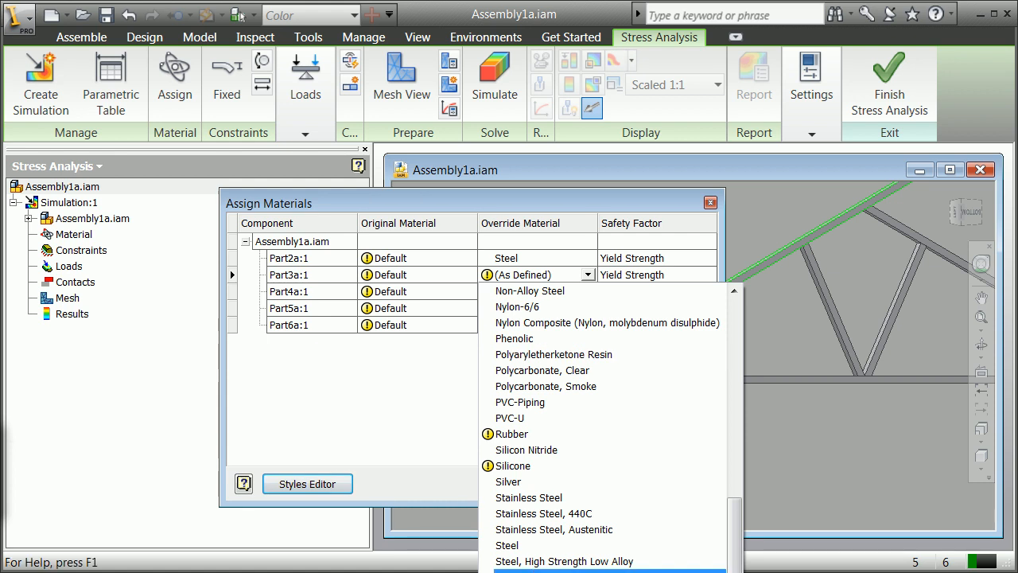
left_click(505, 544)
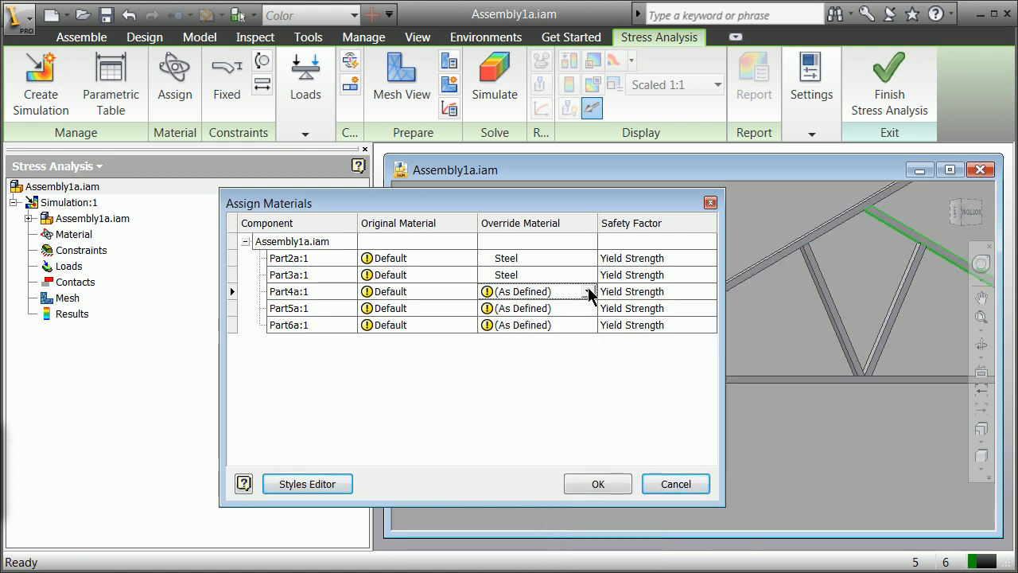
left_click(522, 291)
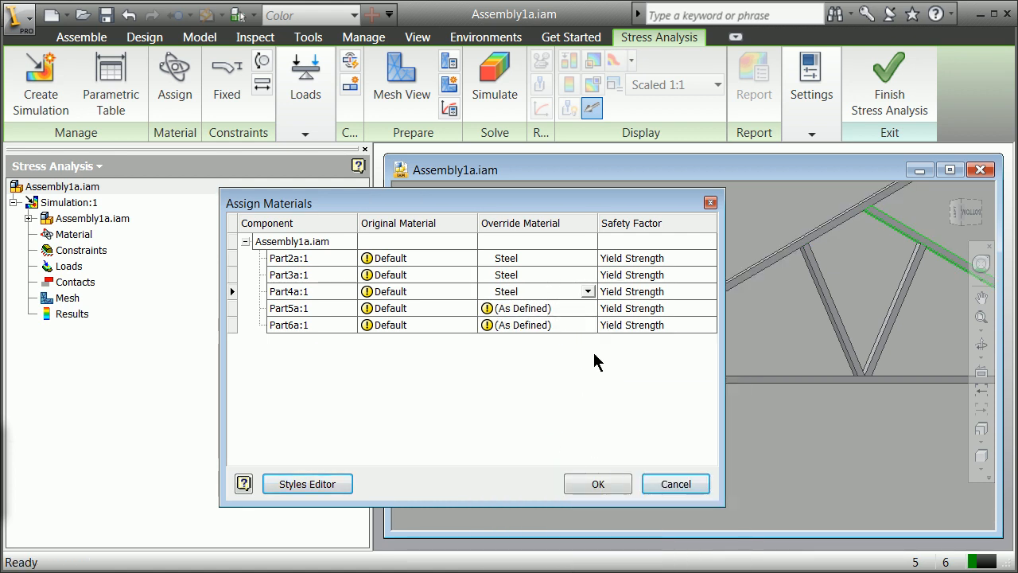
left_click(587, 309)
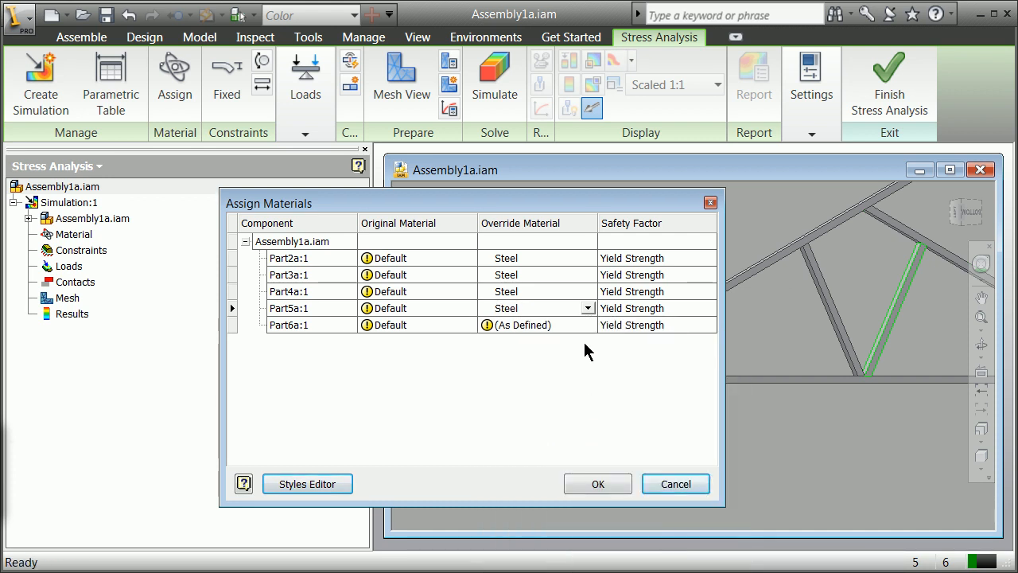
left_click(587, 325)
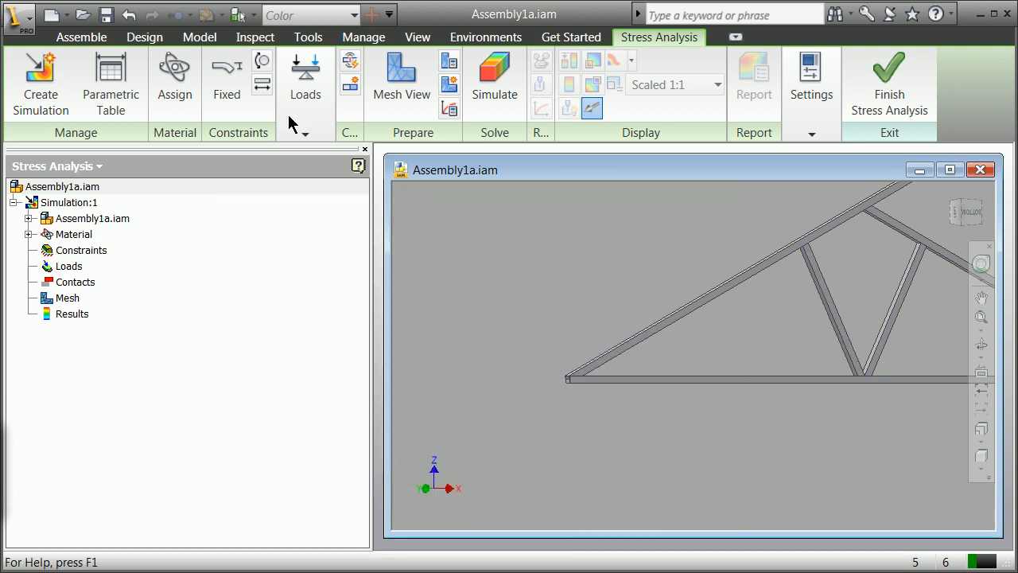
left_click(73, 234)
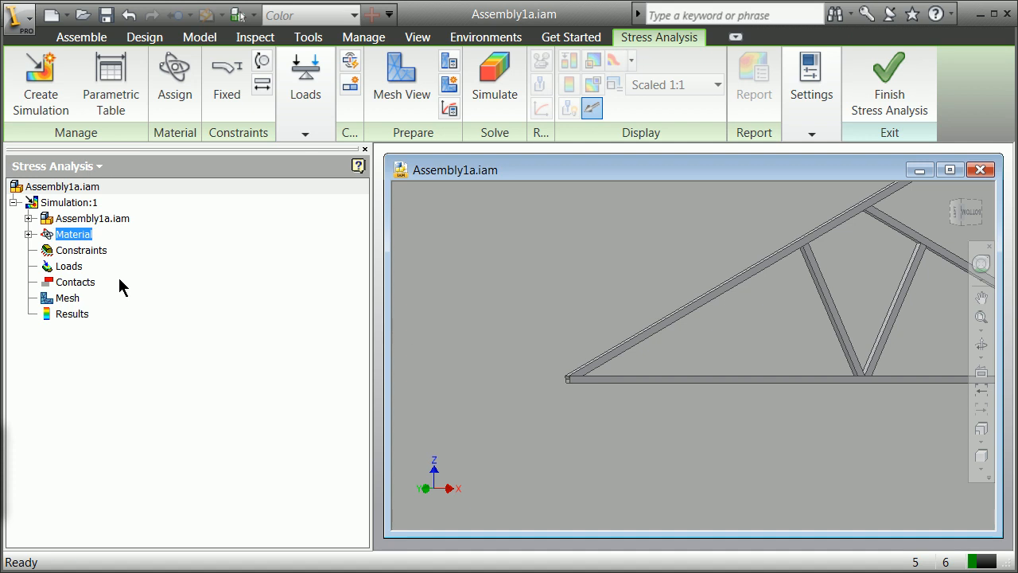
- Reach the Steel material style in the style library via Assign Materials > Styles Editor
right_click(73, 234)
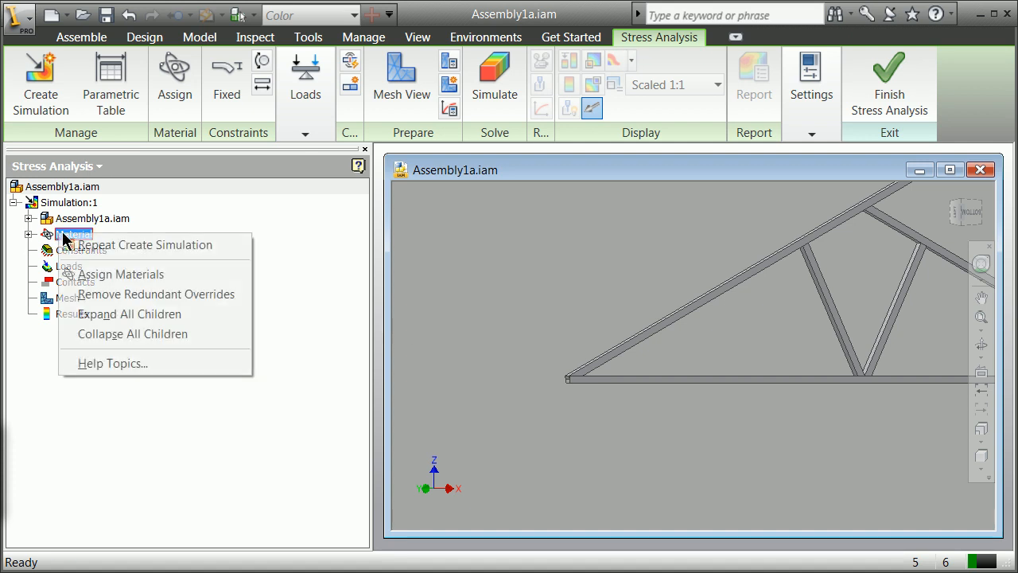
left_click(121, 274)
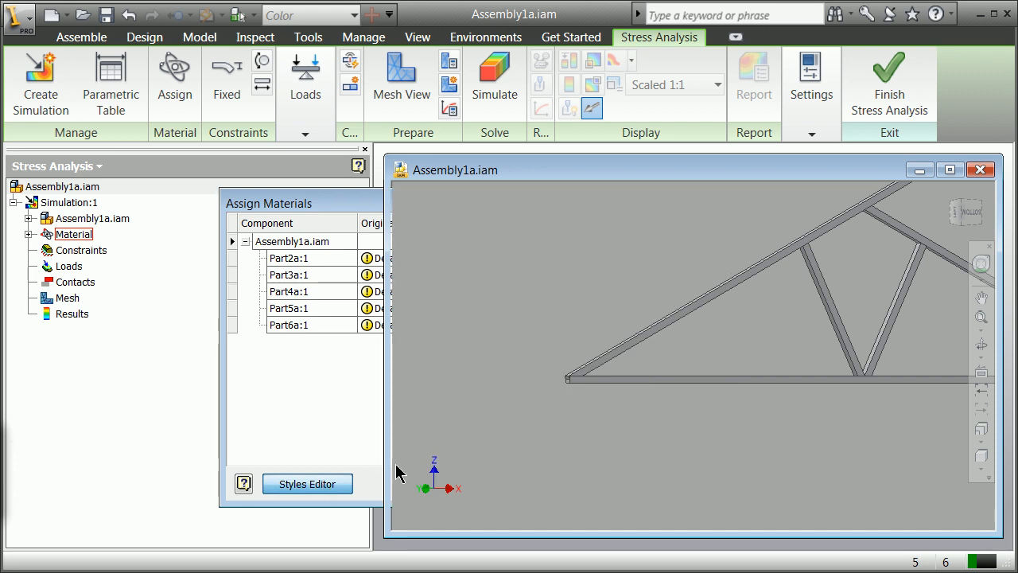
left_click(307, 483)
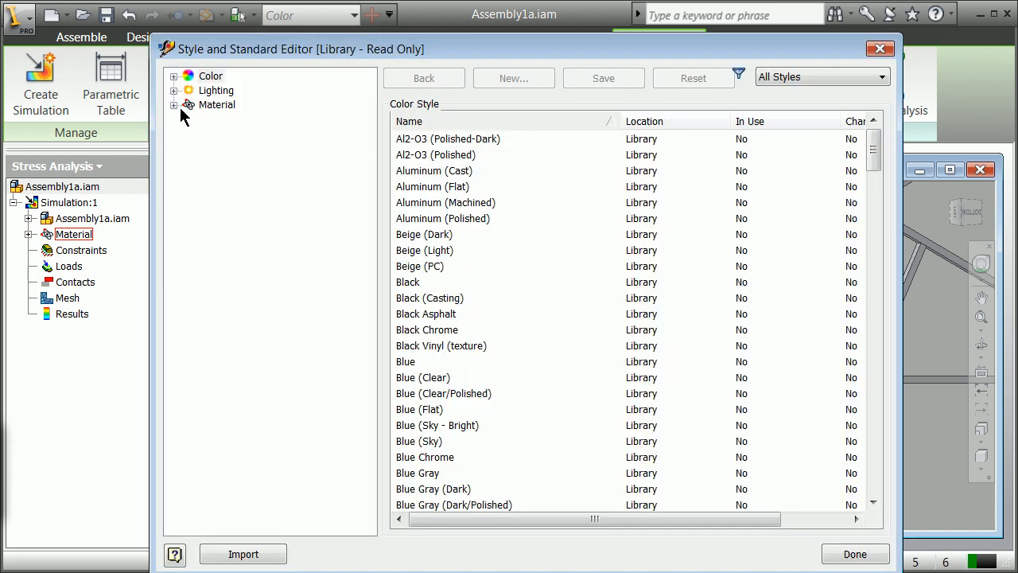
left_click(216, 105)
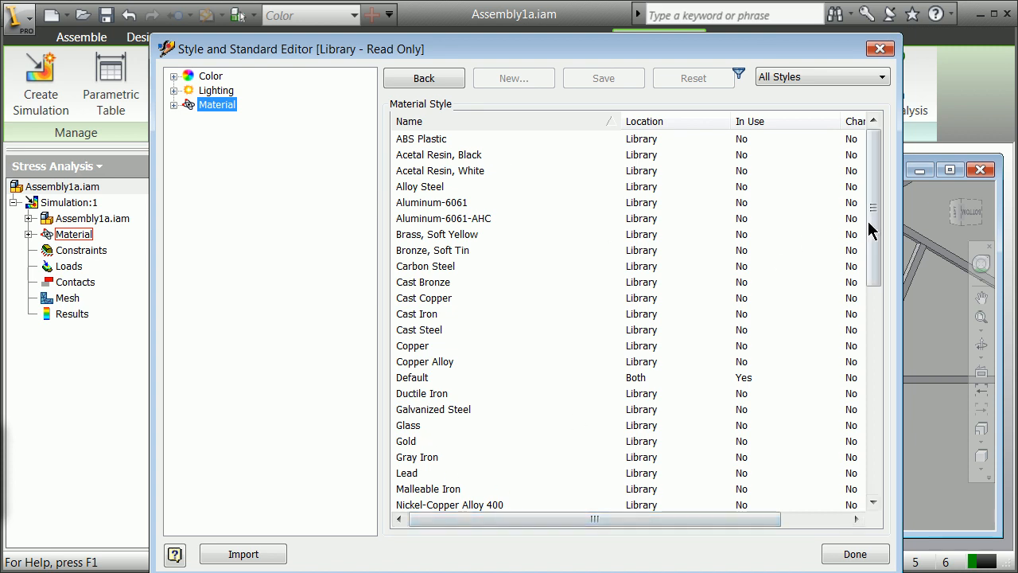
scroll("down", 3)
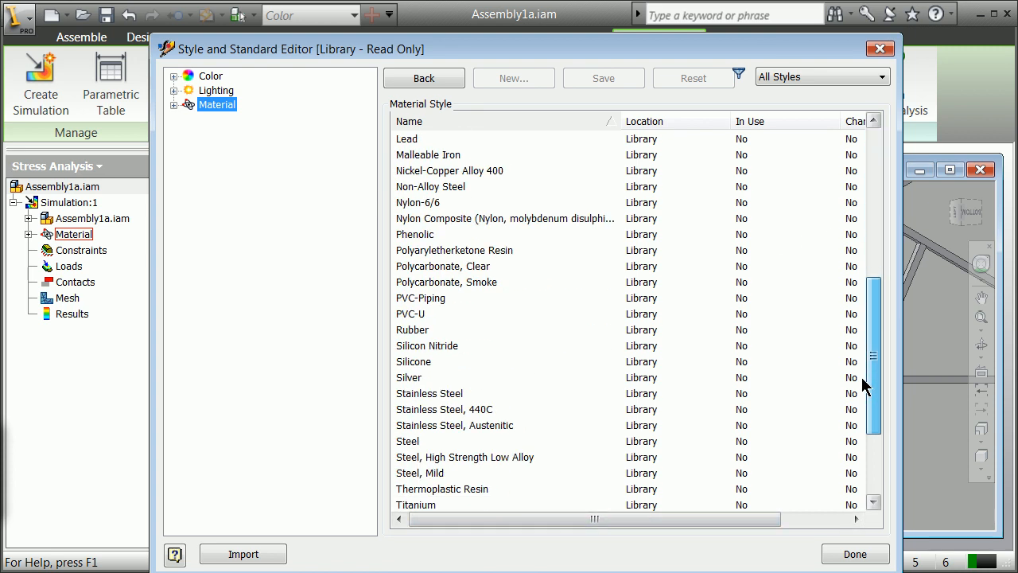
scroll("up", 3)
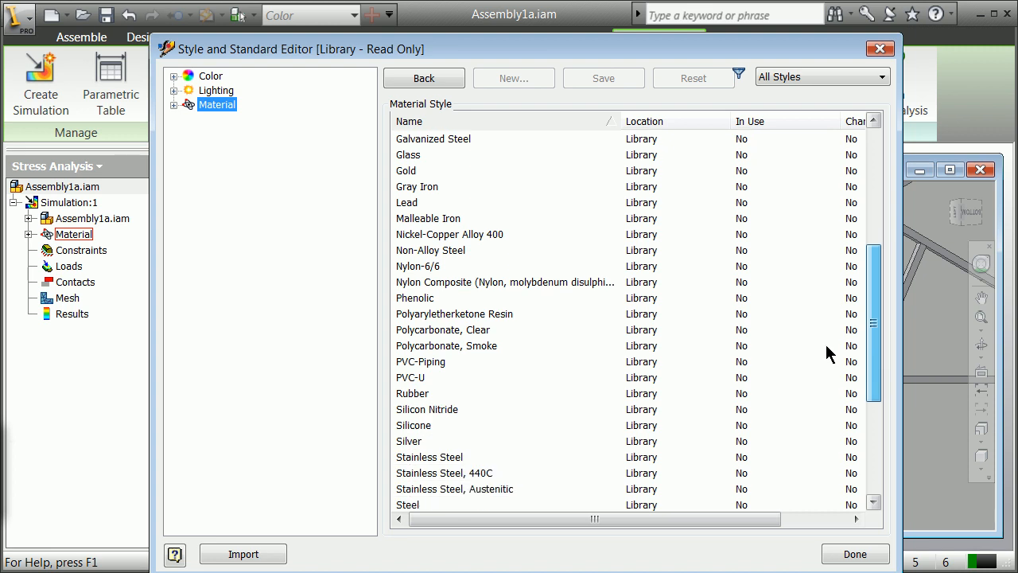
scroll("down", 3)
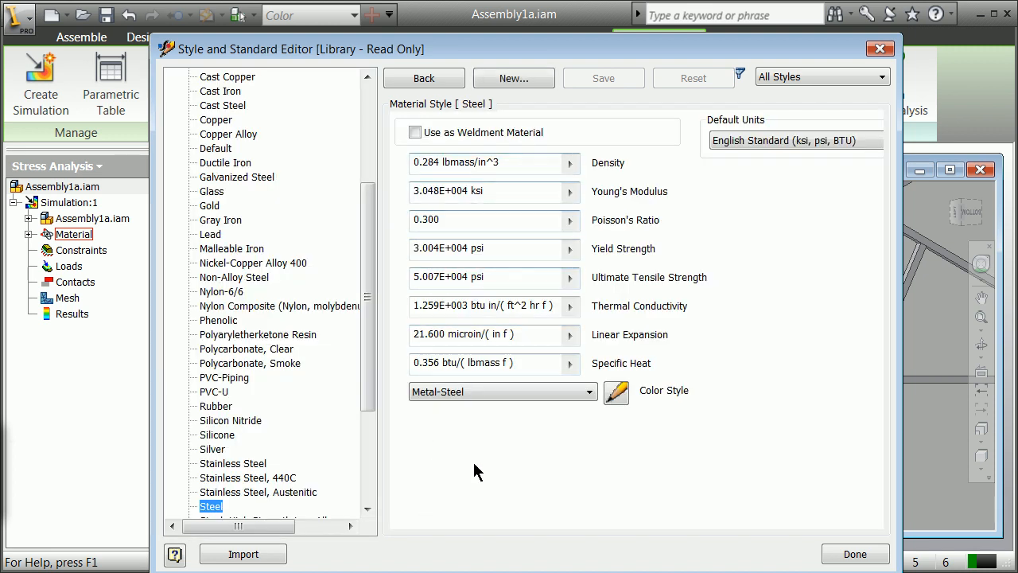
mouse_move(607, 248)
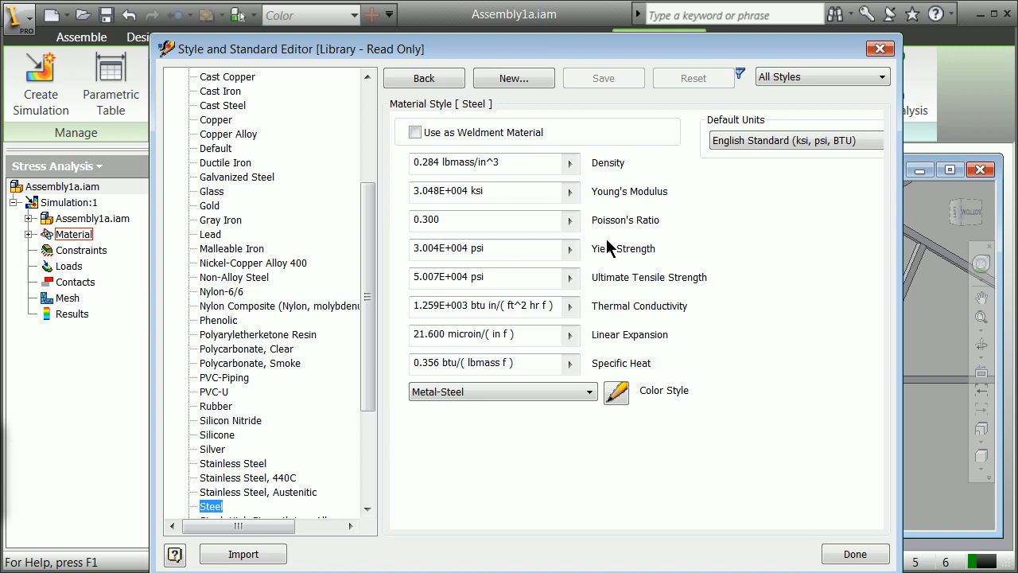
mouse_move(521, 334)
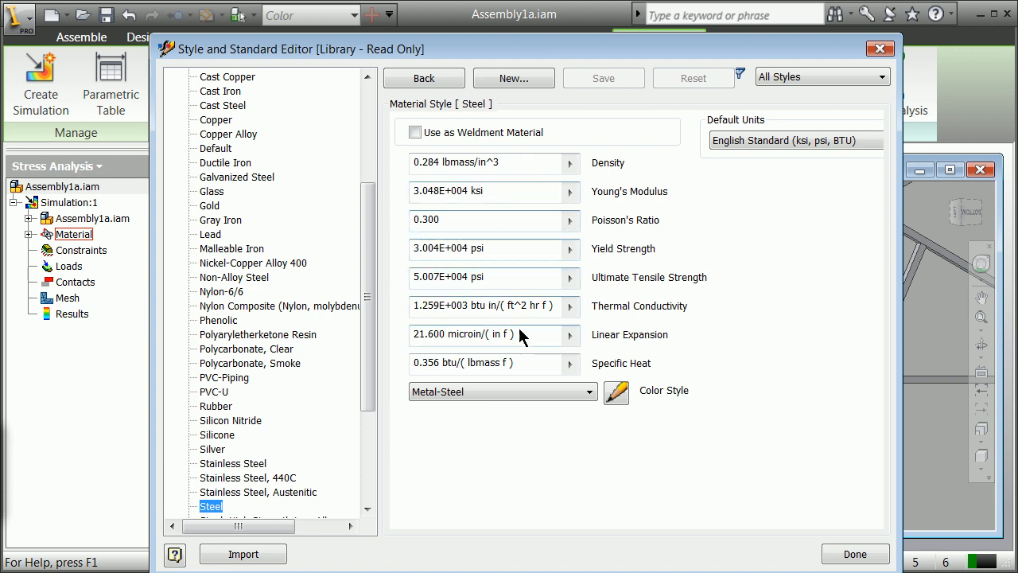
- Show Steel's properties in Metric mks units, then switch Default Units back to English Standard
left_click(796, 140)
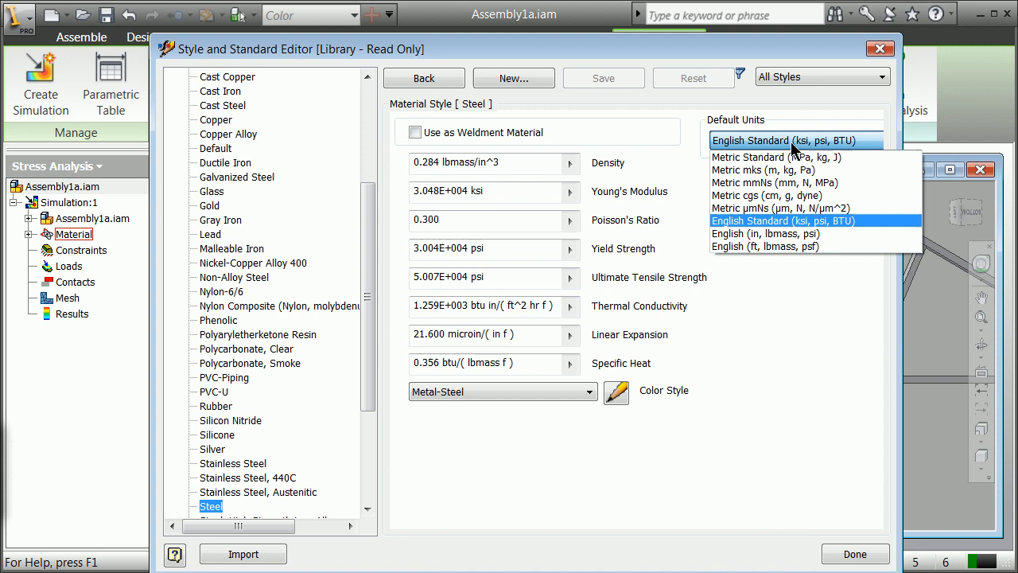
mouse_move(783, 168)
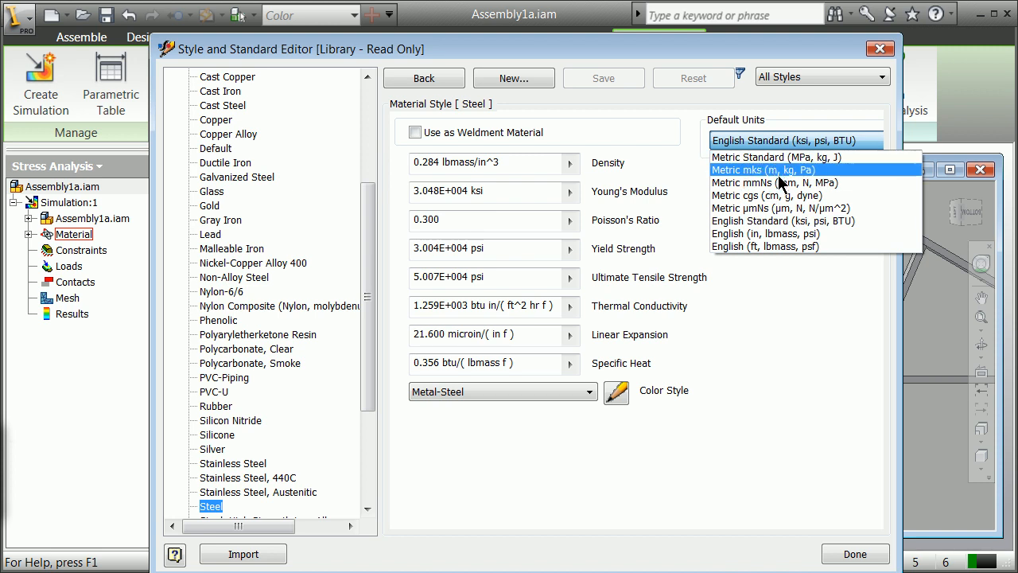
left_click(763, 169)
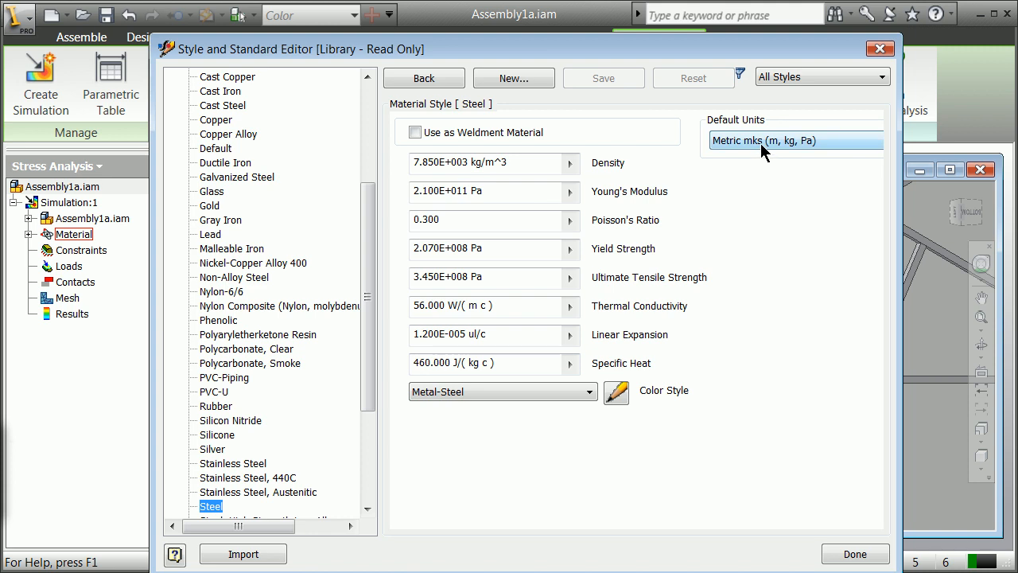
left_click(795, 140)
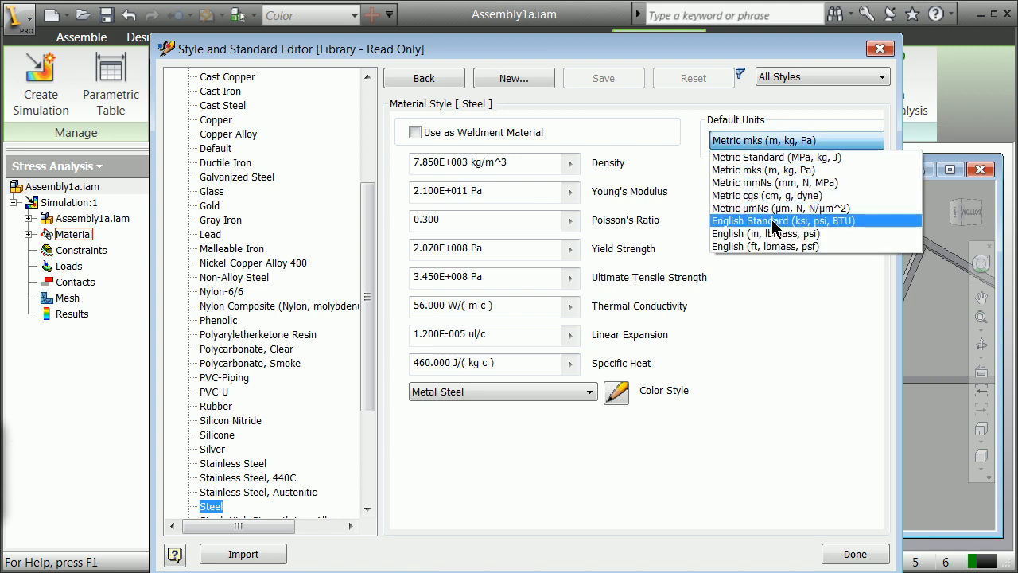
left_click(783, 219)
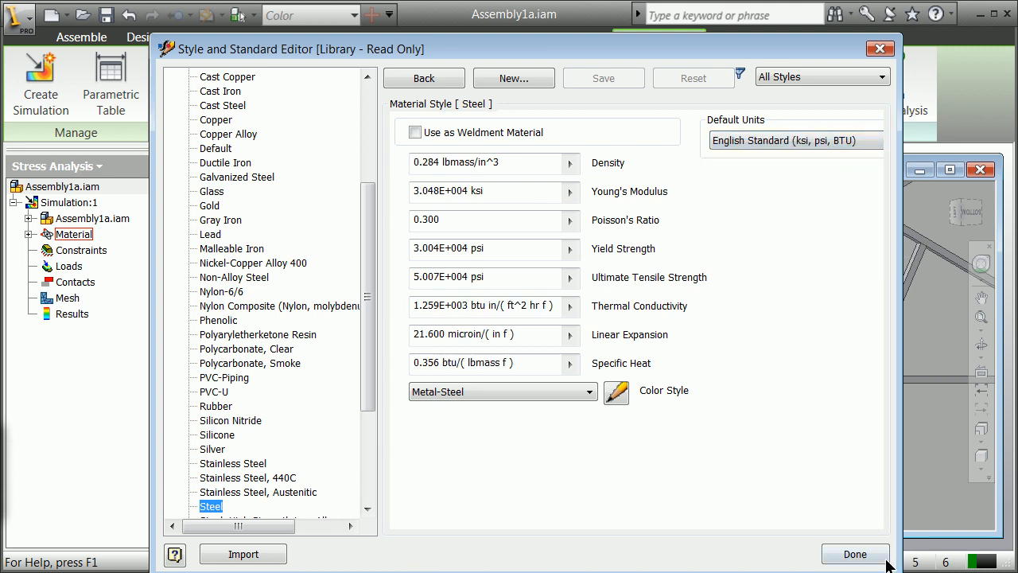
- Finish the Style and Standard Editor and confirm Steel overrides for all five truss parts
left_click(854, 554)
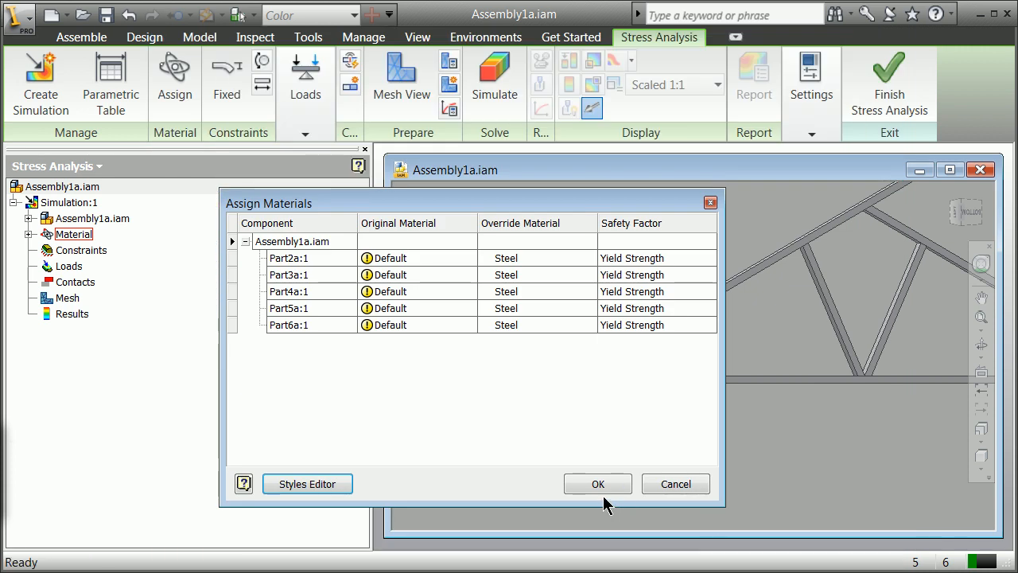
left_click(598, 484)
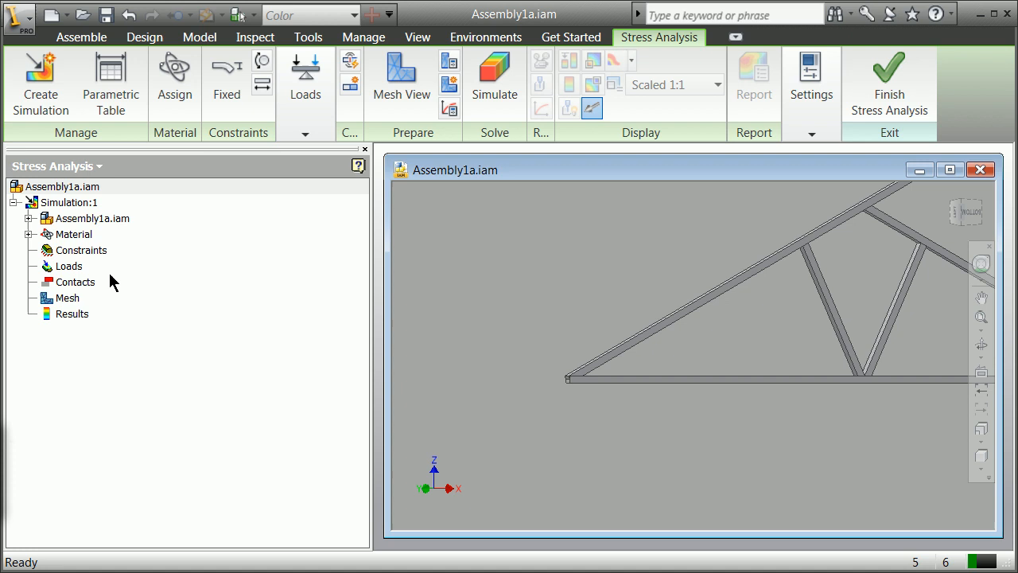
mouse_move(231, 77)
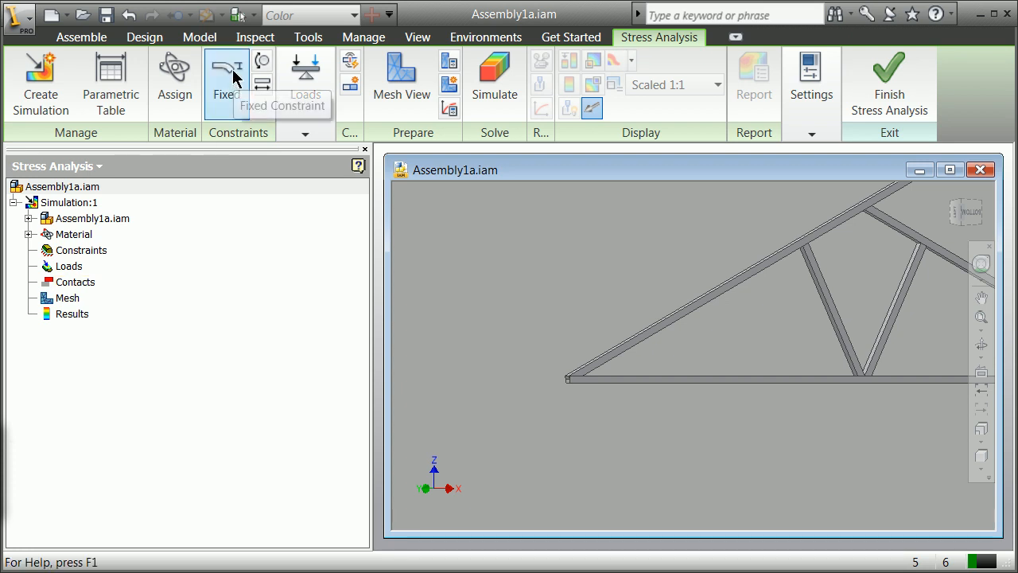
- Add a fixed constraint on the end edge of the bottom chord, then return to the home view
left_click(226, 72)
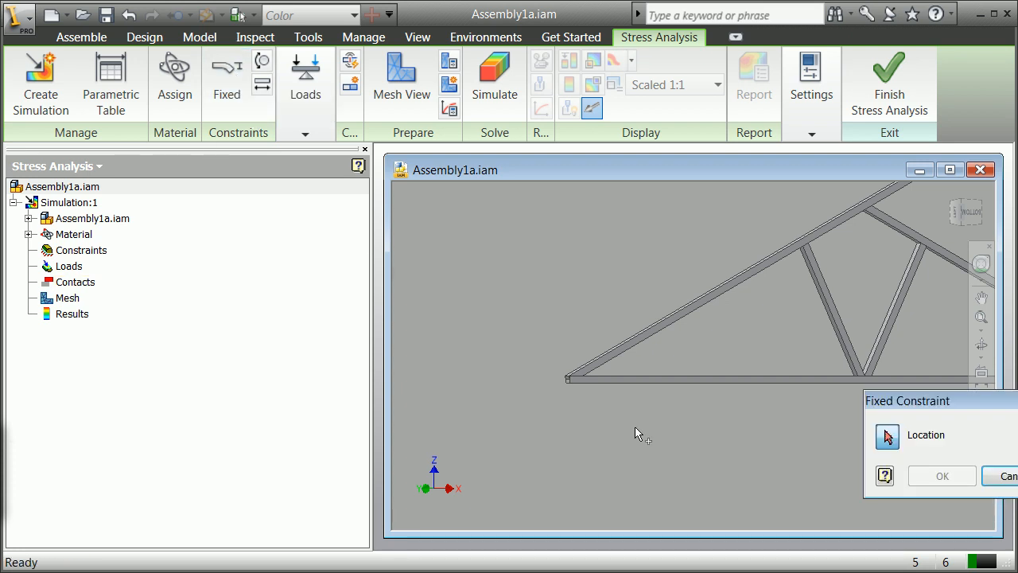
mouse_move(550, 395)
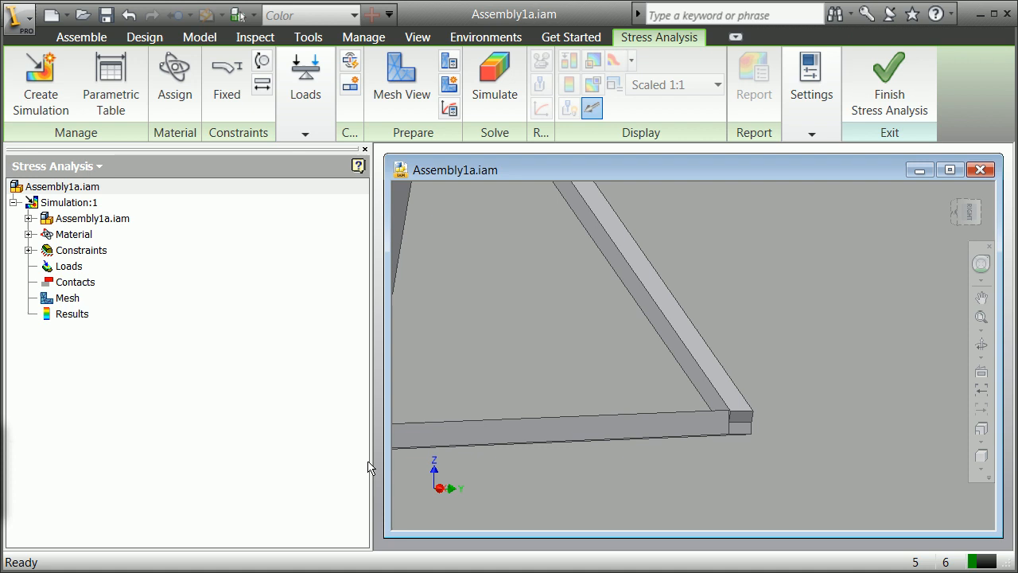
left_click(70, 266)
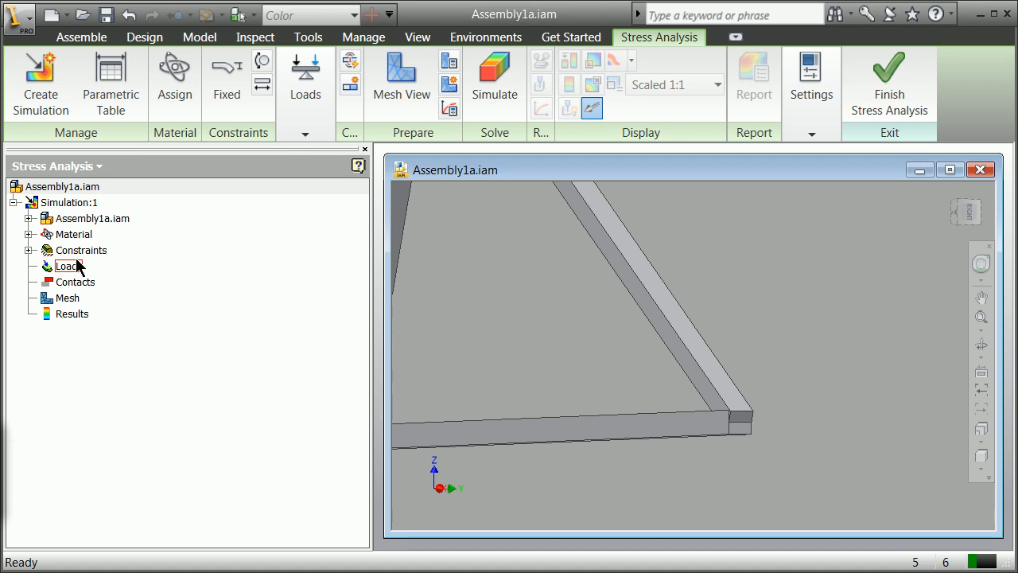
left_click(226, 83)
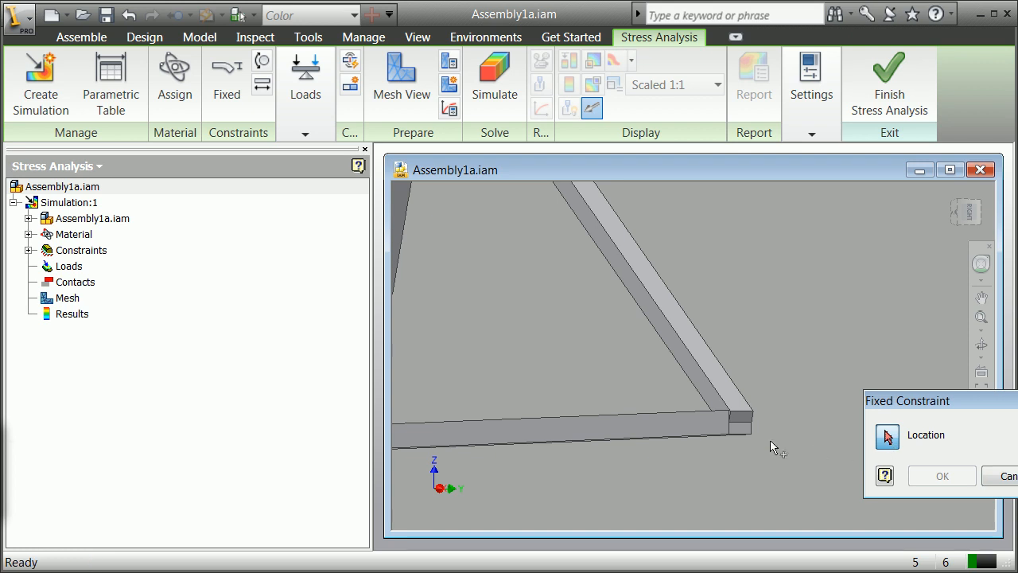
left_click(735, 432)
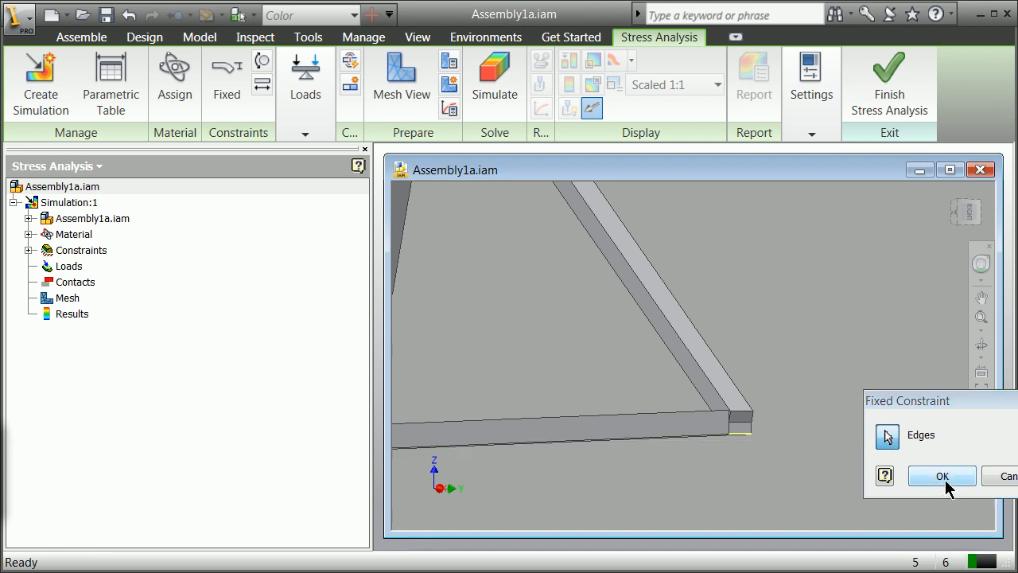
left_click(941, 474)
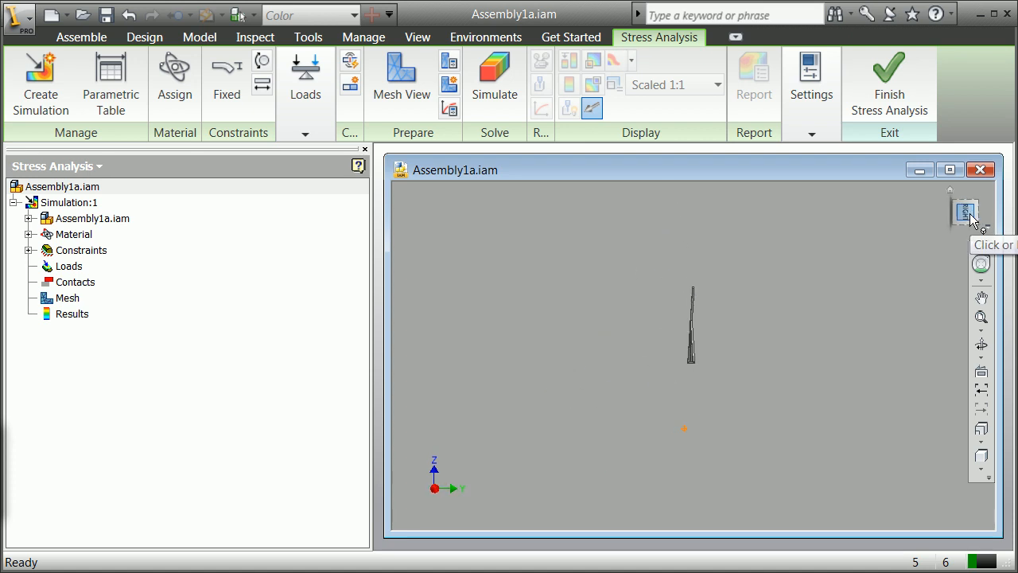
left_click(964, 213)
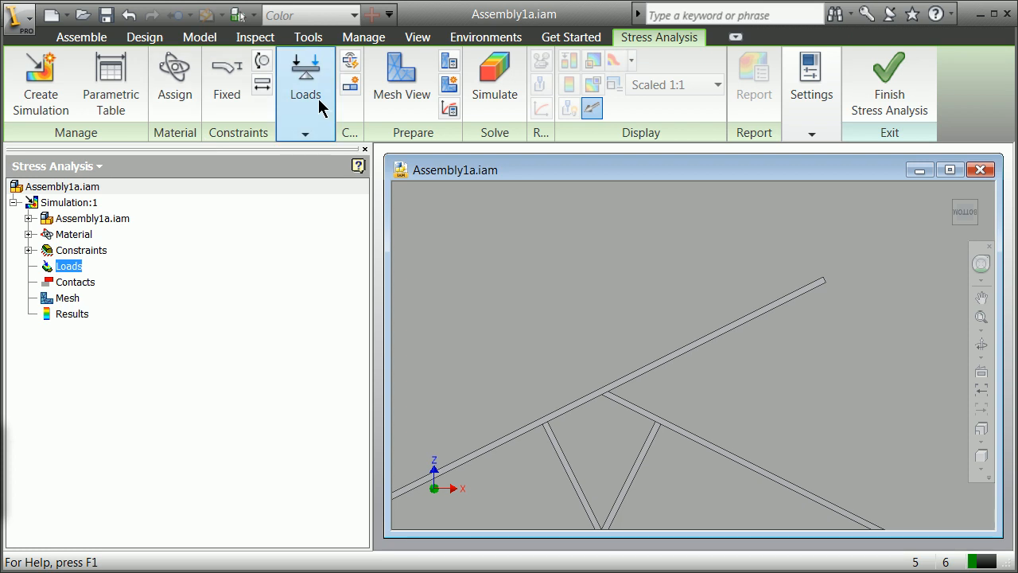
mouse_move(350, 65)
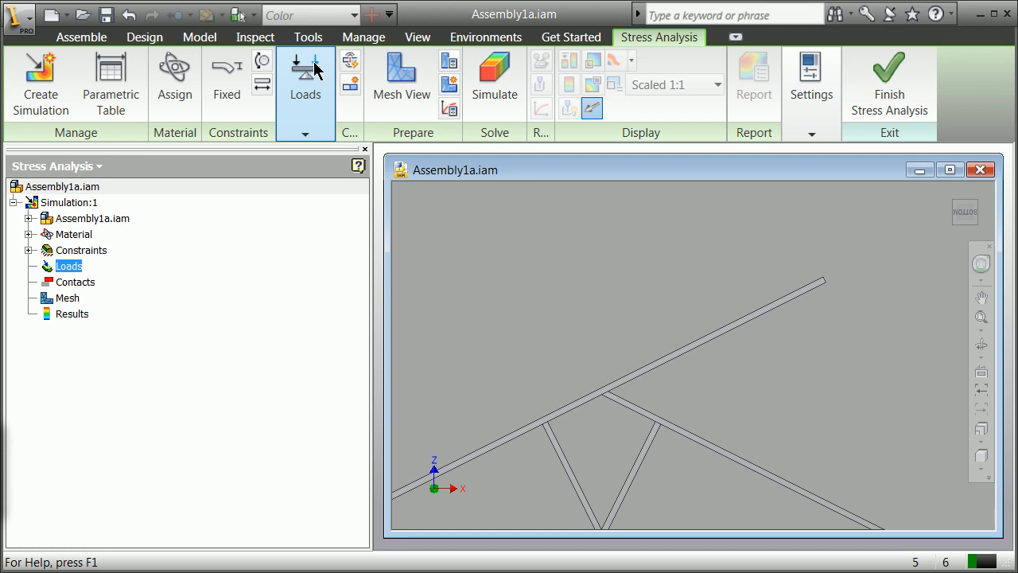
mouse_move(308, 80)
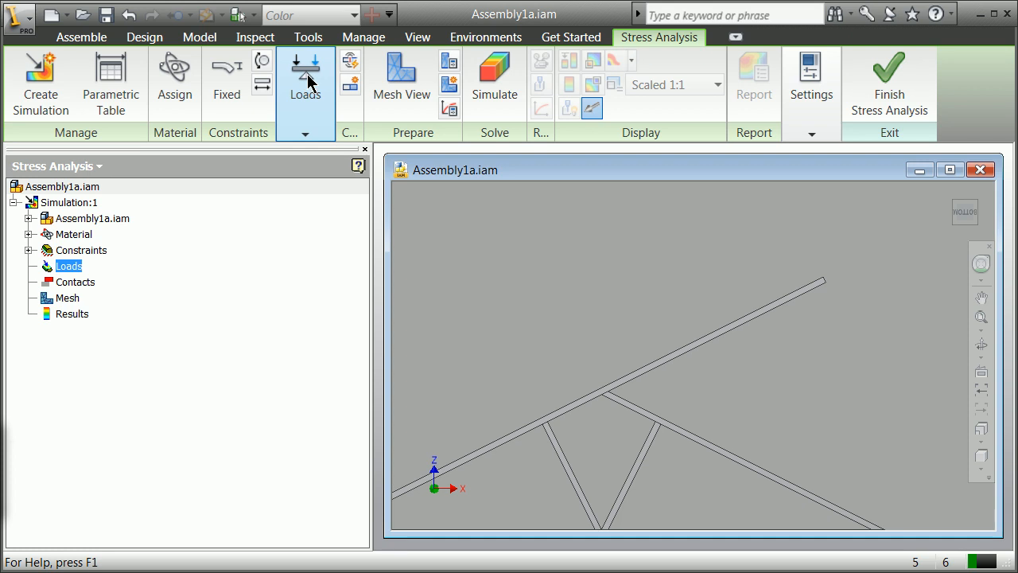
- Start a force load on the top chord's end edge using vector components
left_click(306, 88)
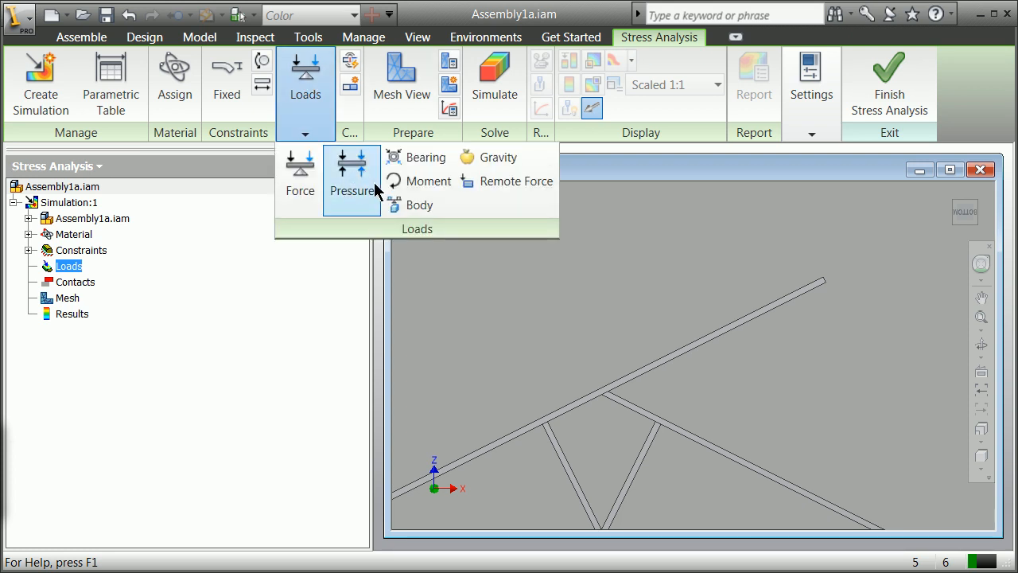
left_click(299, 172)
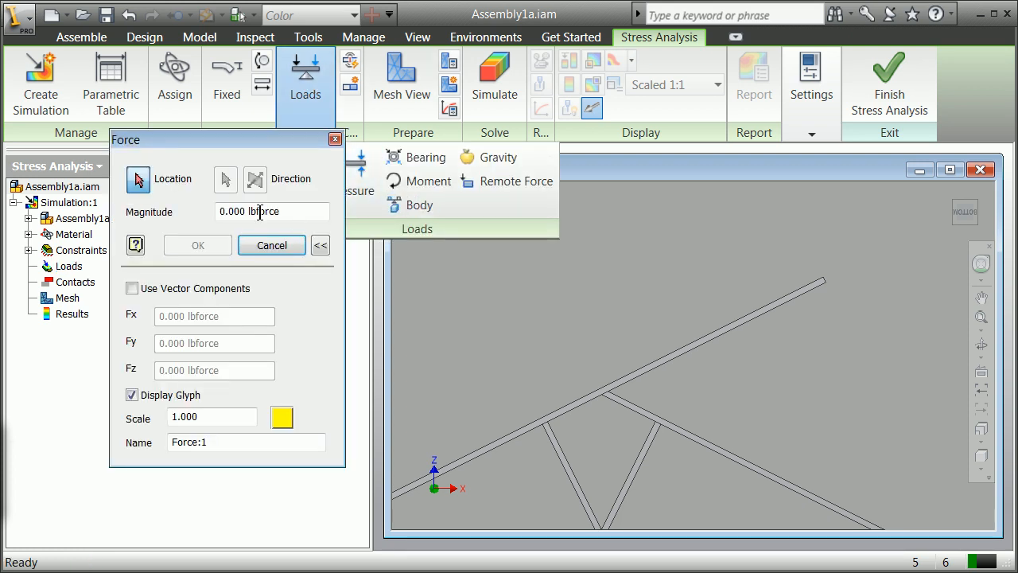
left_click(694, 340)
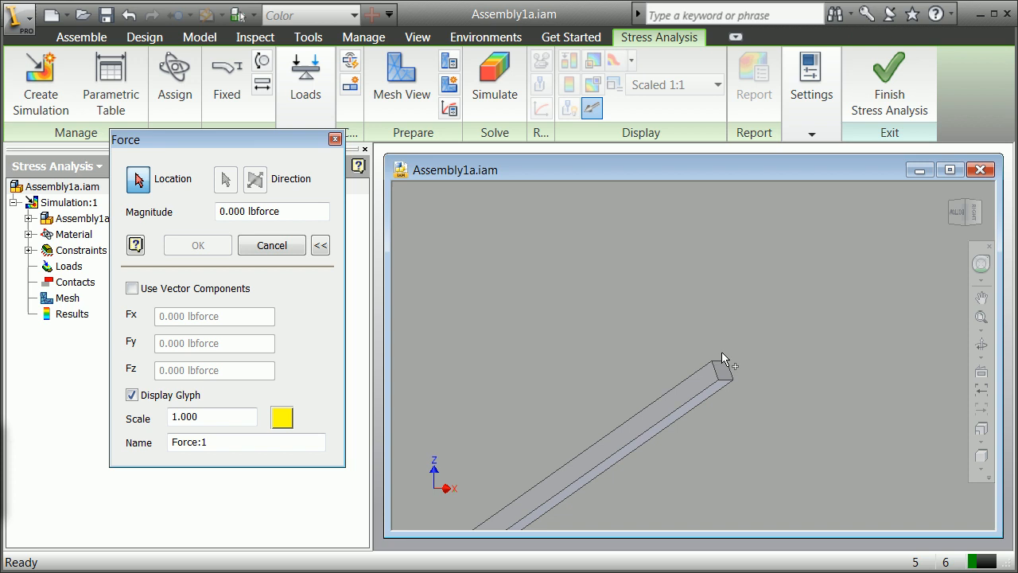
left_click(724, 358)
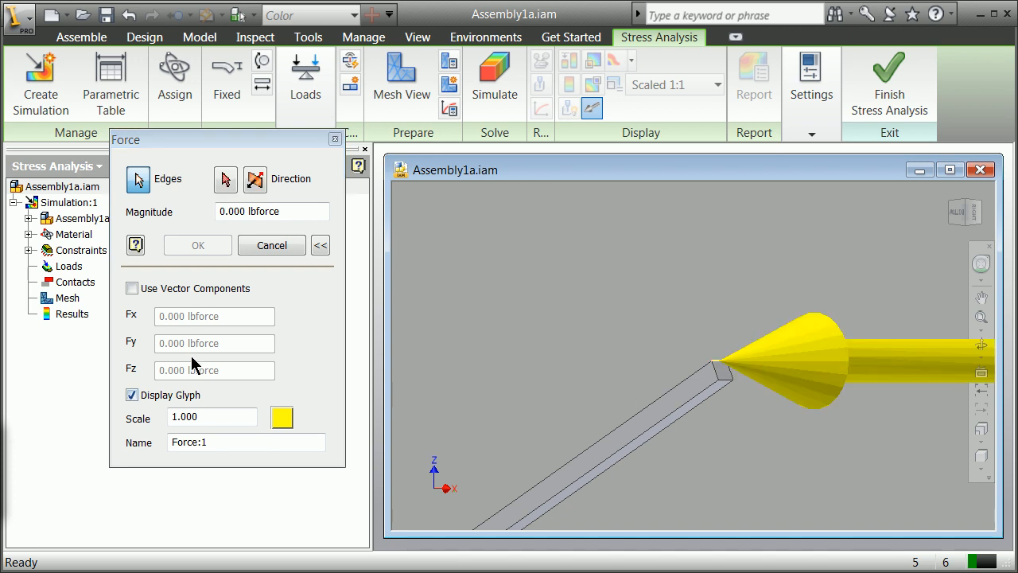
left_click(132, 288)
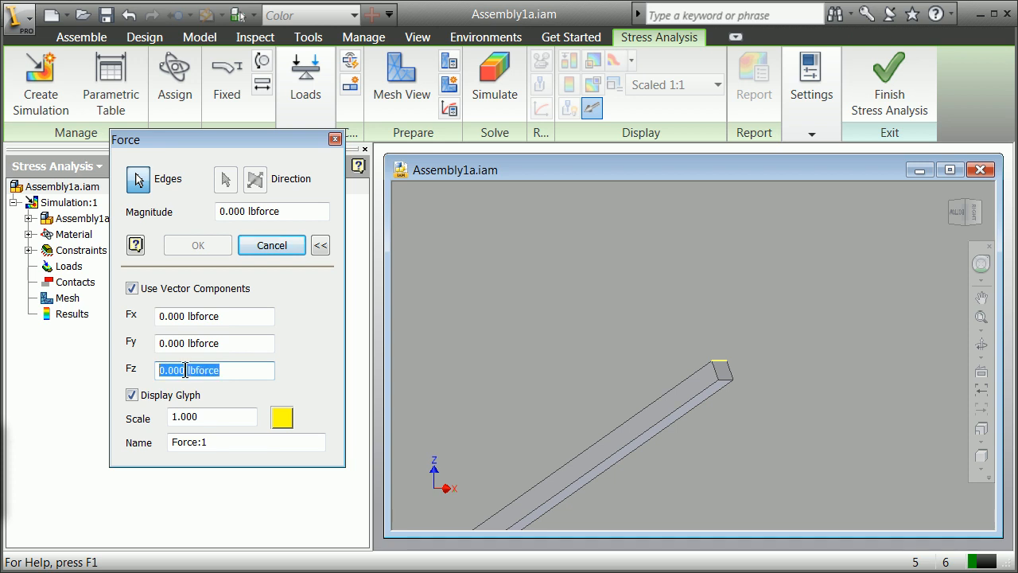
- Enter Fy 1000 lbforce and Fz -1000 lbforce and confirm the force load Force:1
type("1")
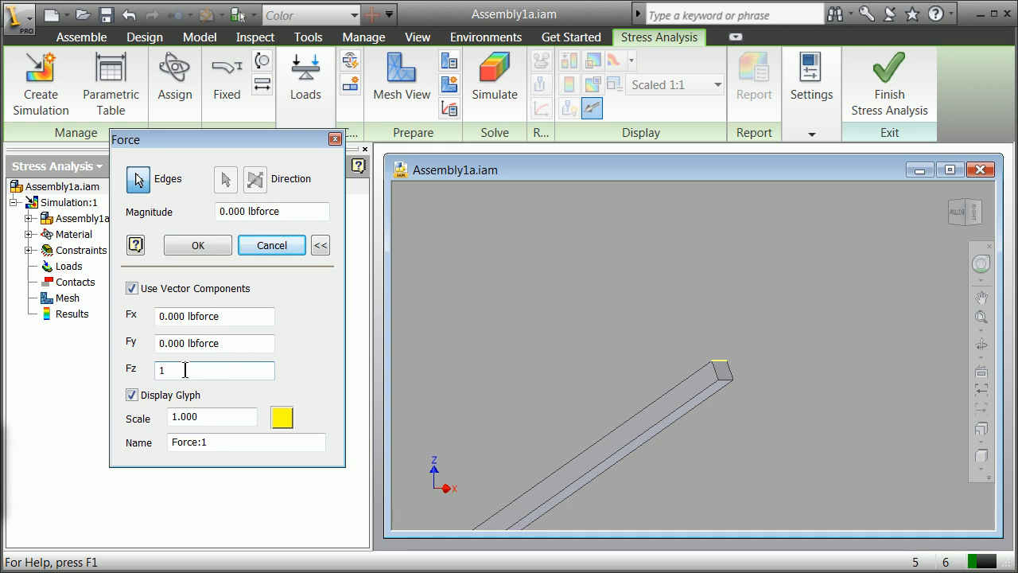
type("-100")
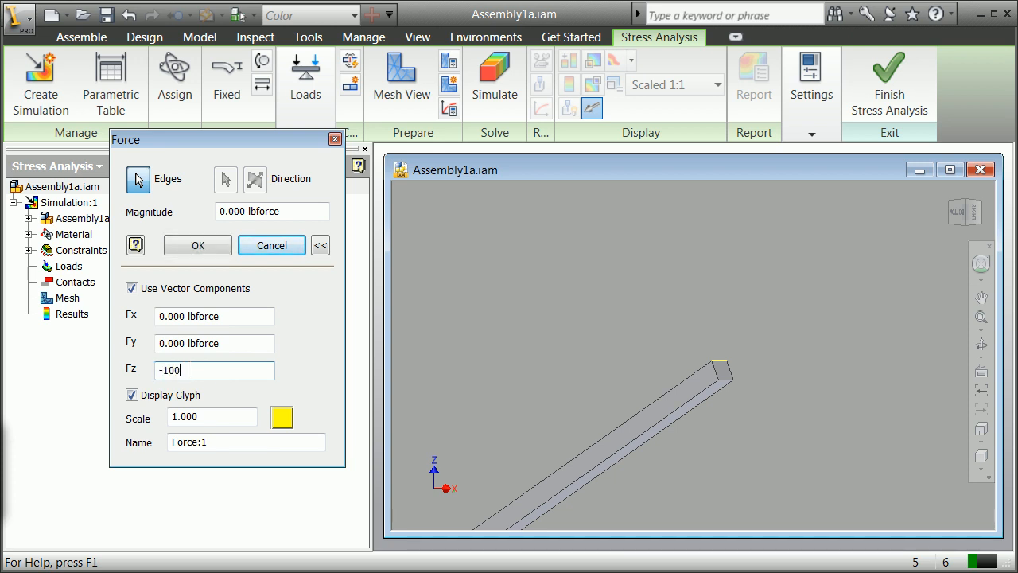
type("0 lbforce")
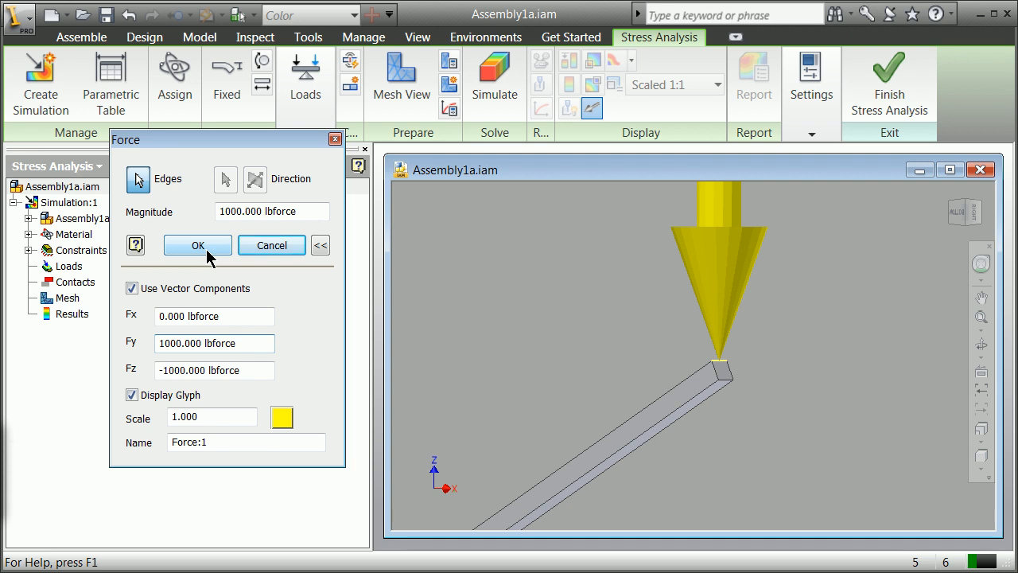
left_click(197, 245)
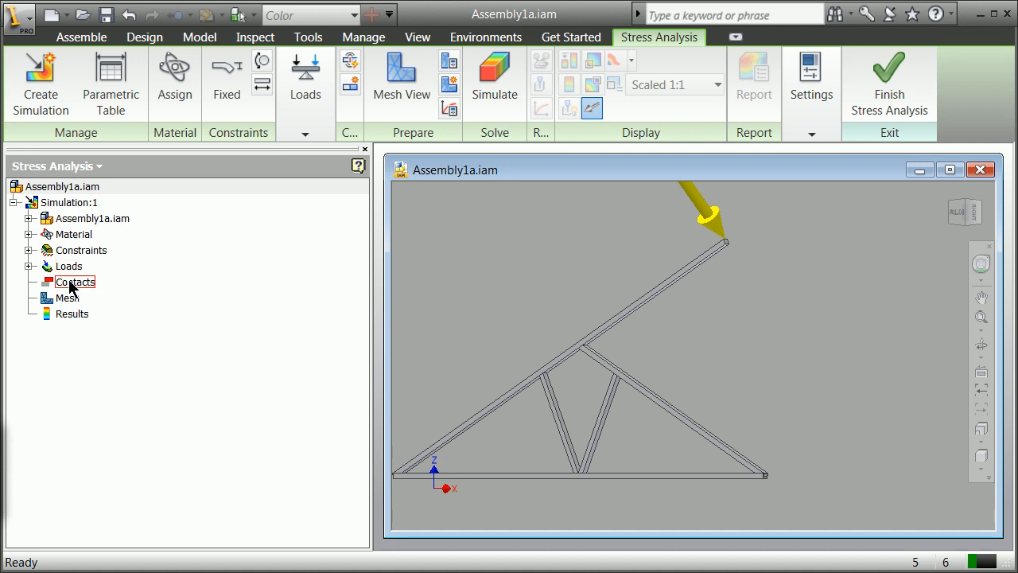
- Generate automatic contacts and show the mesh view with 1268 nodes and 429 elements
right_click(73, 281)
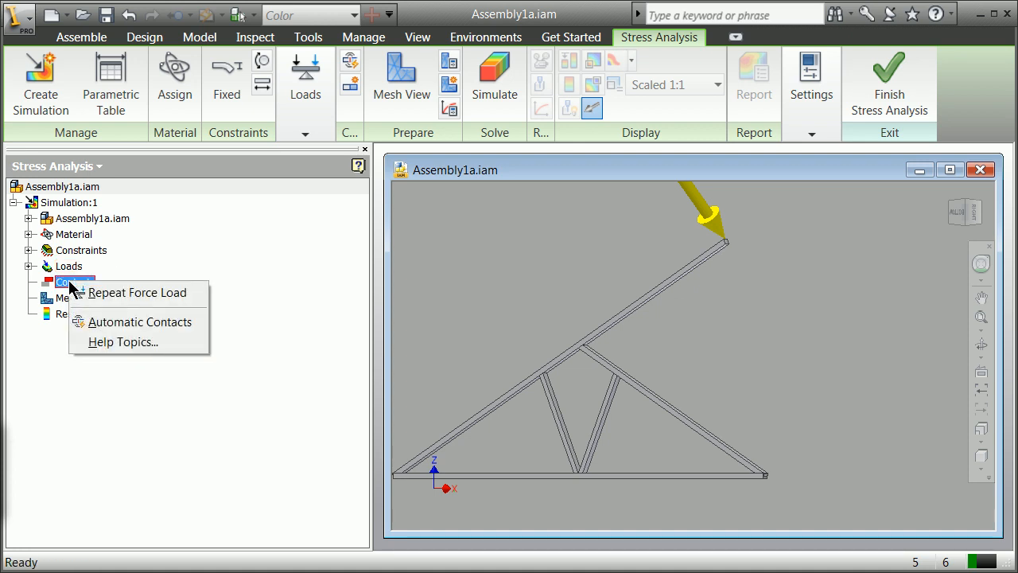
left_click(145, 321)
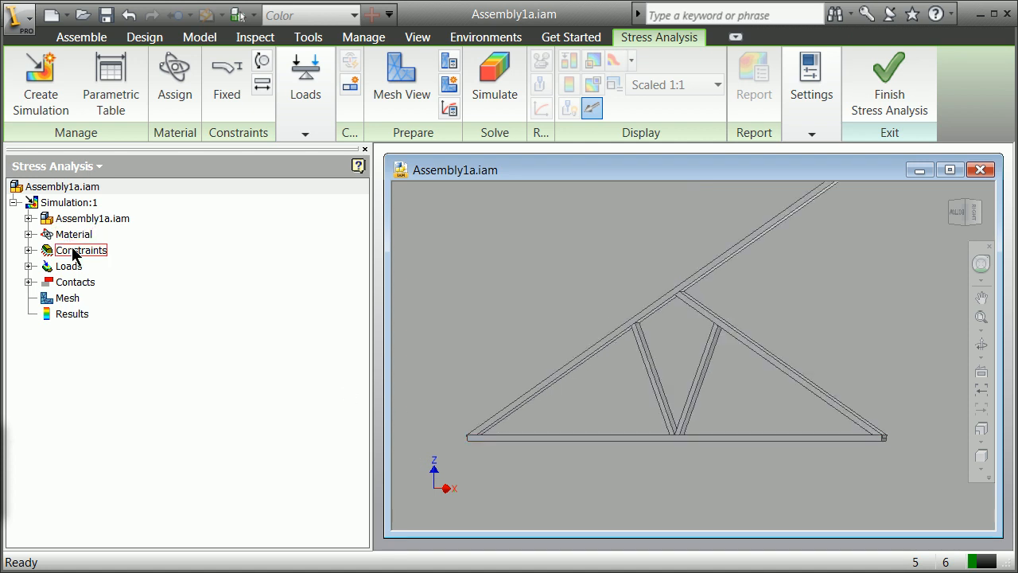
left_click(67, 297)
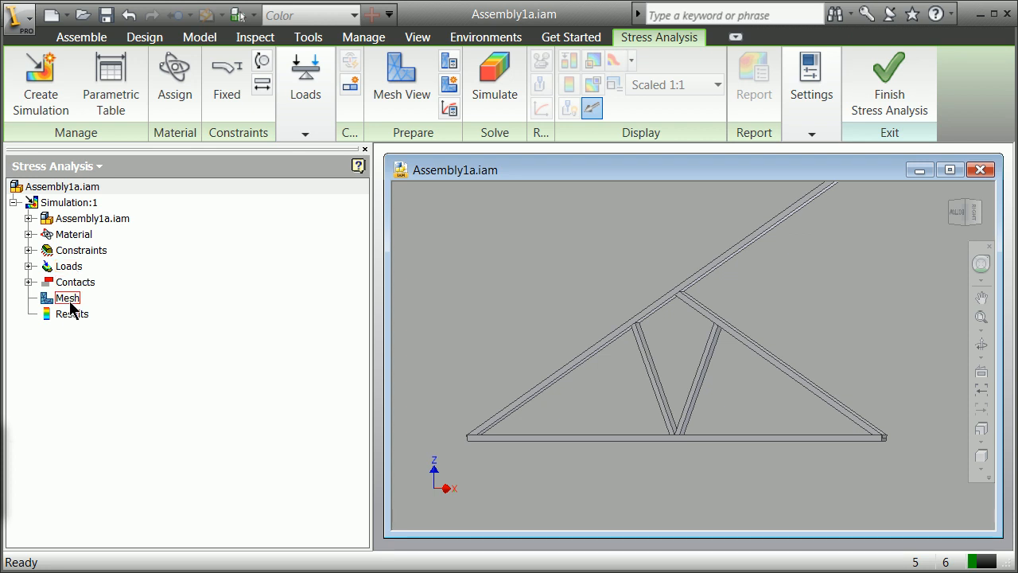
right_click(67, 297)
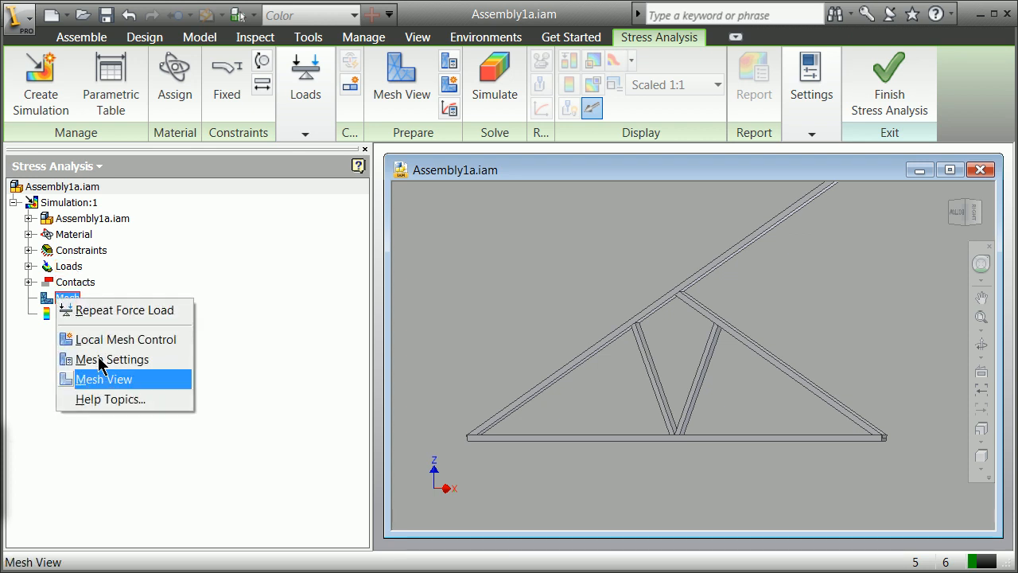
left_click(103, 378)
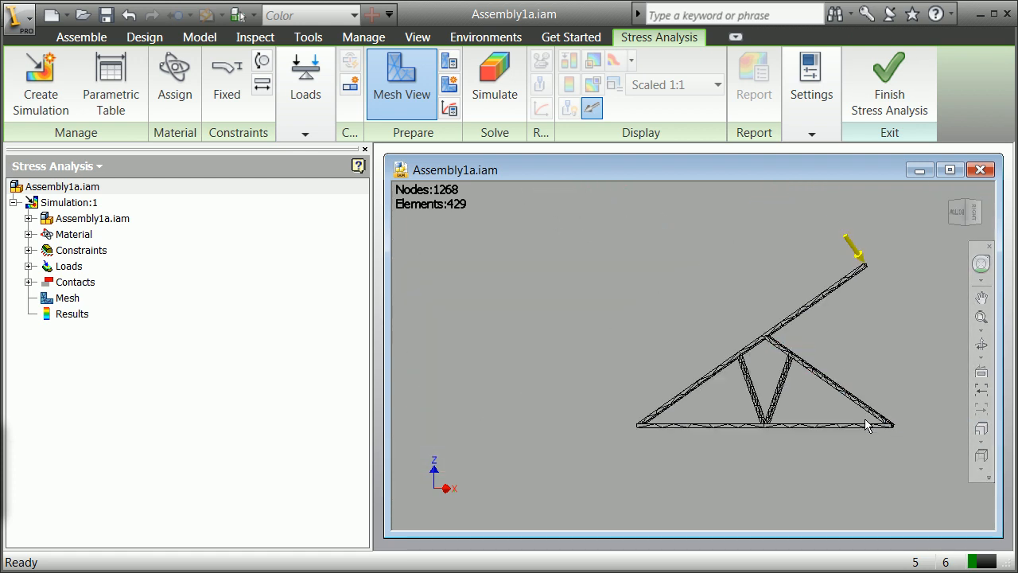
- Run Simulation:1 to compute Von Mises stress results from 139 to 19685 ksi
left_click(66, 297)
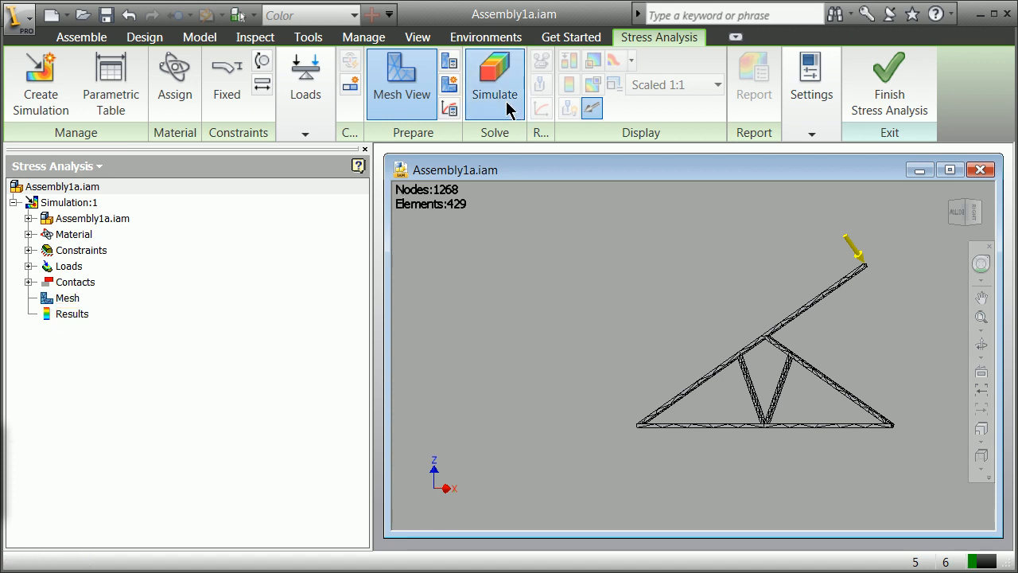
left_click(493, 72)
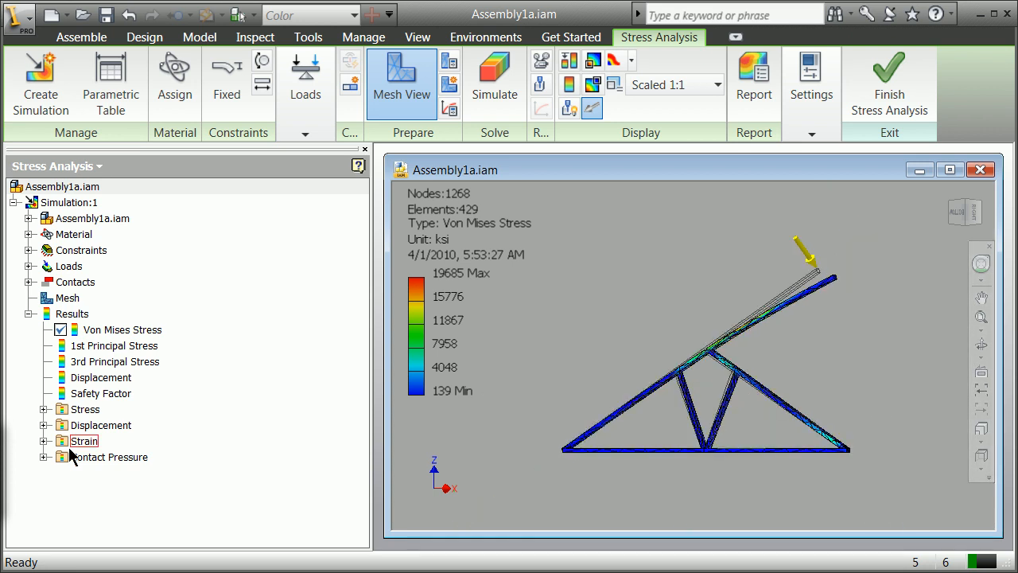
- Activate the Z Displacement result, then the Equivalent Strain plot ranging 0.004 to 0.5756
left_click(45, 425)
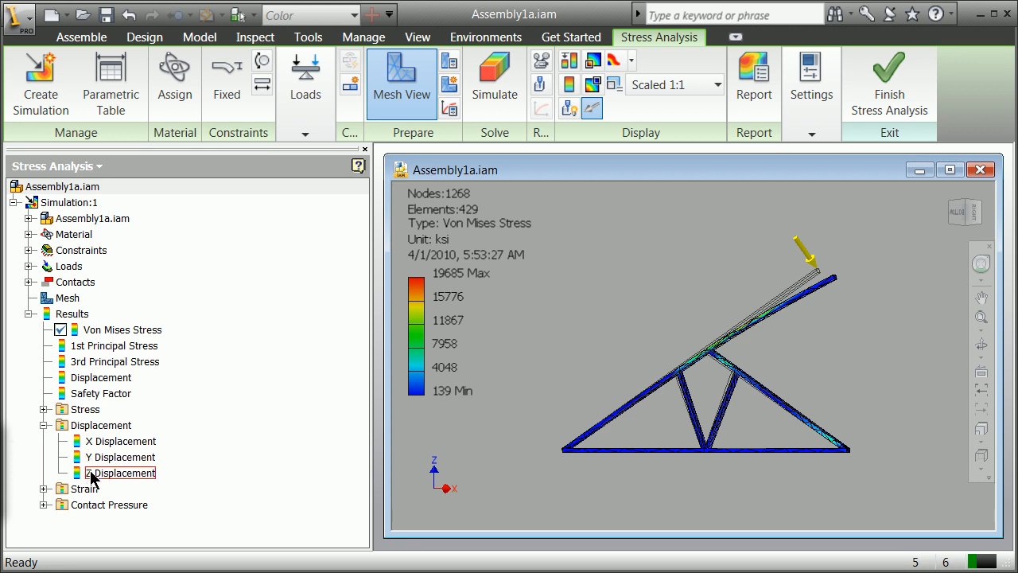
right_click(120, 473)
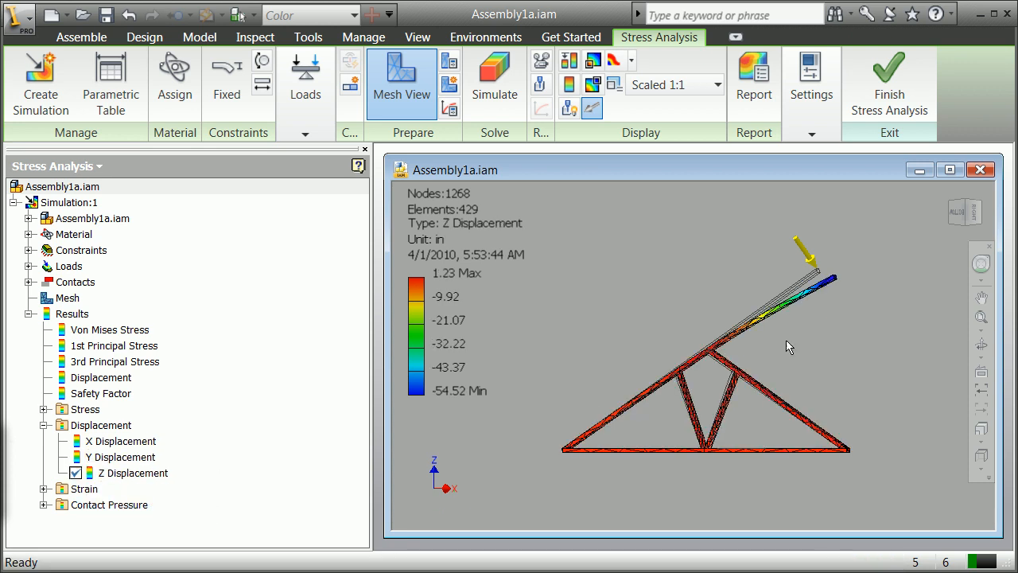
mouse_move(576, 353)
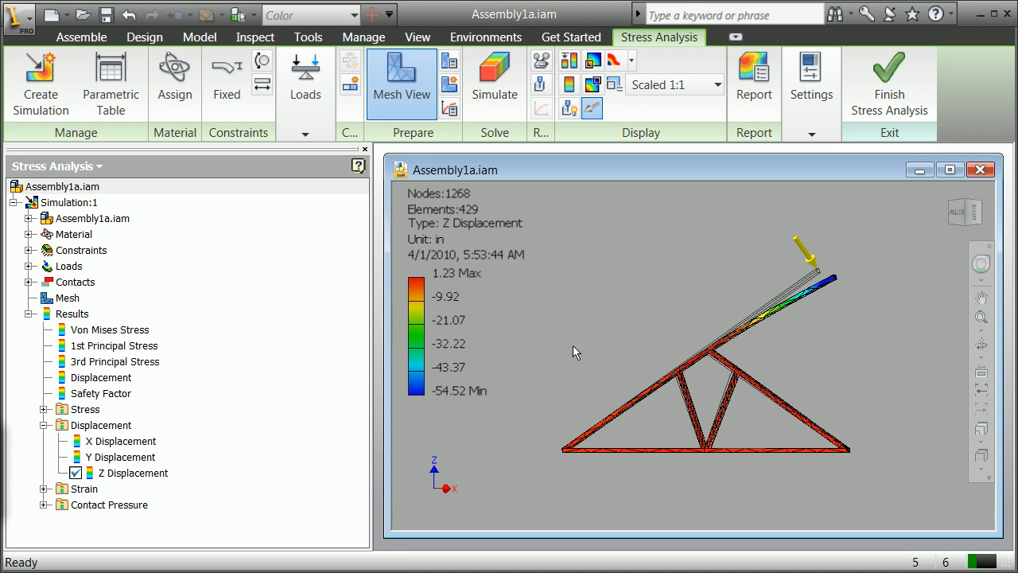
mouse_move(451, 406)
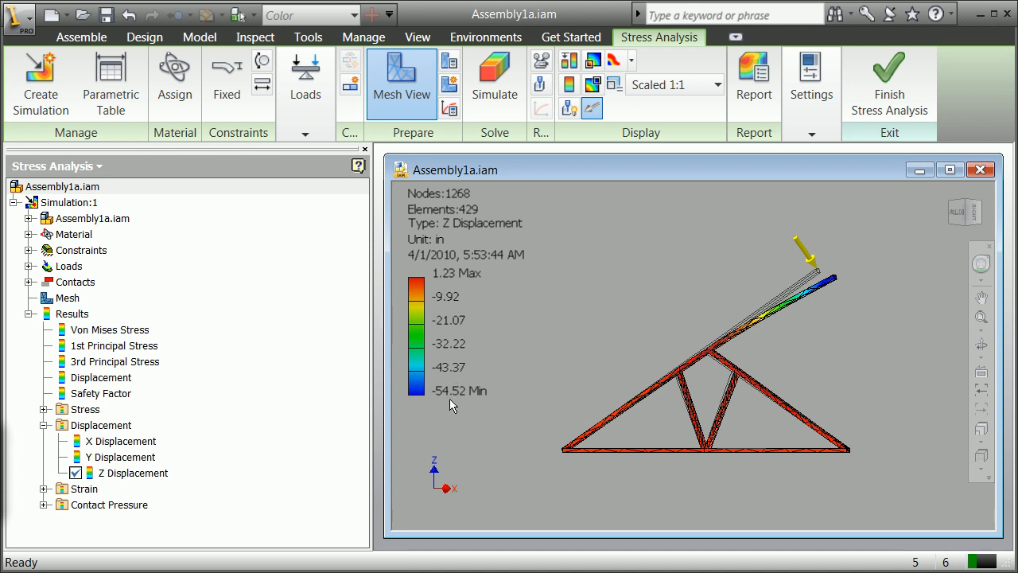
mouse_move(698, 351)
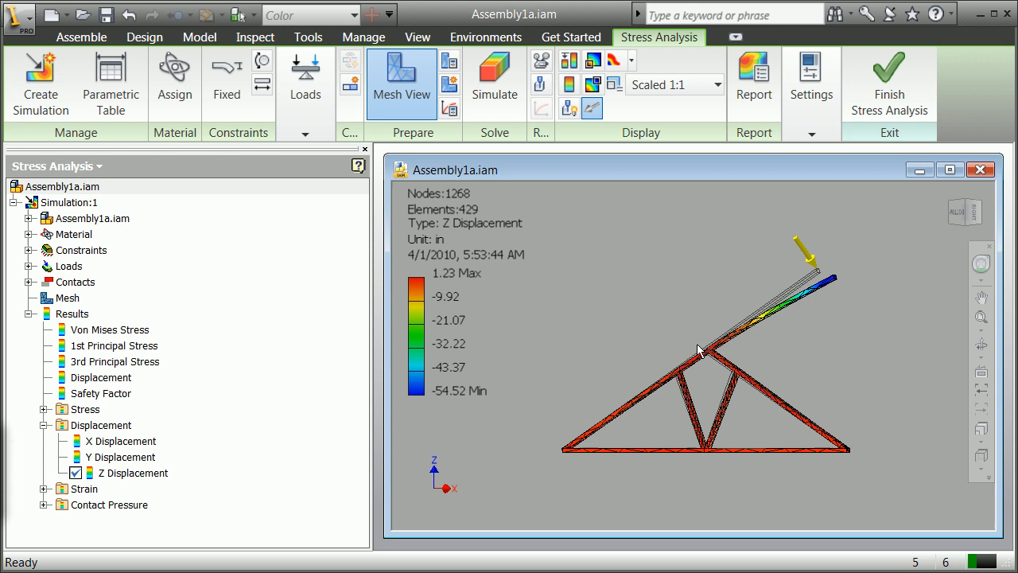
mouse_move(792, 310)
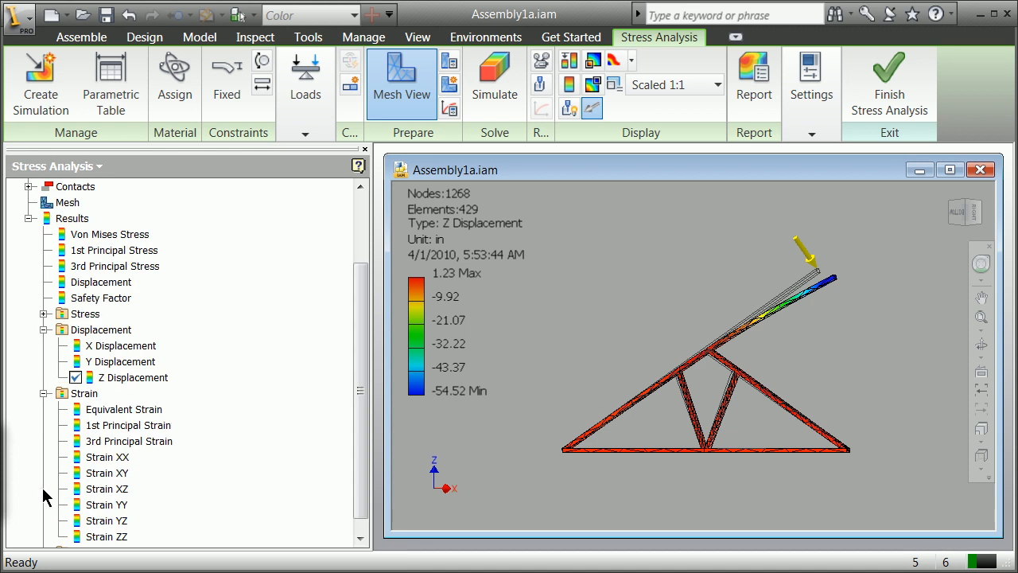
left_click(124, 409)
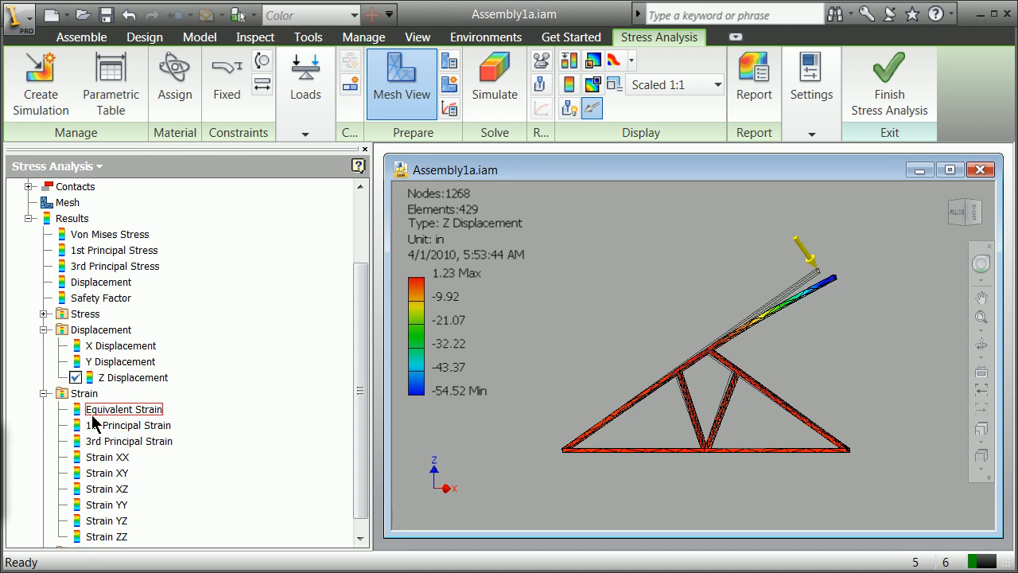
right_click(124, 409)
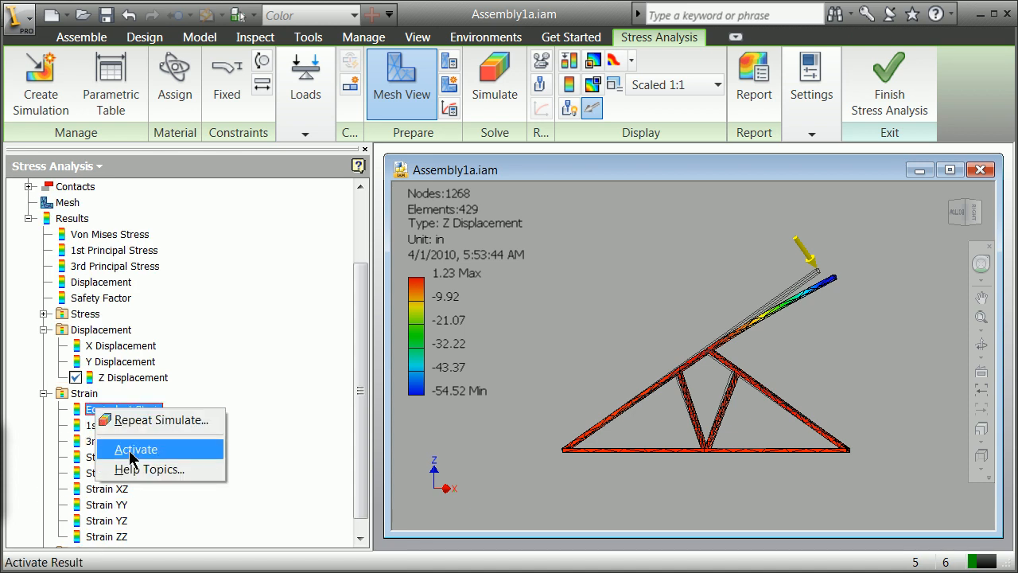
left_click(135, 448)
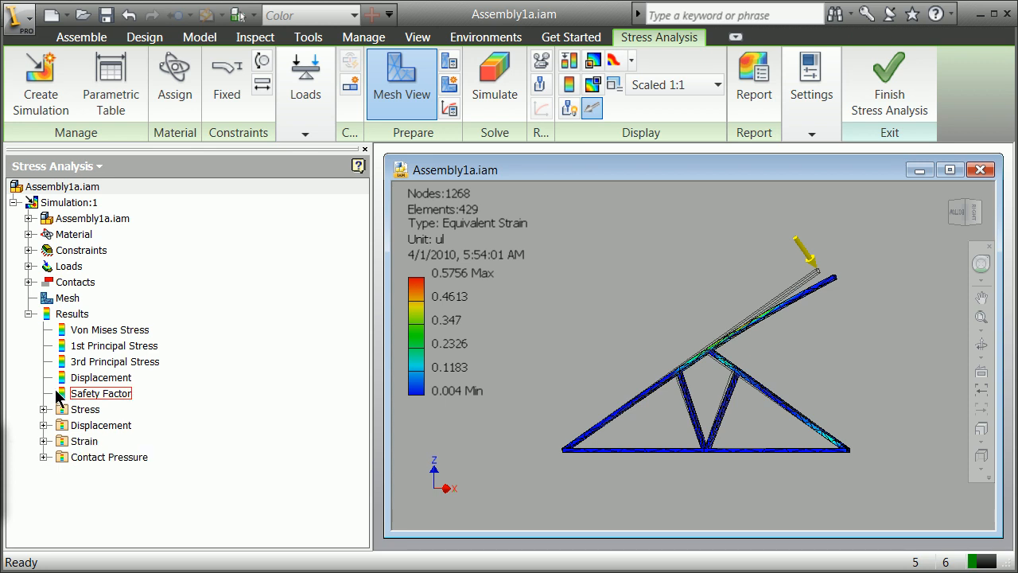
- Activate Von Mises Stress (139 to 19685 ksi), inspect the members and collapse the Results node
left_click(108, 329)
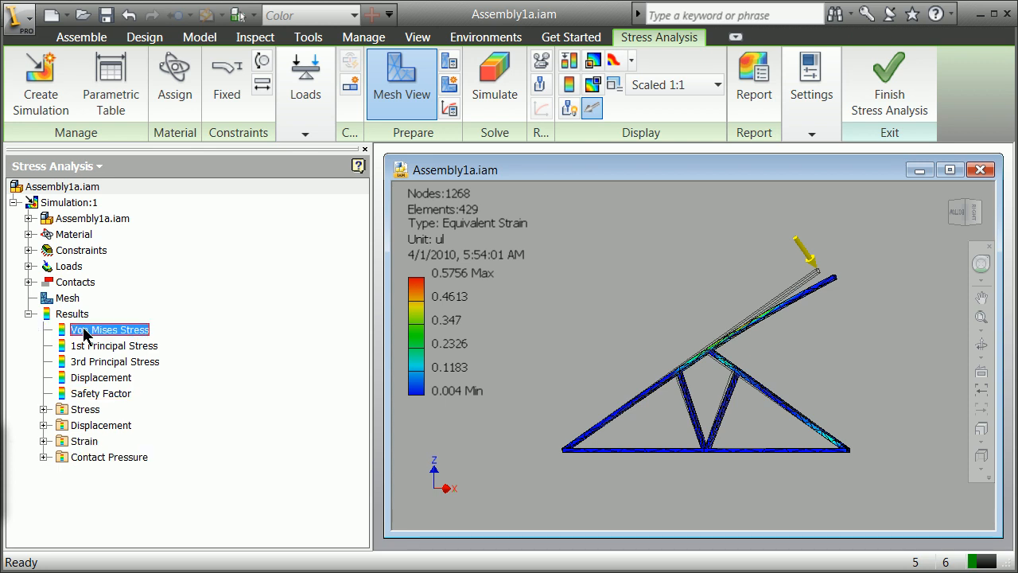
right_click(108, 329)
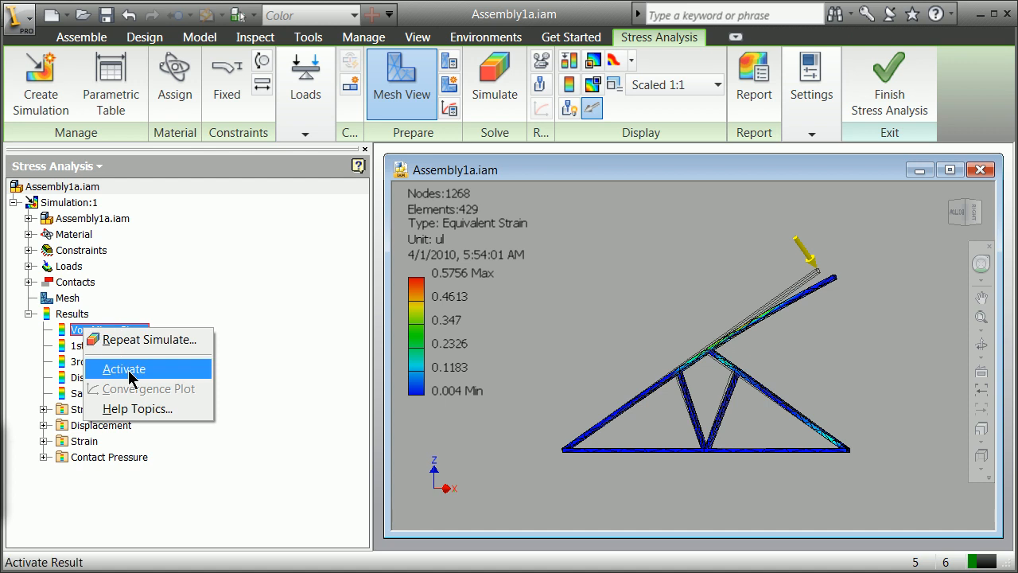
left_click(124, 369)
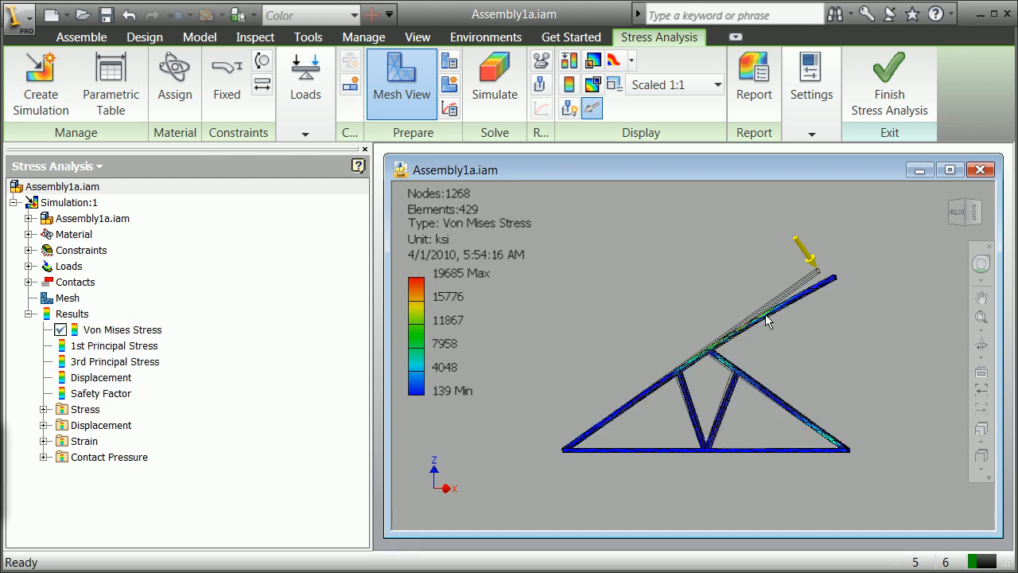
scroll("up", 3)
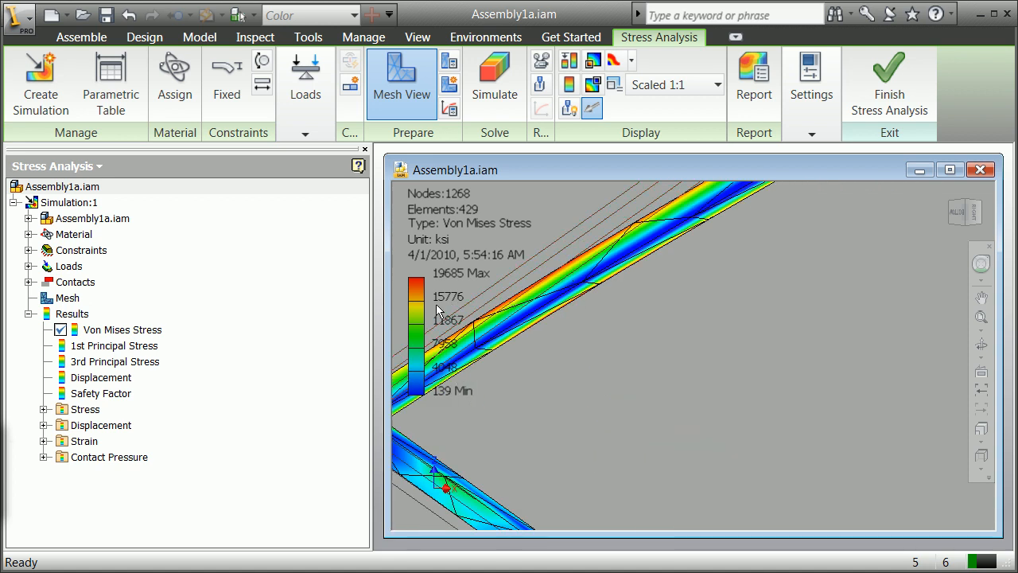
mouse_move(443, 398)
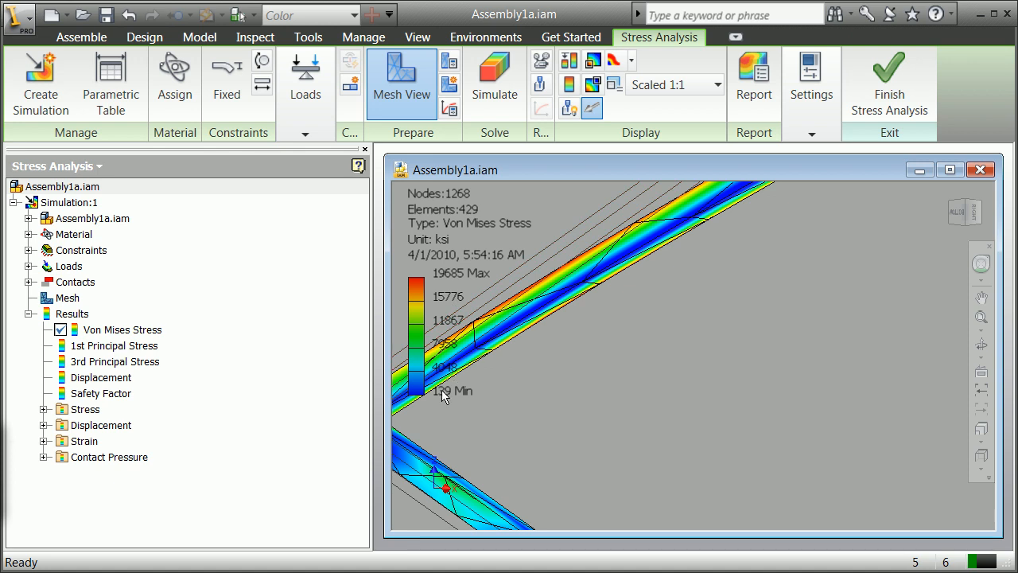
mouse_move(502, 327)
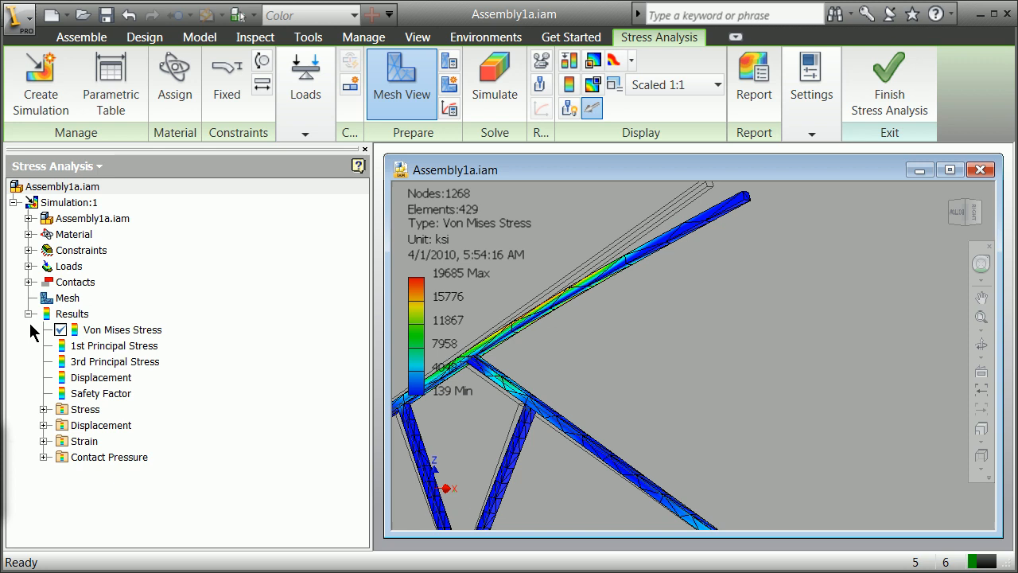
left_click(45, 313)
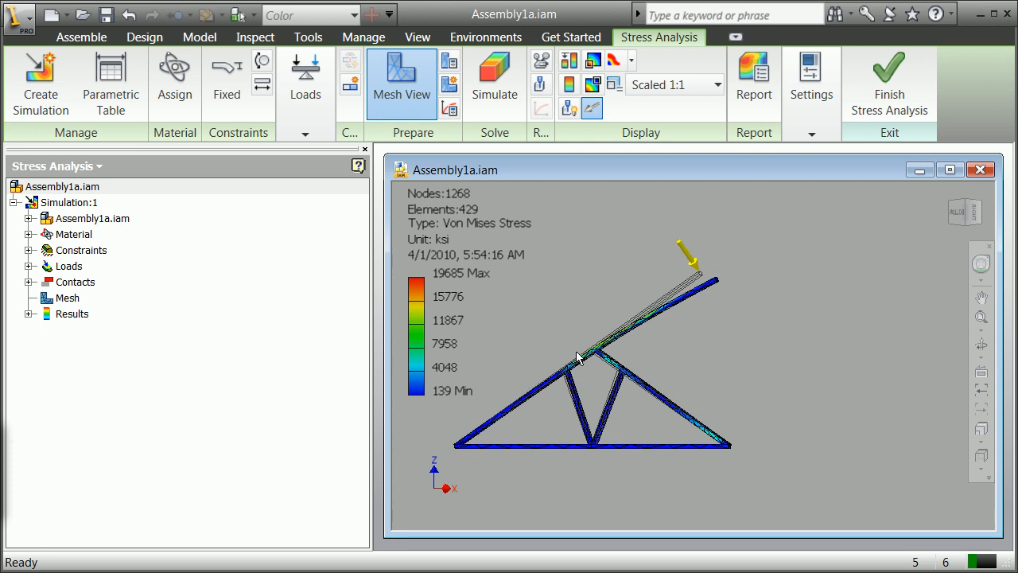
mouse_move(415, 197)
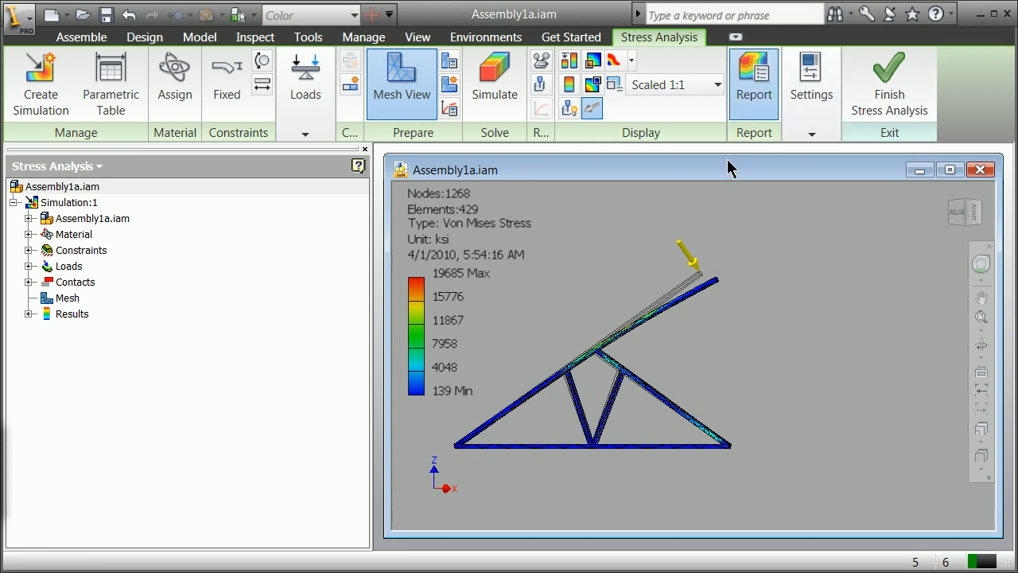
- Review the Report dialog's Simulations tab, cancel it and finish stress analysis
left_click(753, 83)
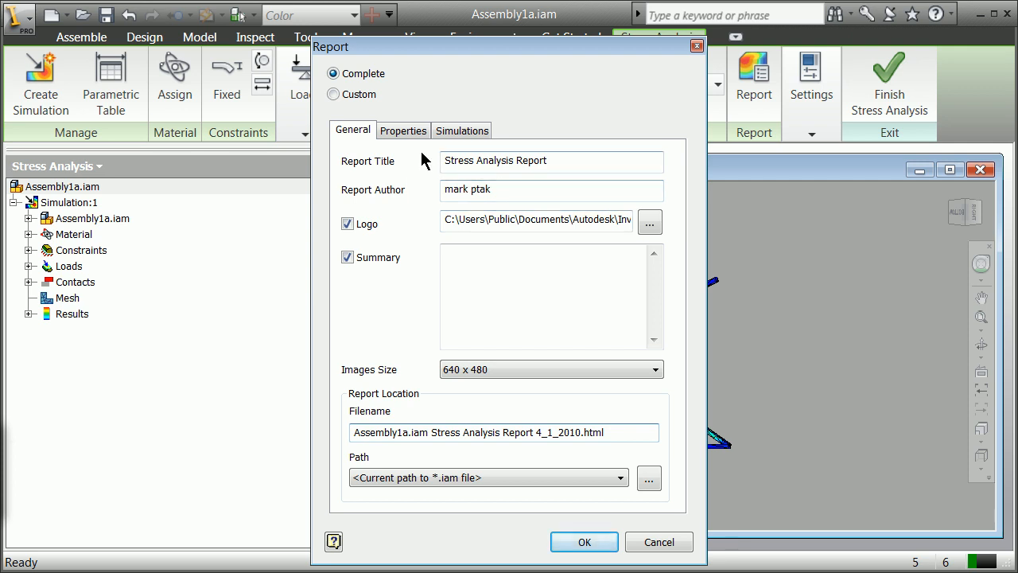
left_click(462, 130)
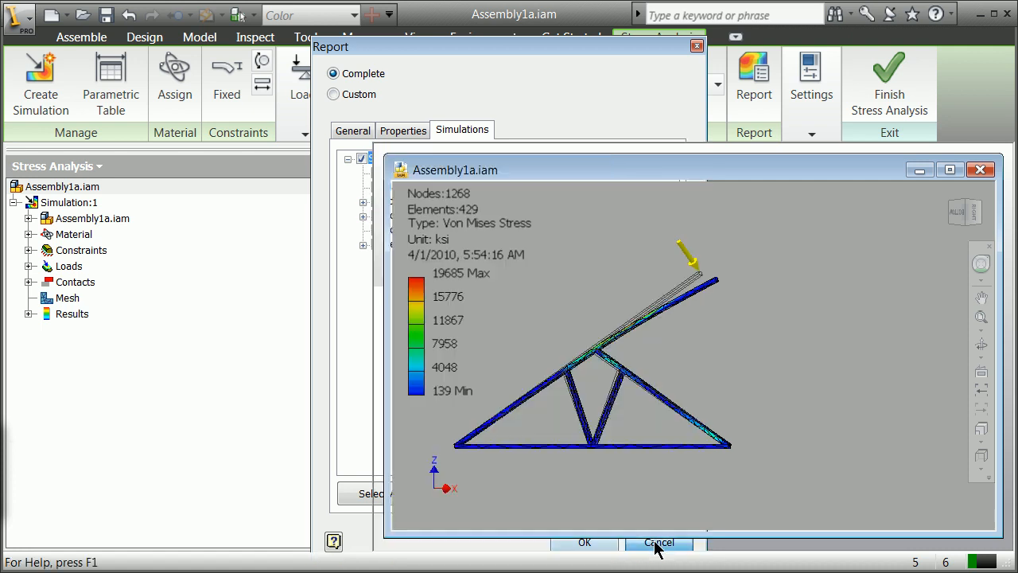
left_click(659, 541)
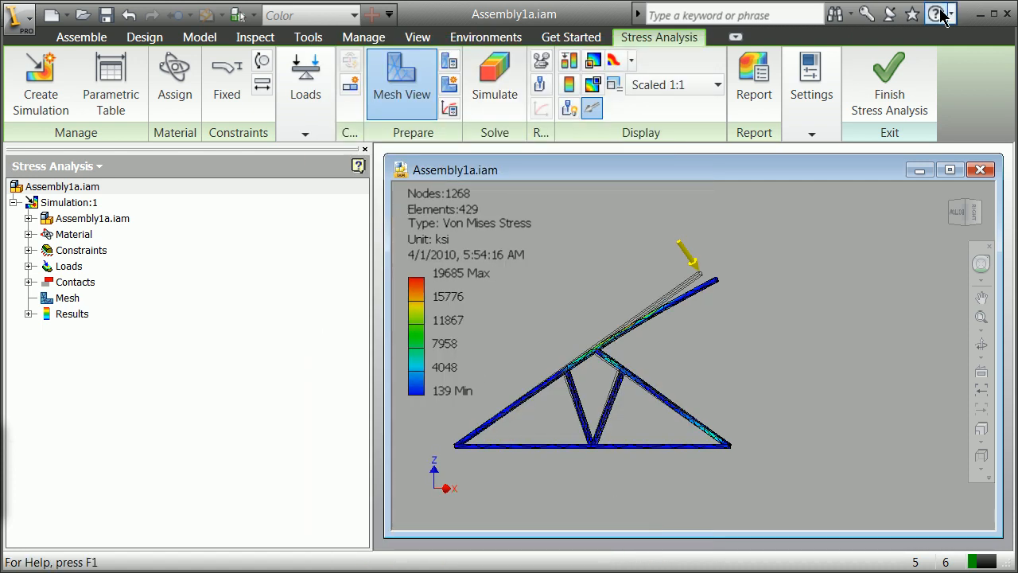
left_click(888, 83)
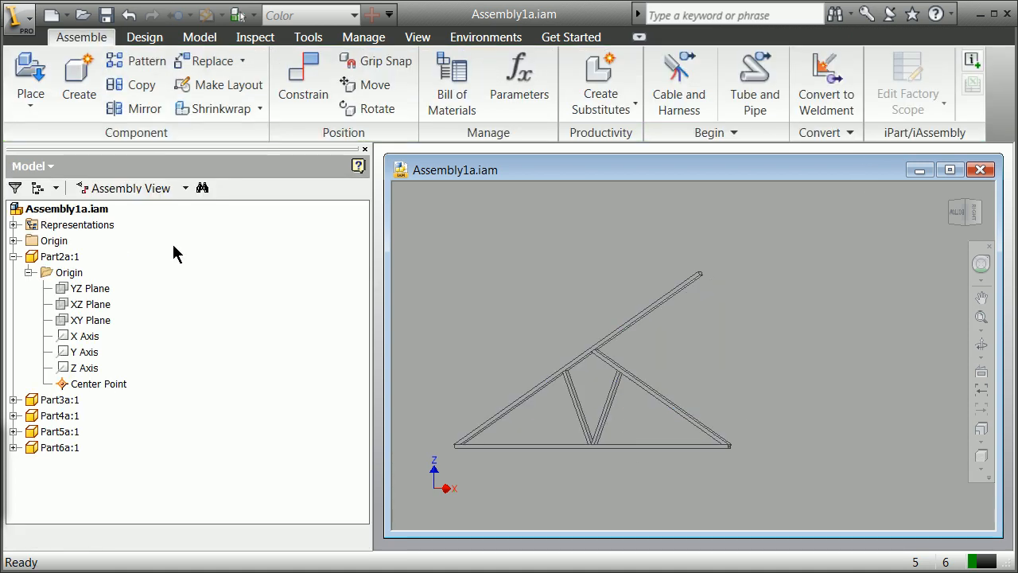
- Copy Part2a through Part6a with the _CPY suffix and insert the copies into the assembly
left_click(29, 272)
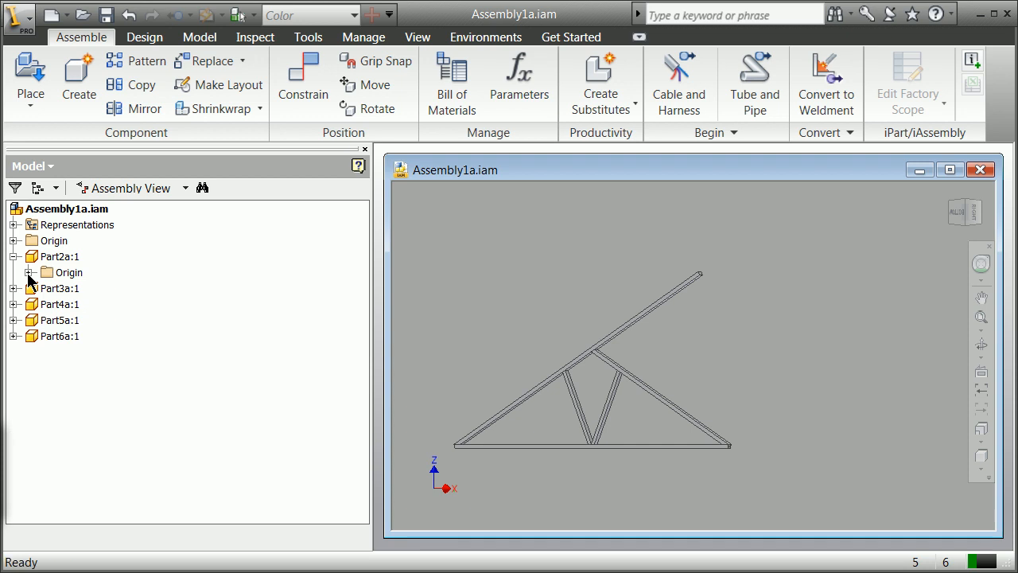
left_click(57, 288)
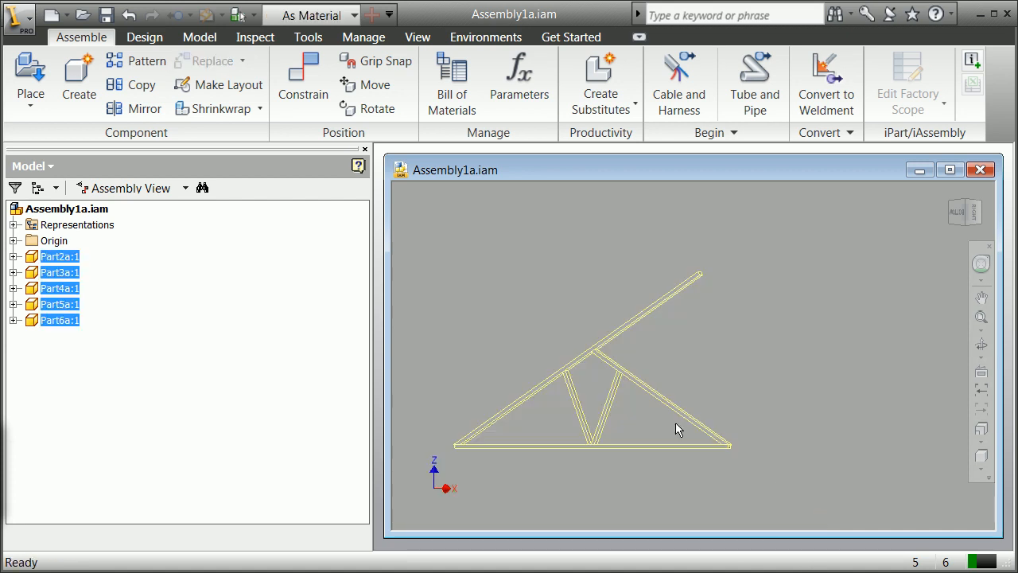
left_click(134, 84)
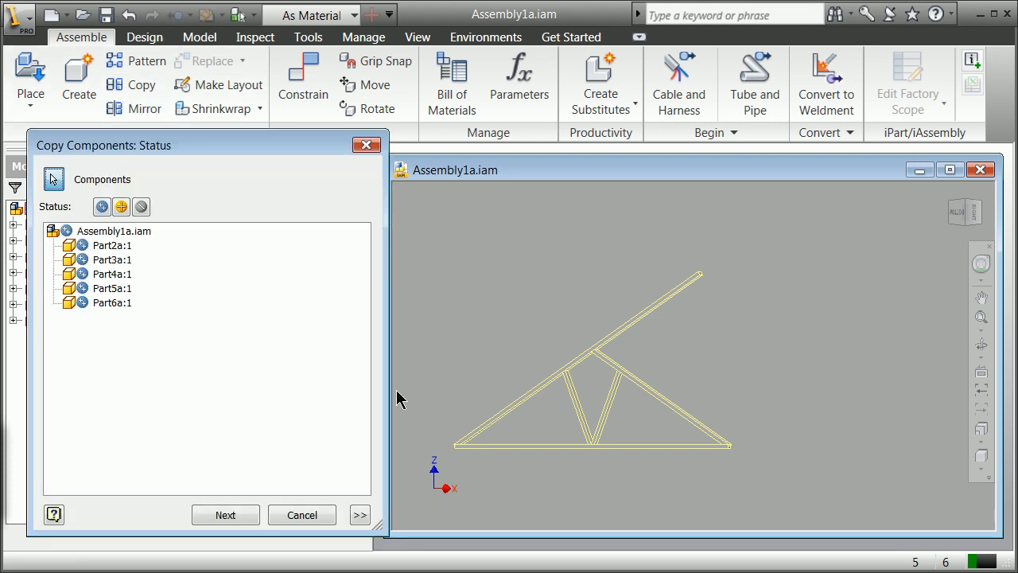
left_click(226, 516)
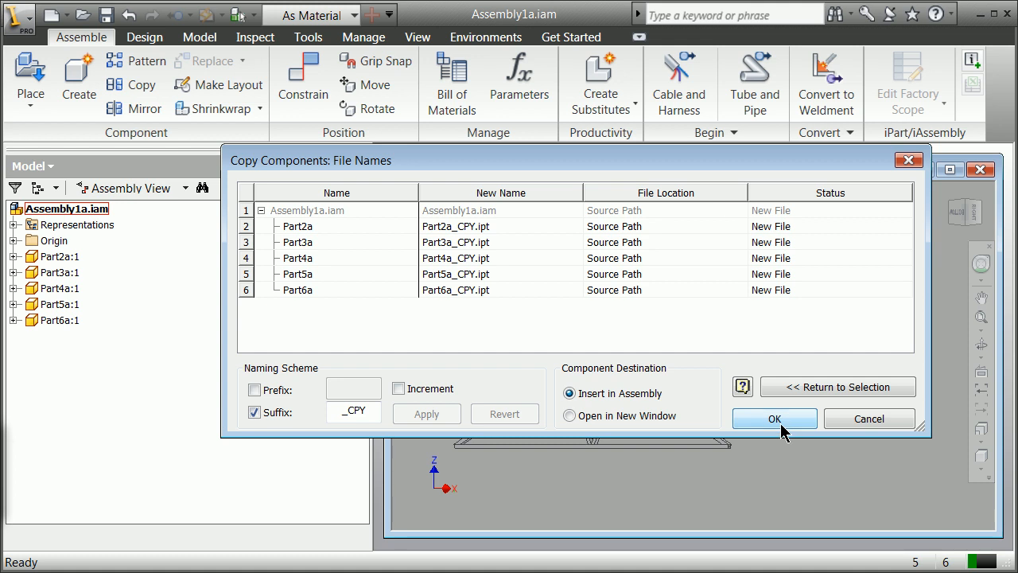
left_click(773, 419)
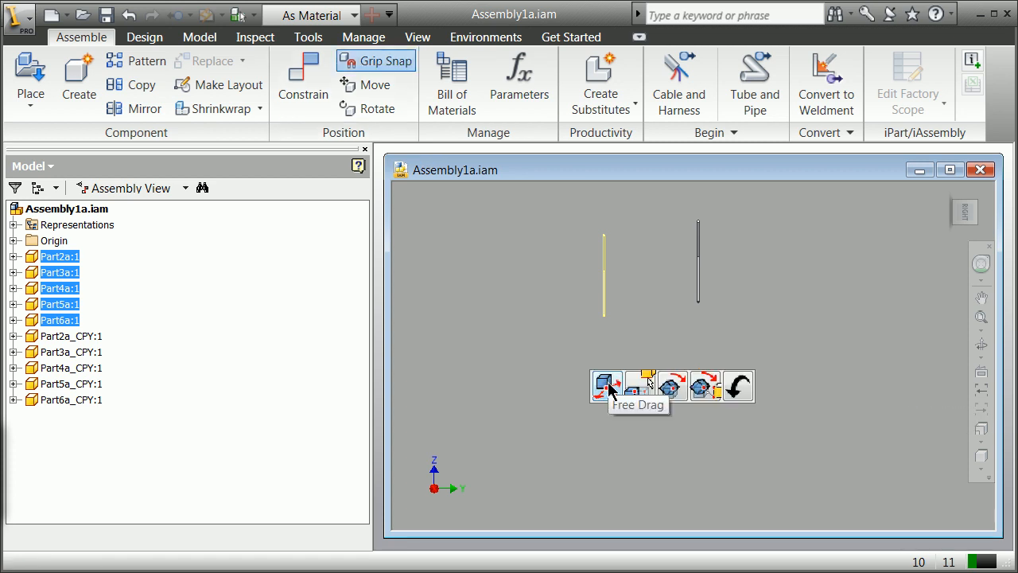
- Free-drag and grip-snap the truss beside its copy, leaving a gap, and finish with Done
left_click(608, 386)
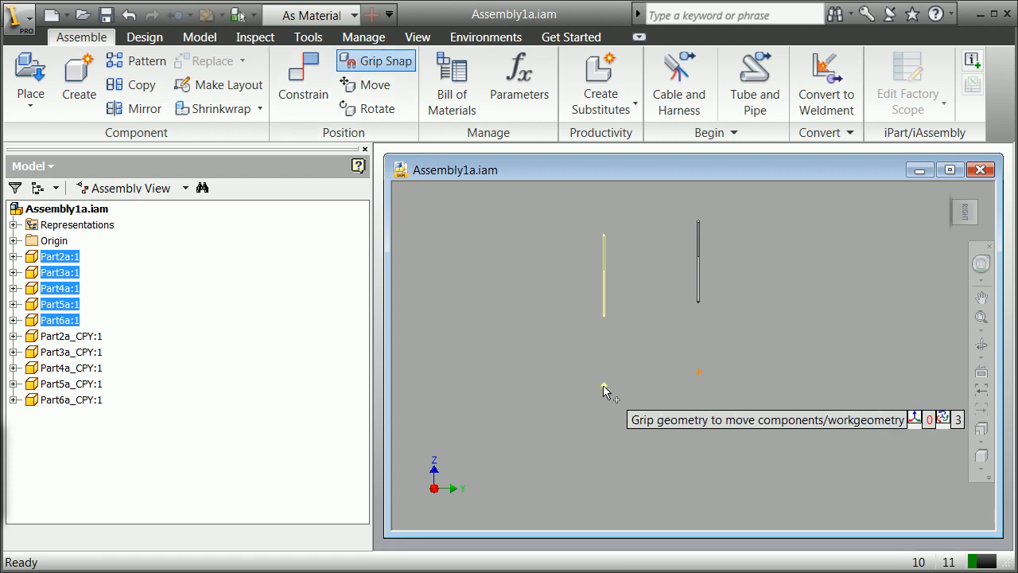
right_click(608, 392)
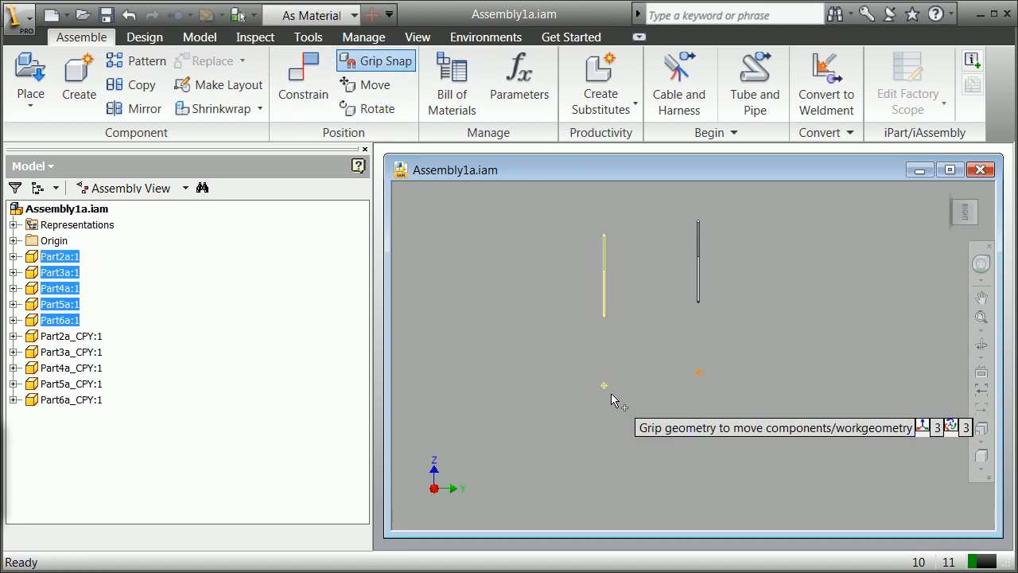
left_click(604, 387)
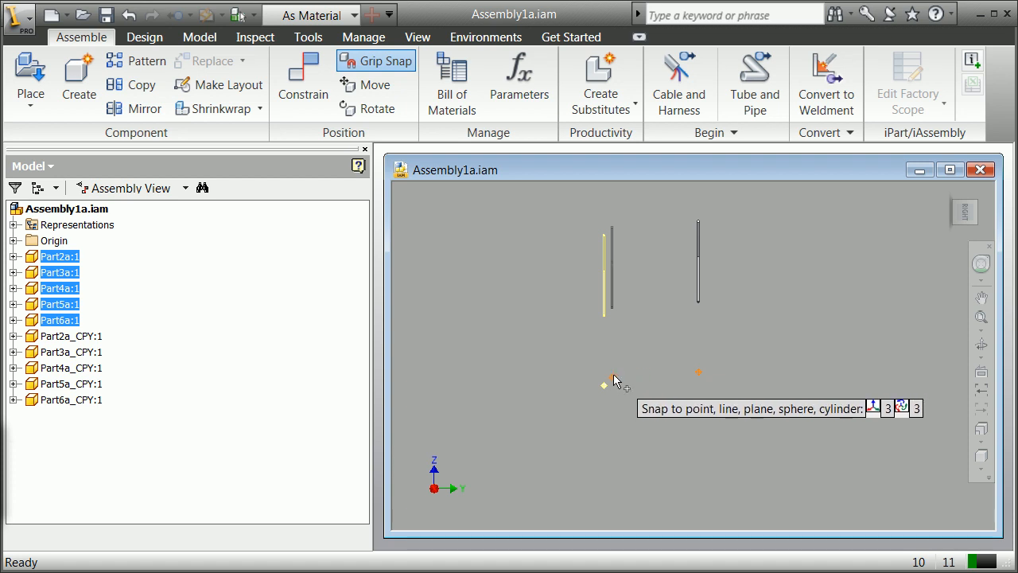
mouse_move(652, 375)
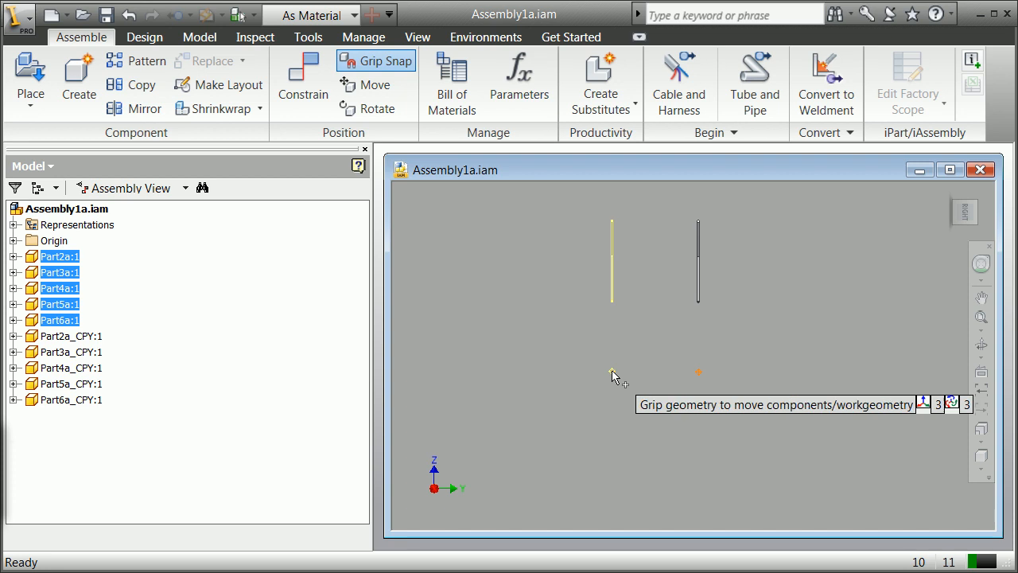
mouse_move(493, 143)
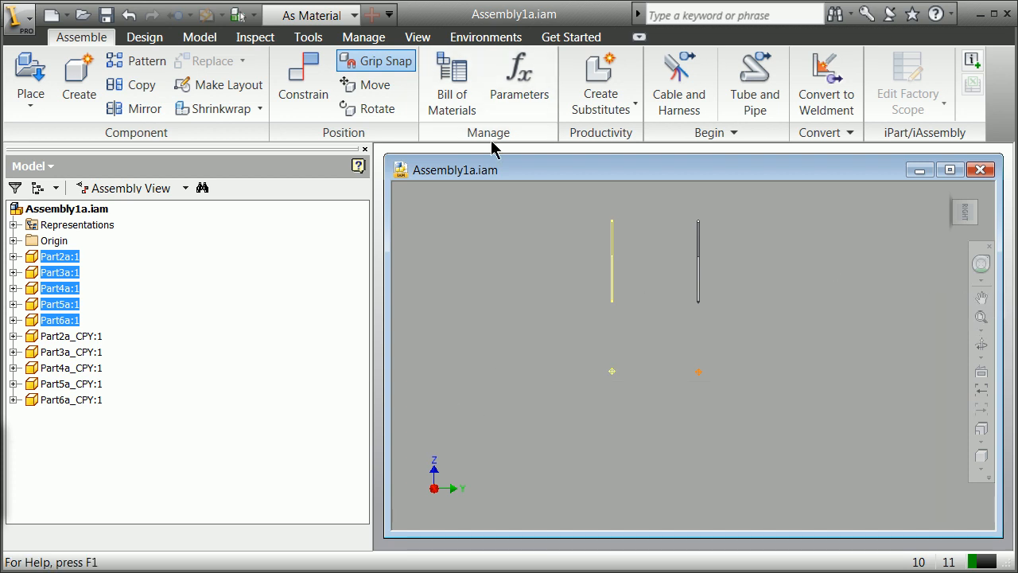
right_click(644, 294)
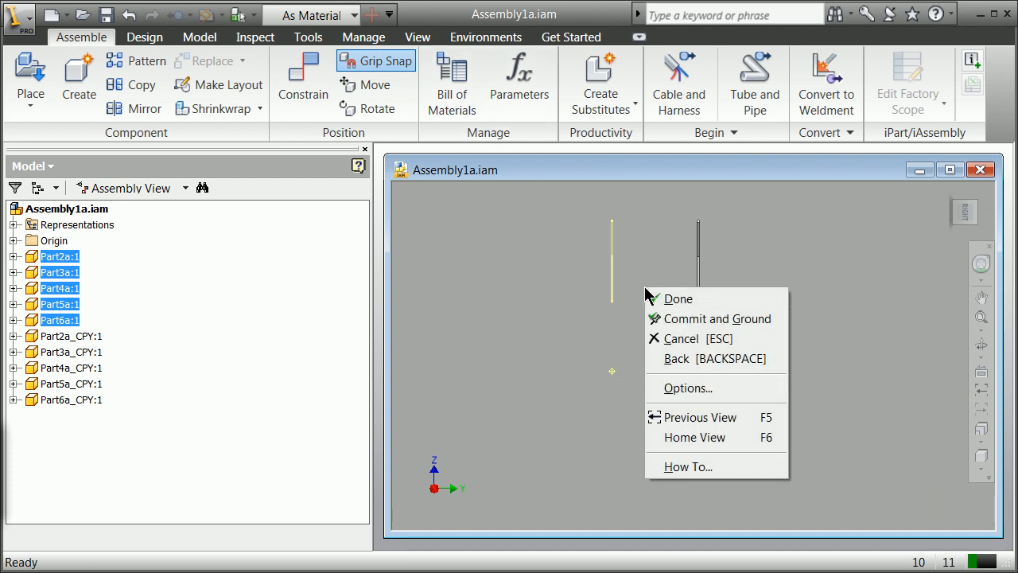
left_click(678, 299)
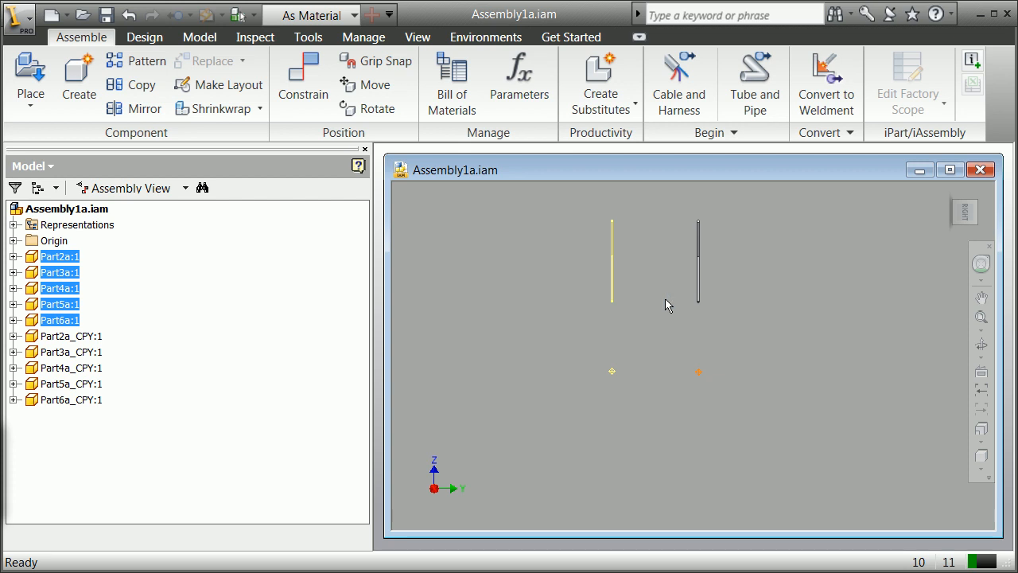
right_click(666, 305)
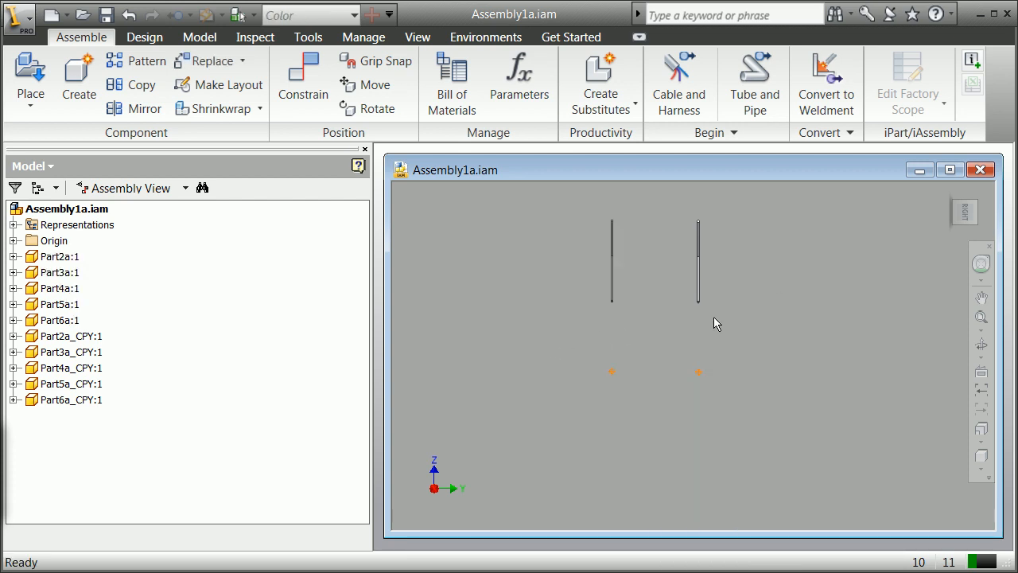
mouse_move(964, 213)
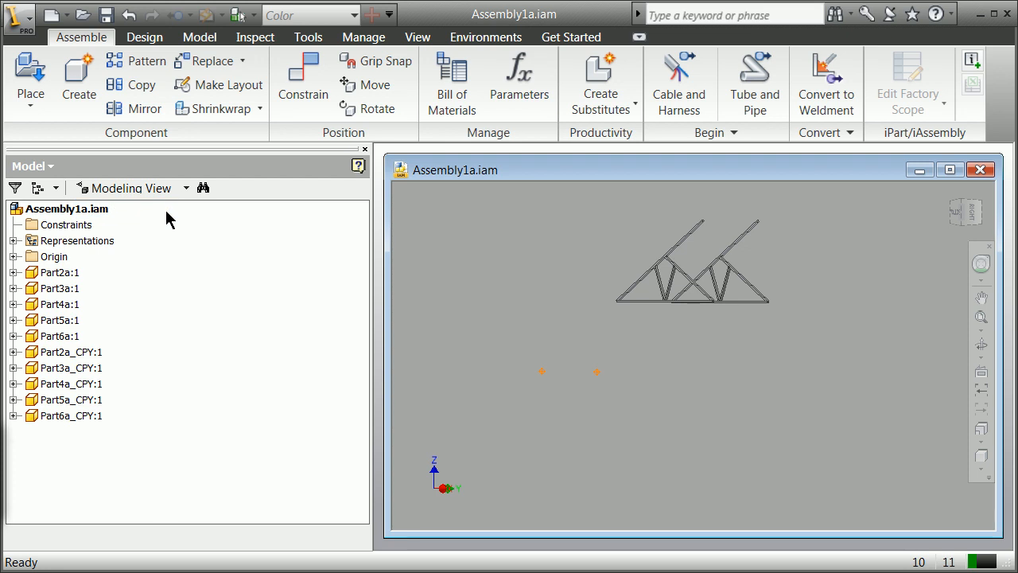
mouse_move(159, 210)
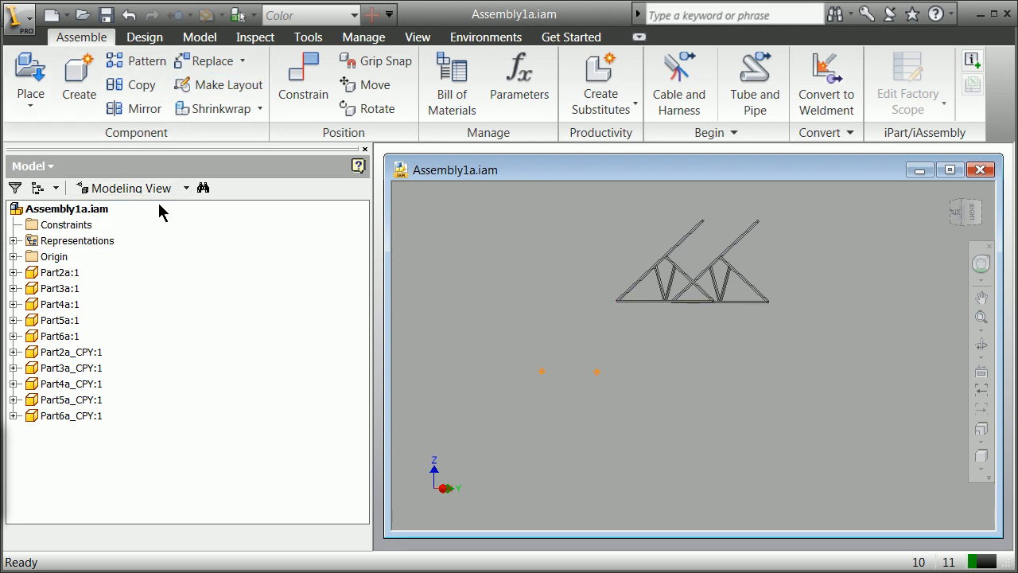